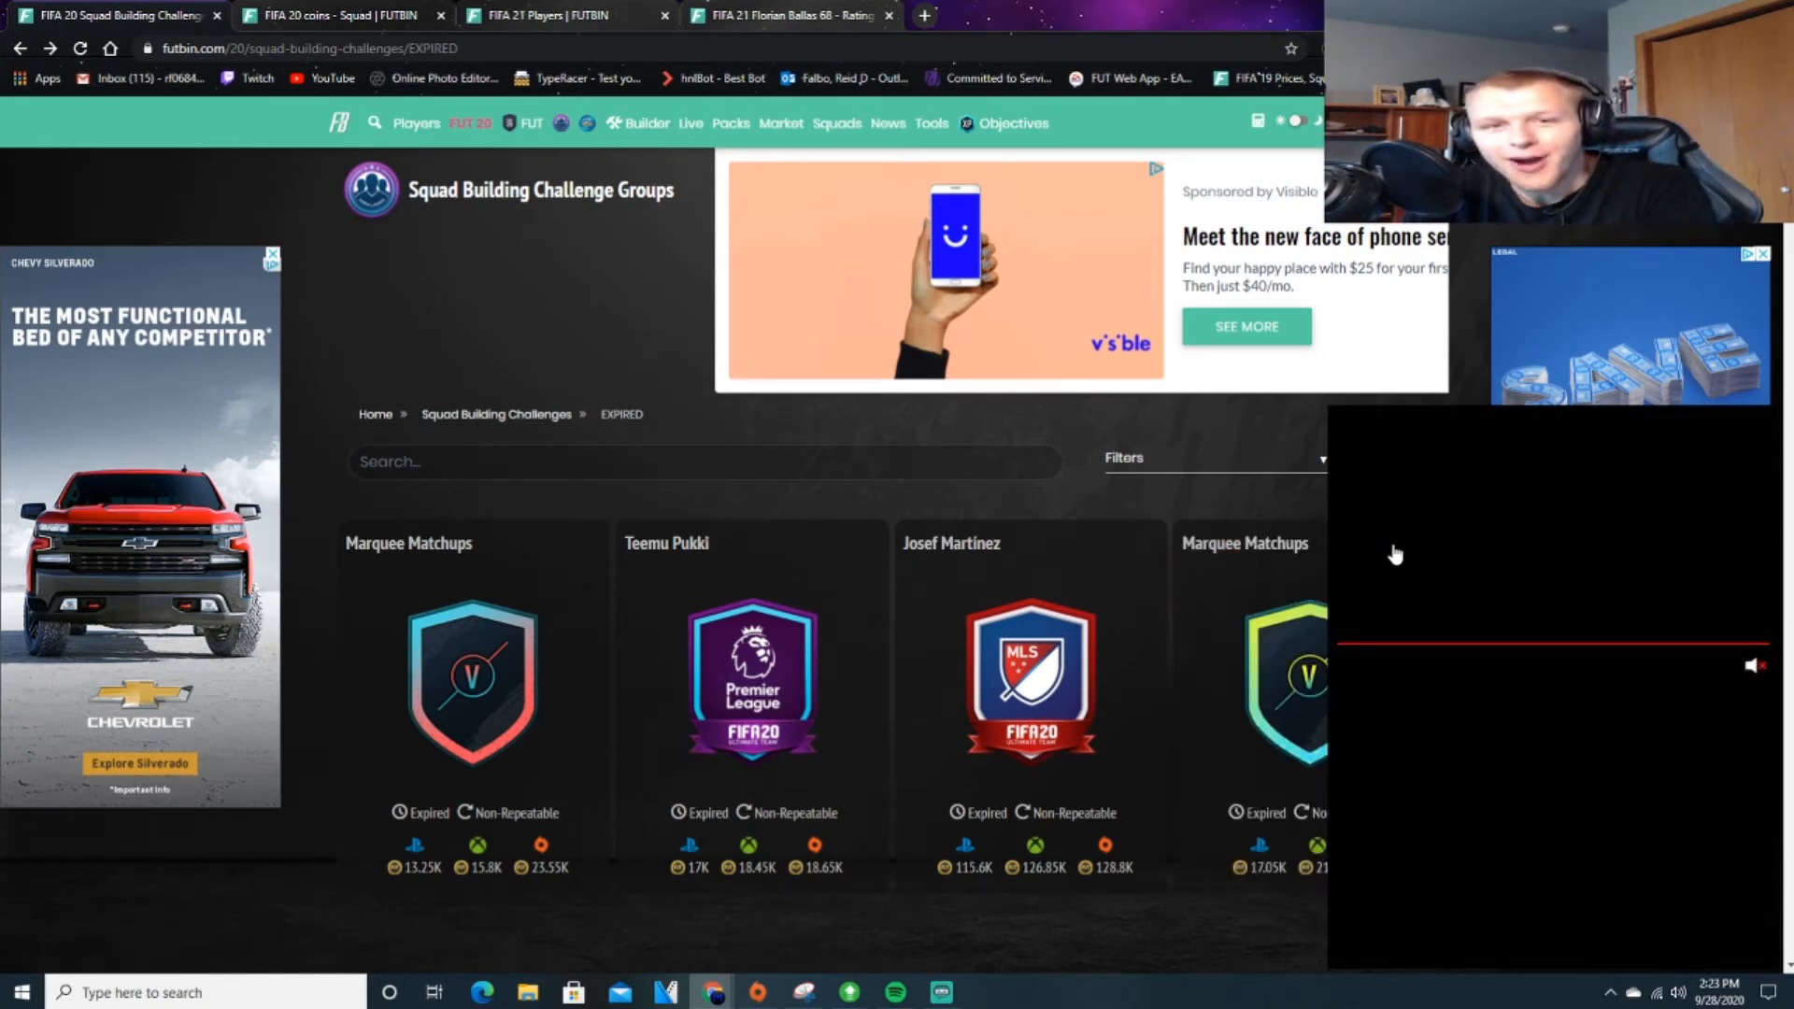
mouse_move(1406, 525)
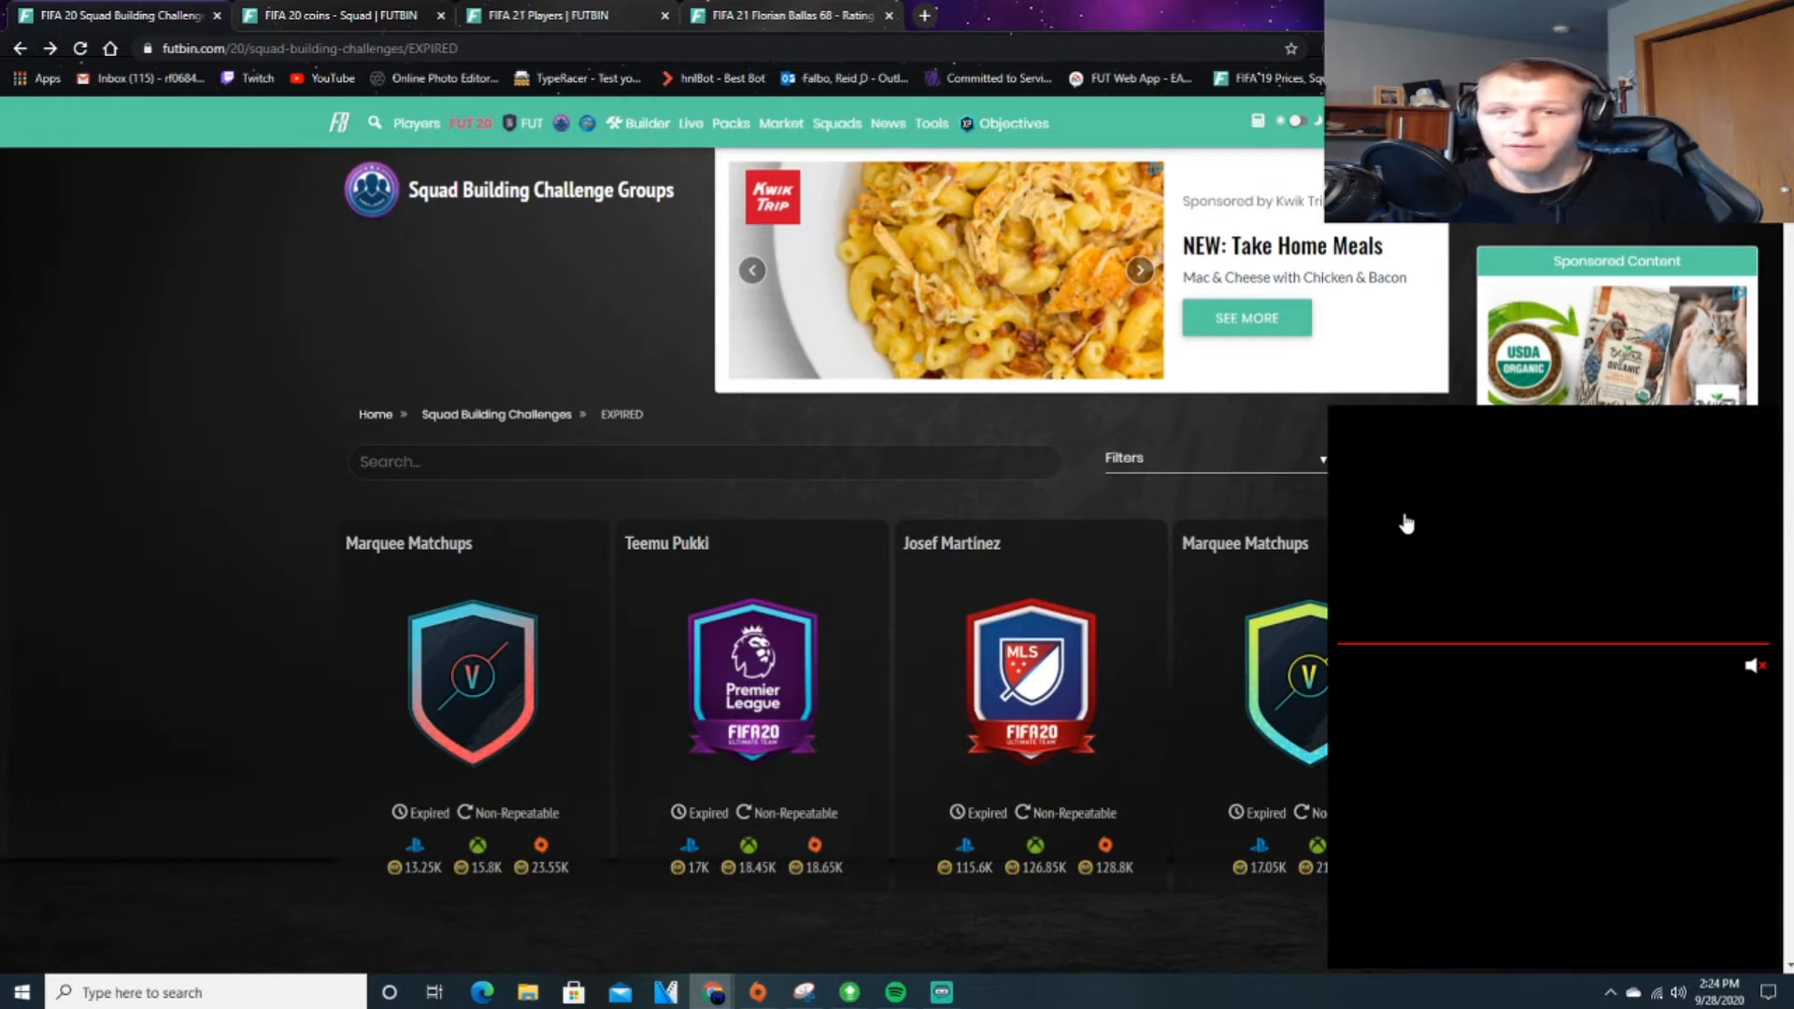
mouse_move(1469, 495)
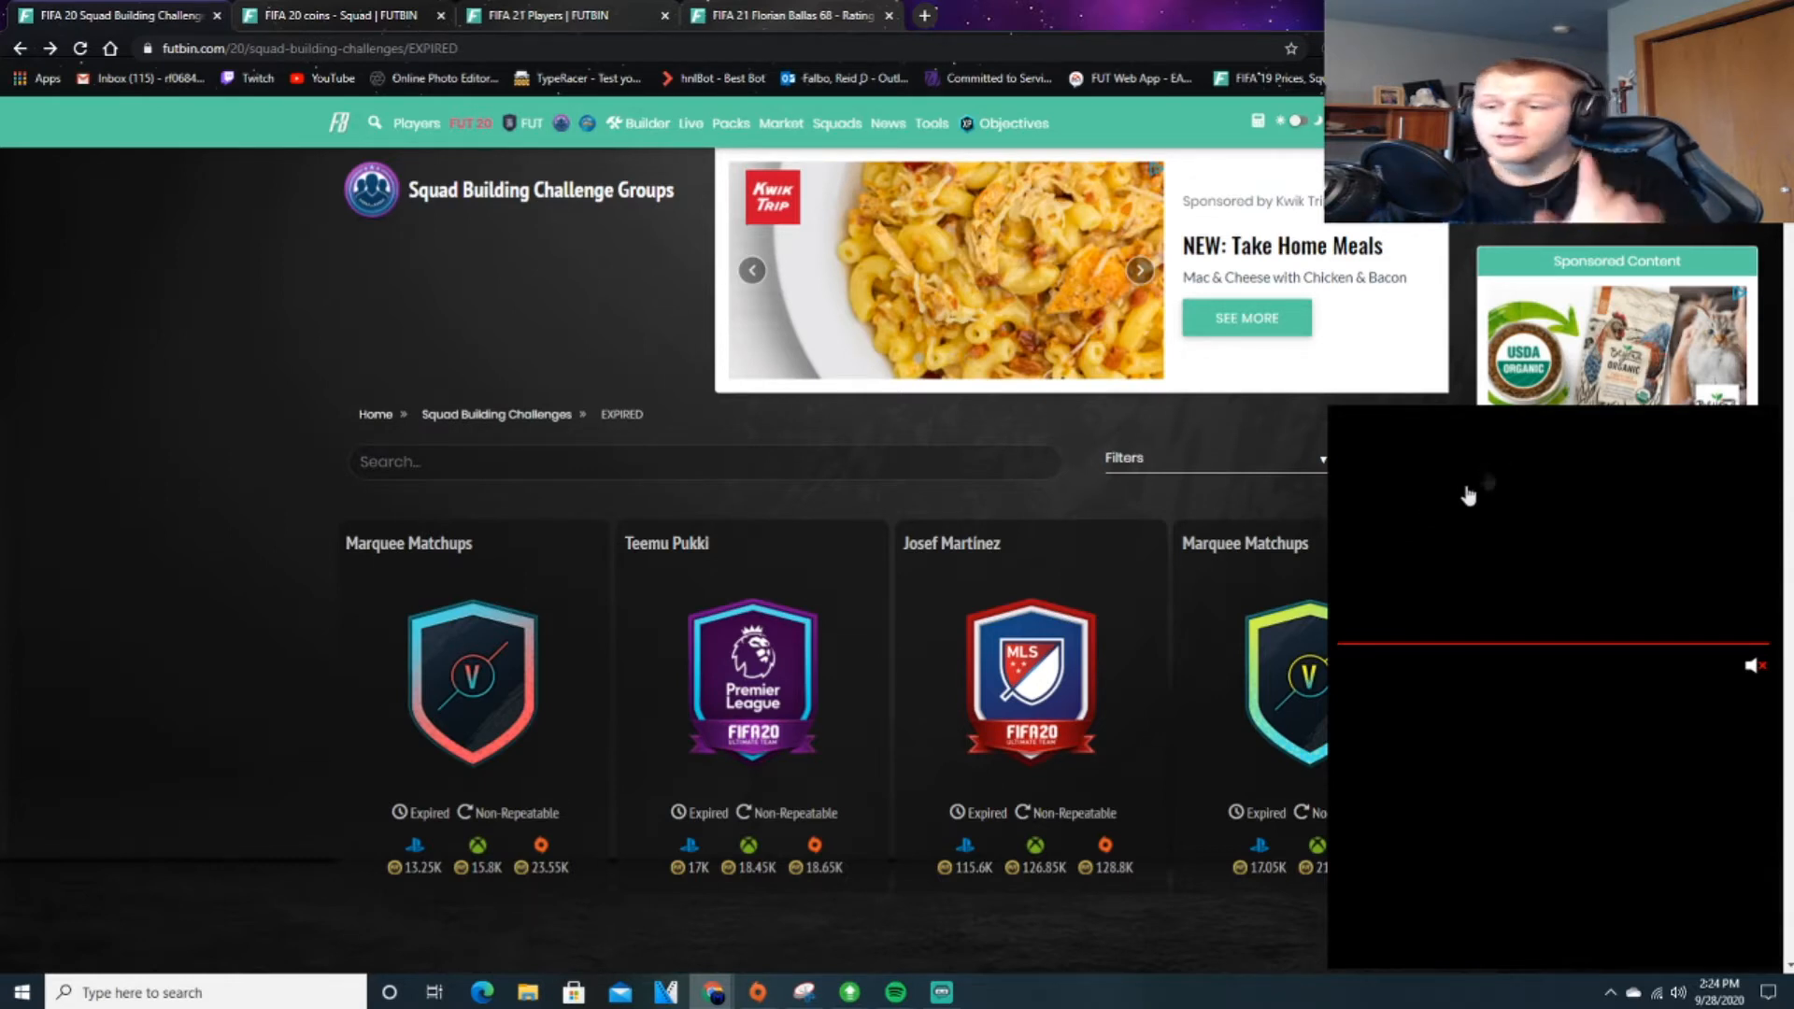
mouse_move(266, 270)
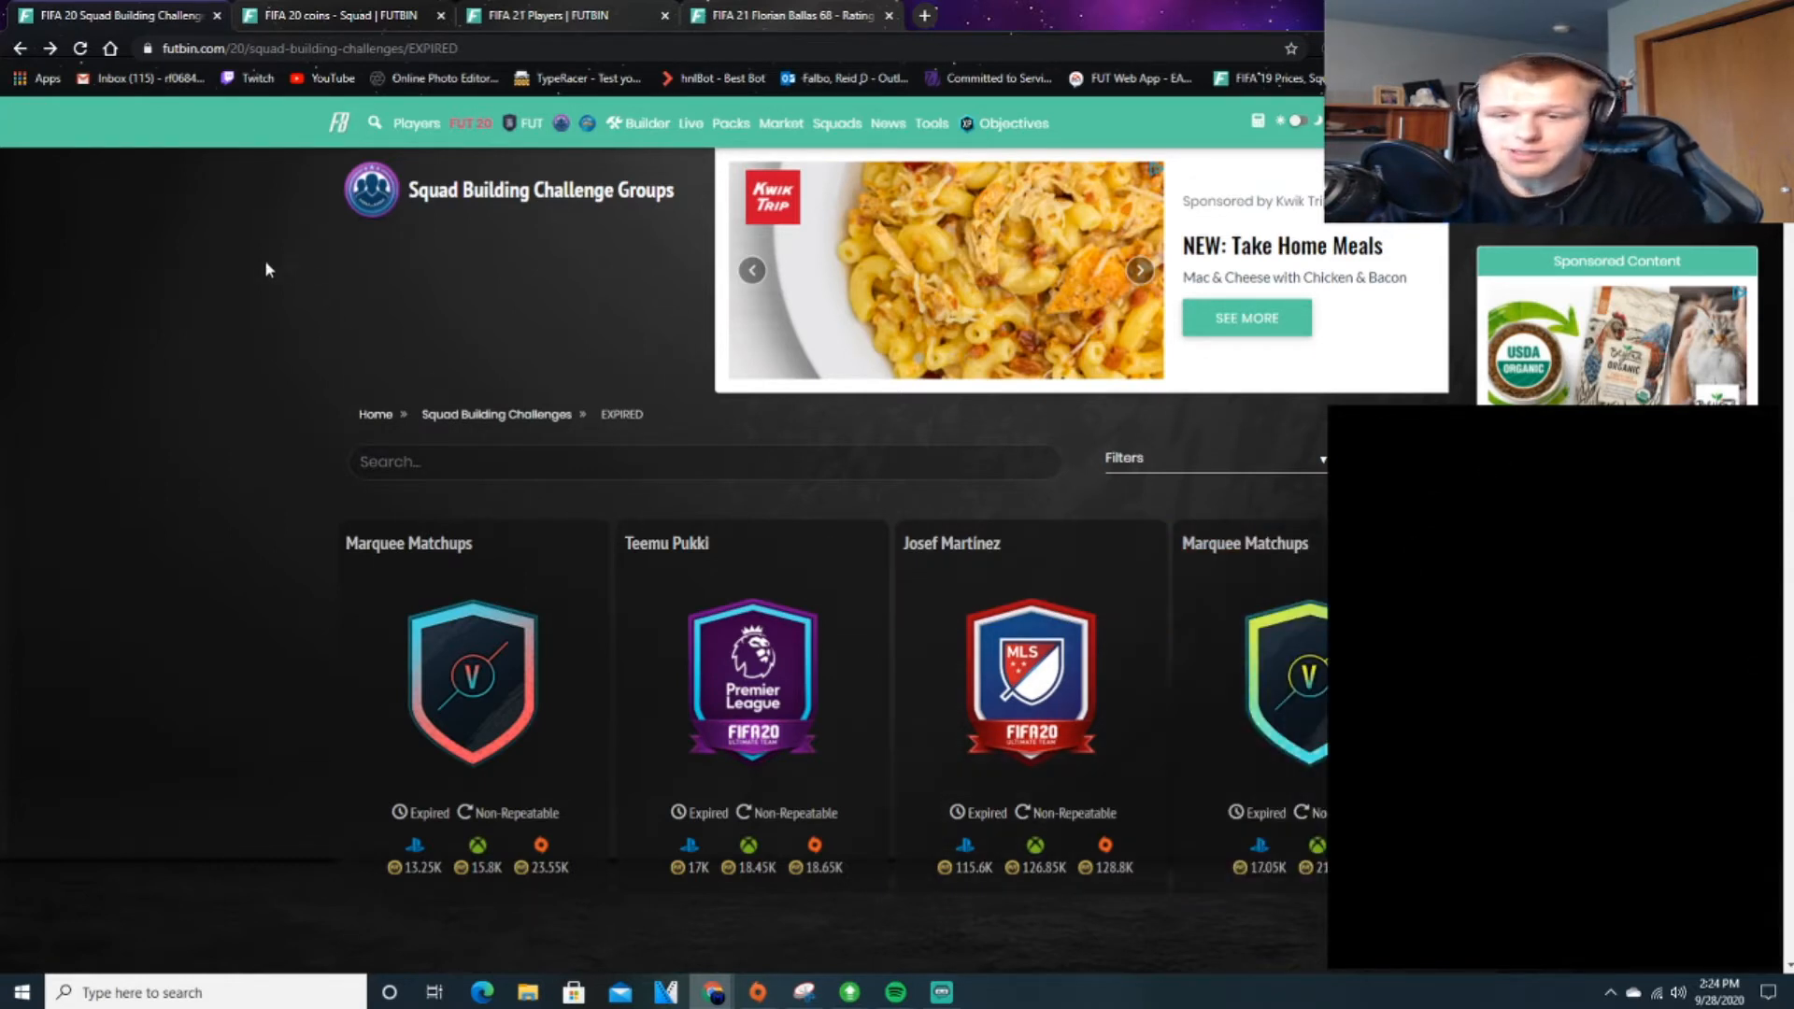
Scroll through the PSV v Ajax squad (rated 65, 93 chemistry) to review requirements and prices.
scroll(down, 3)
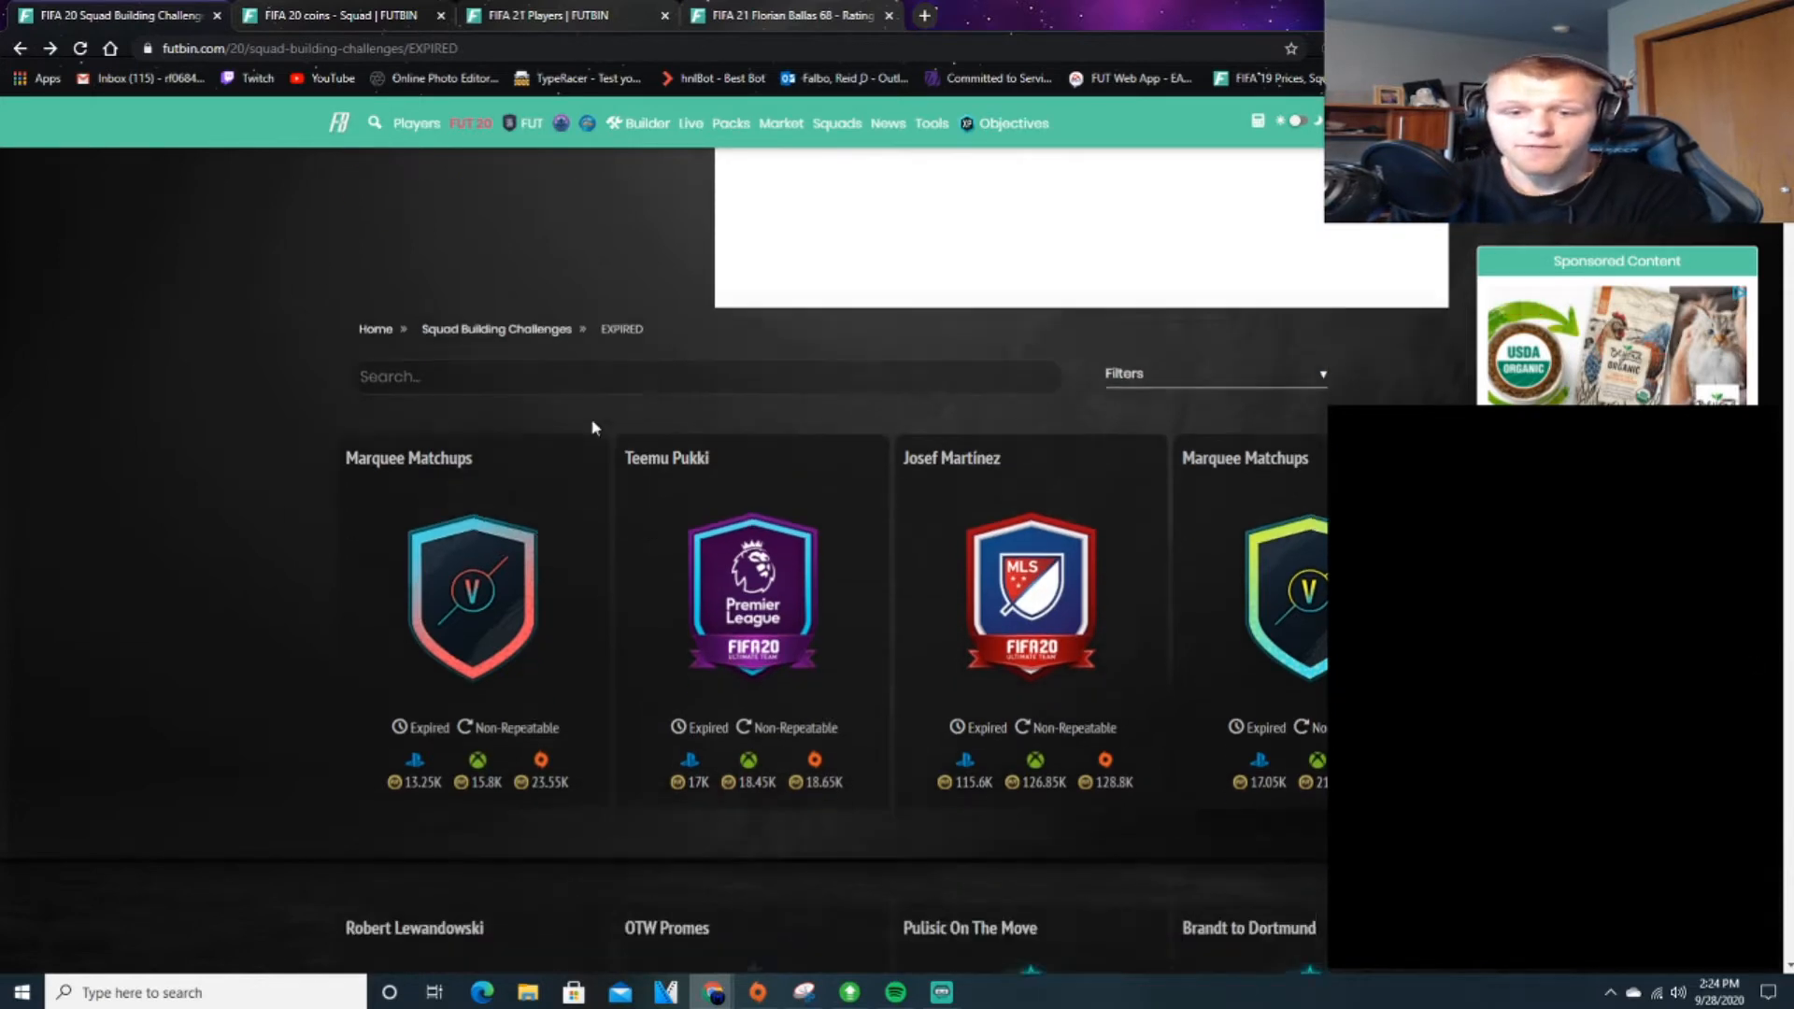
scroll(up, 3)
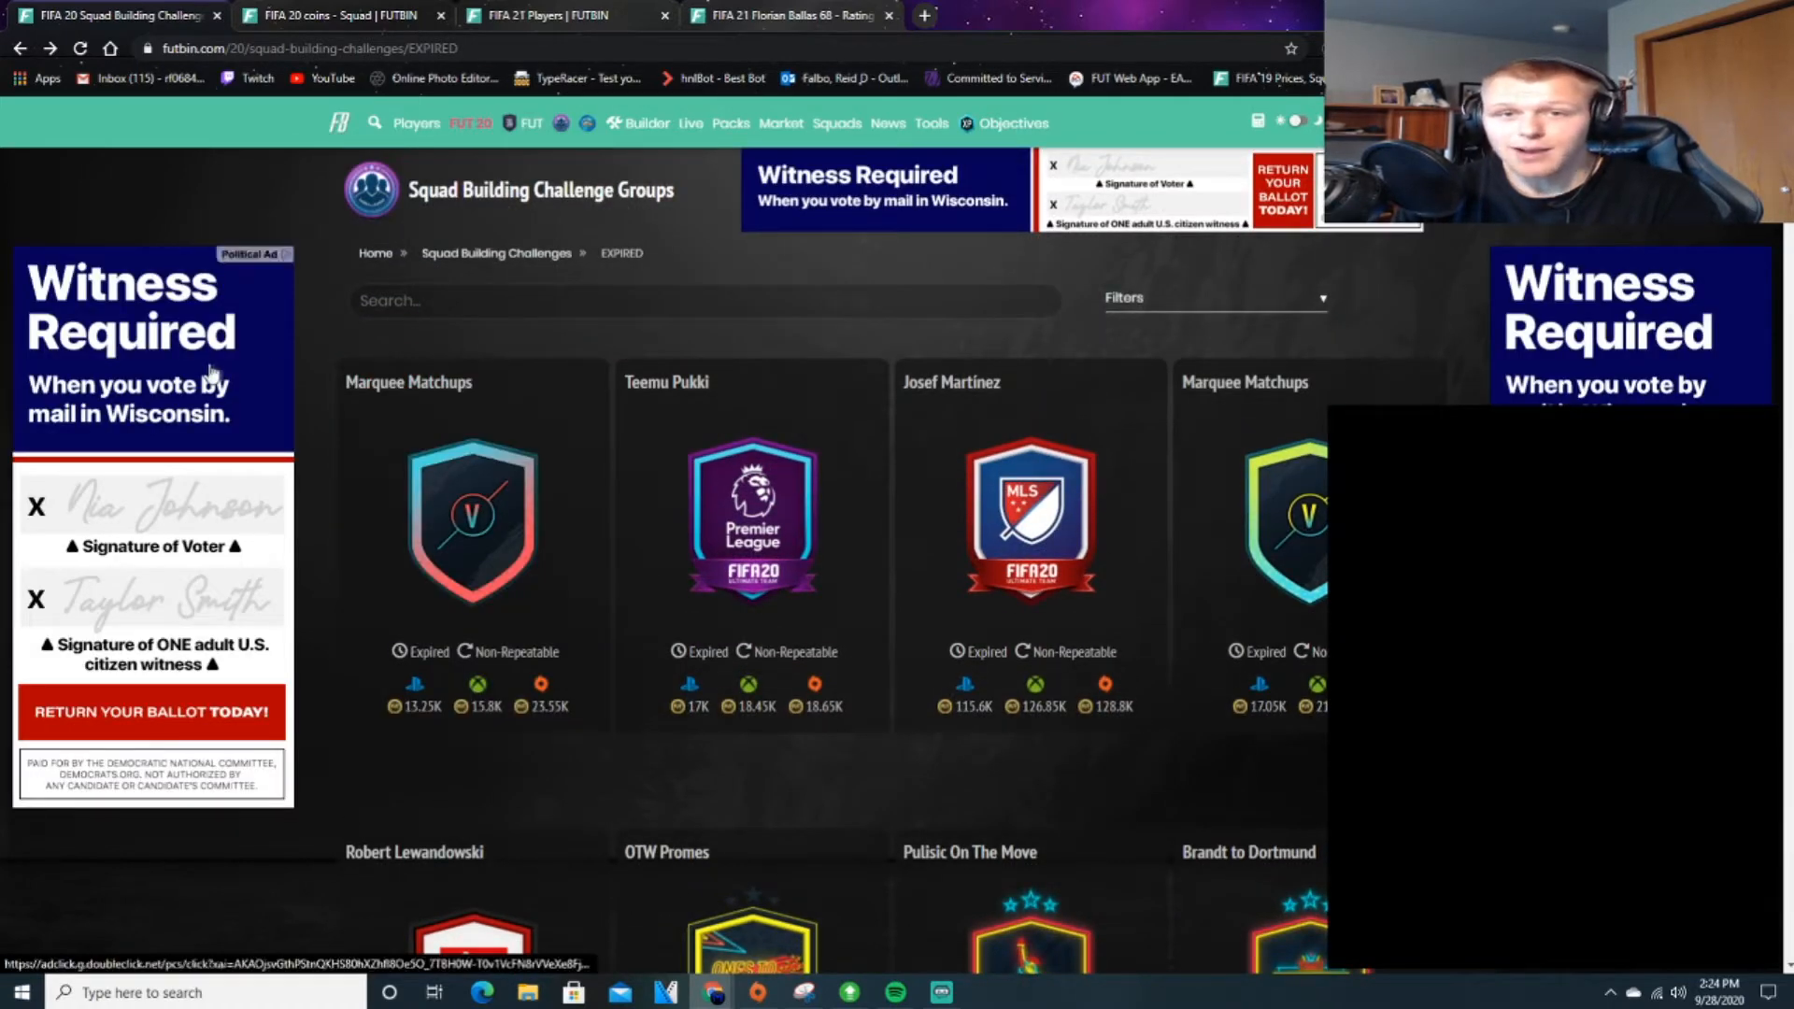
mouse_move(337, 363)
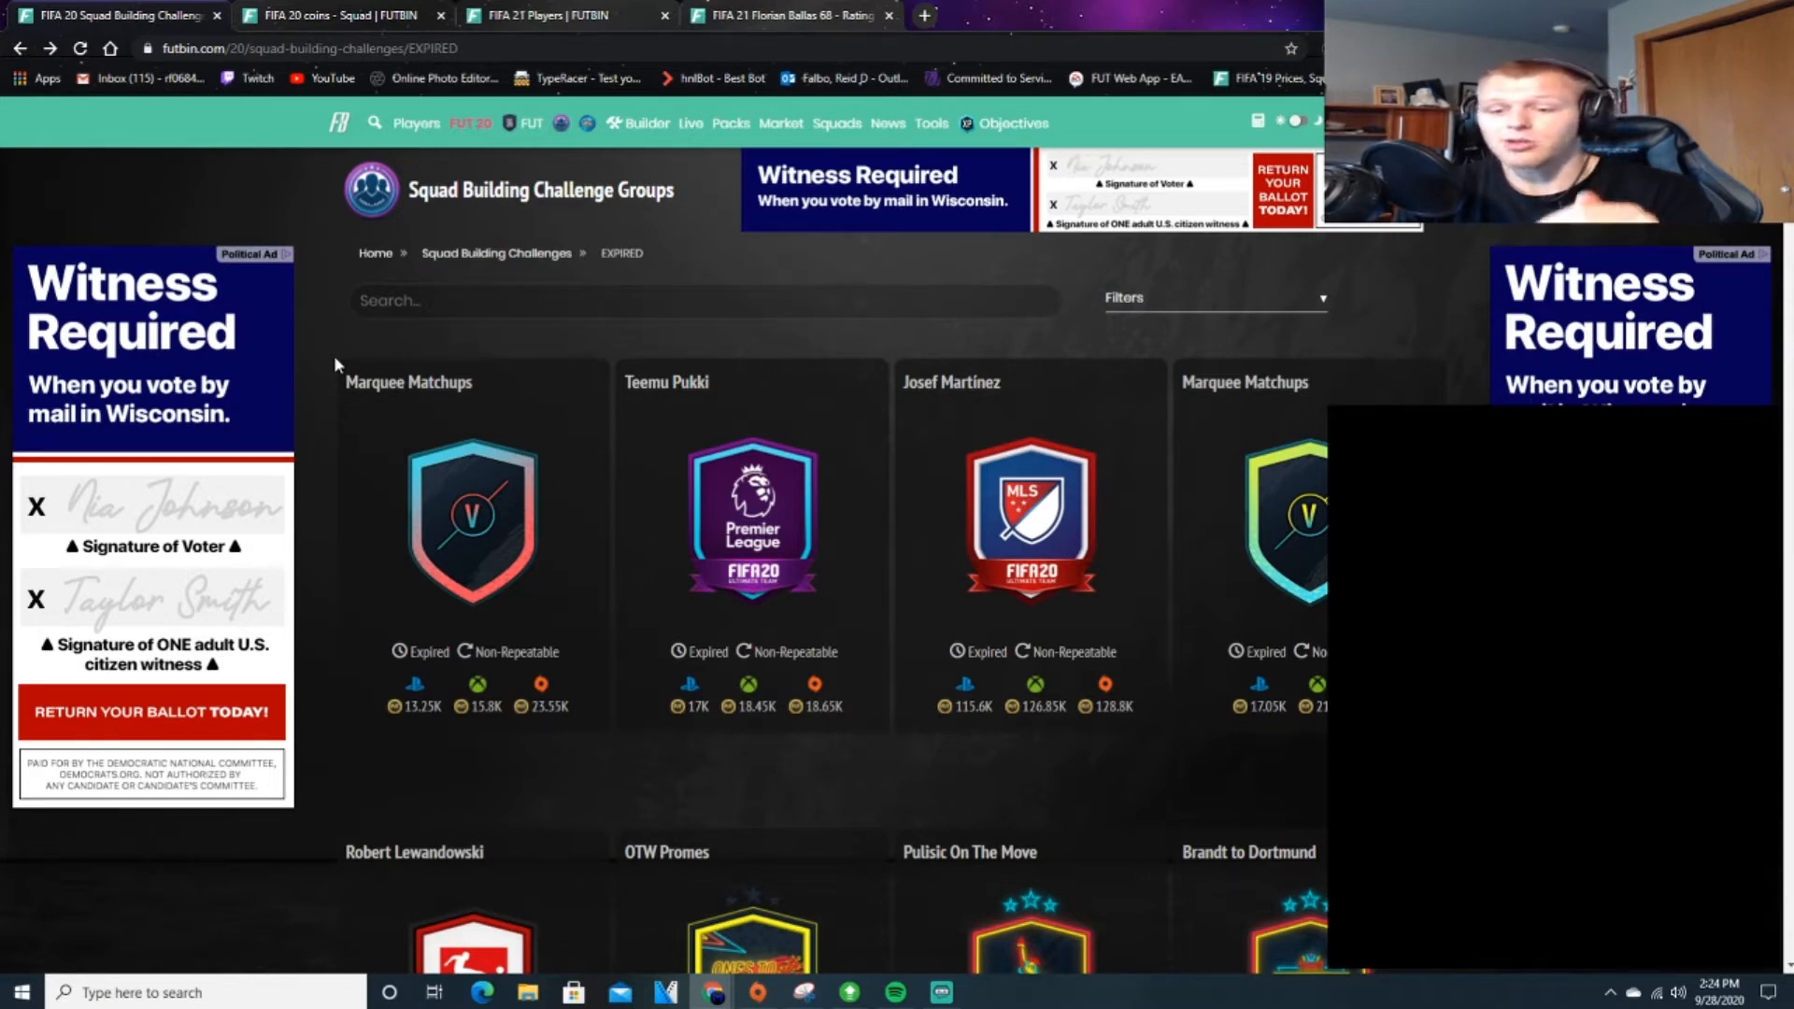
mouse_move(335, 318)
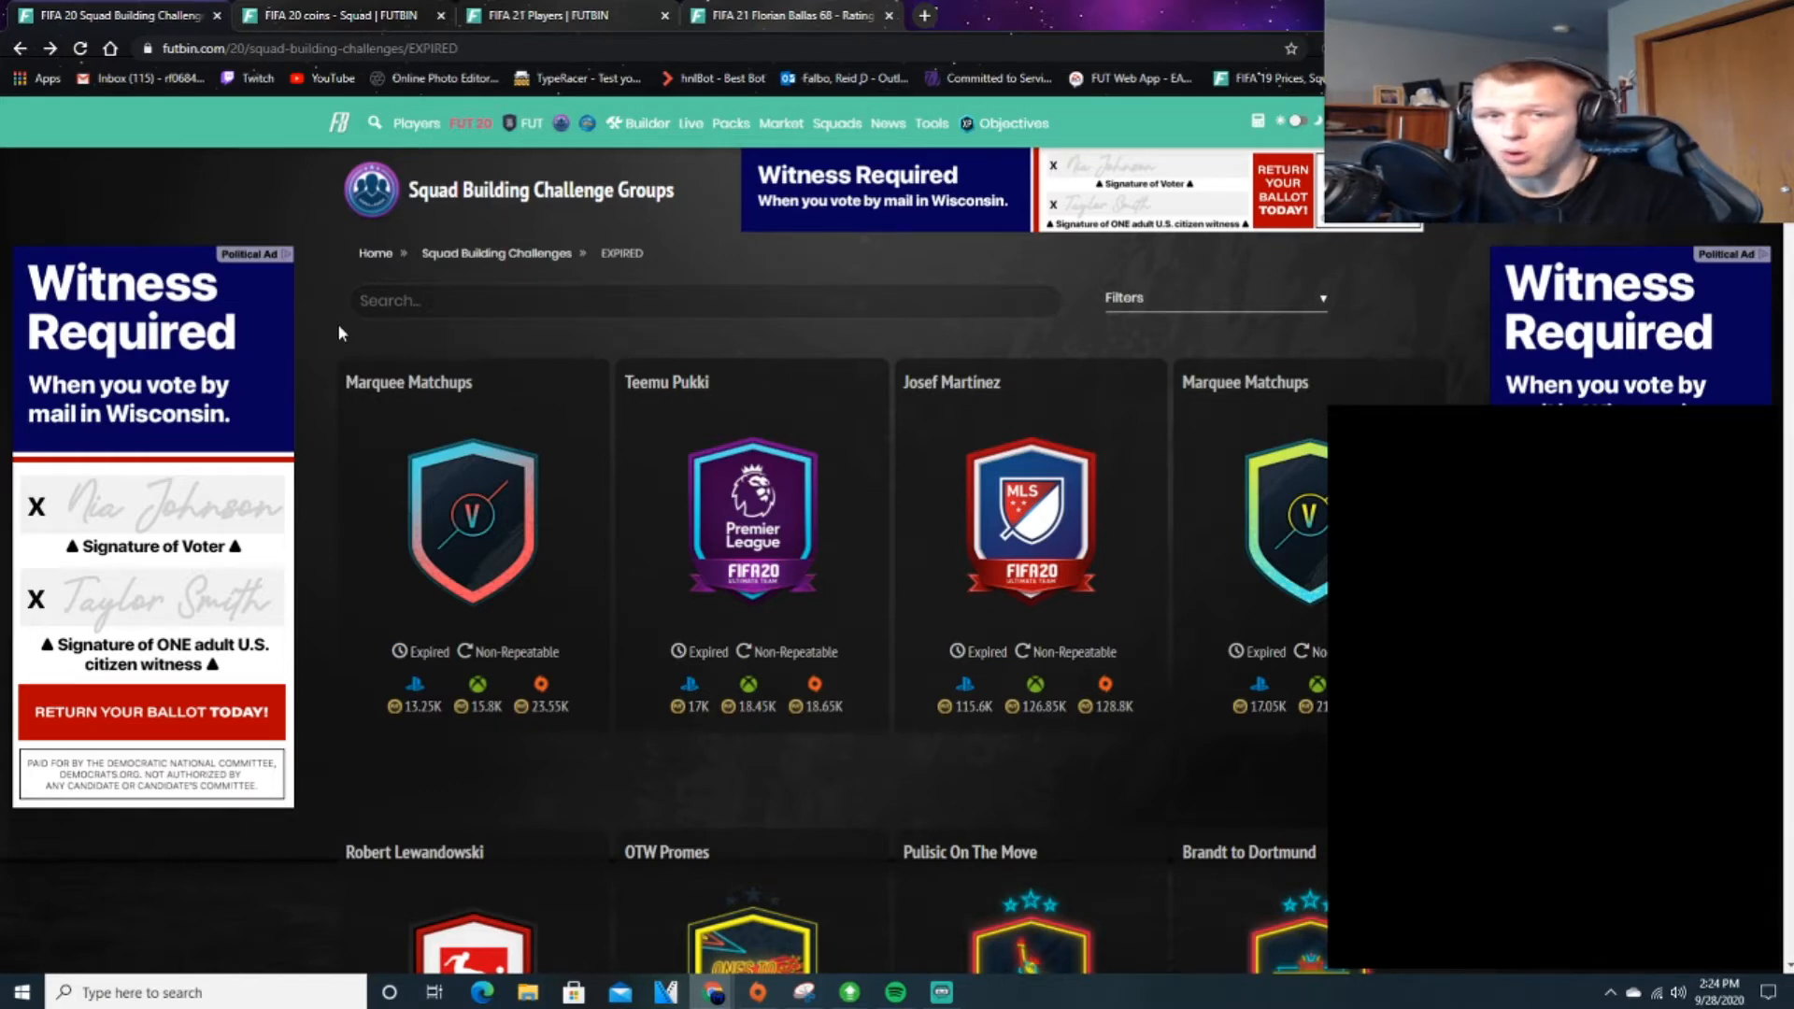
mouse_move(366, 335)
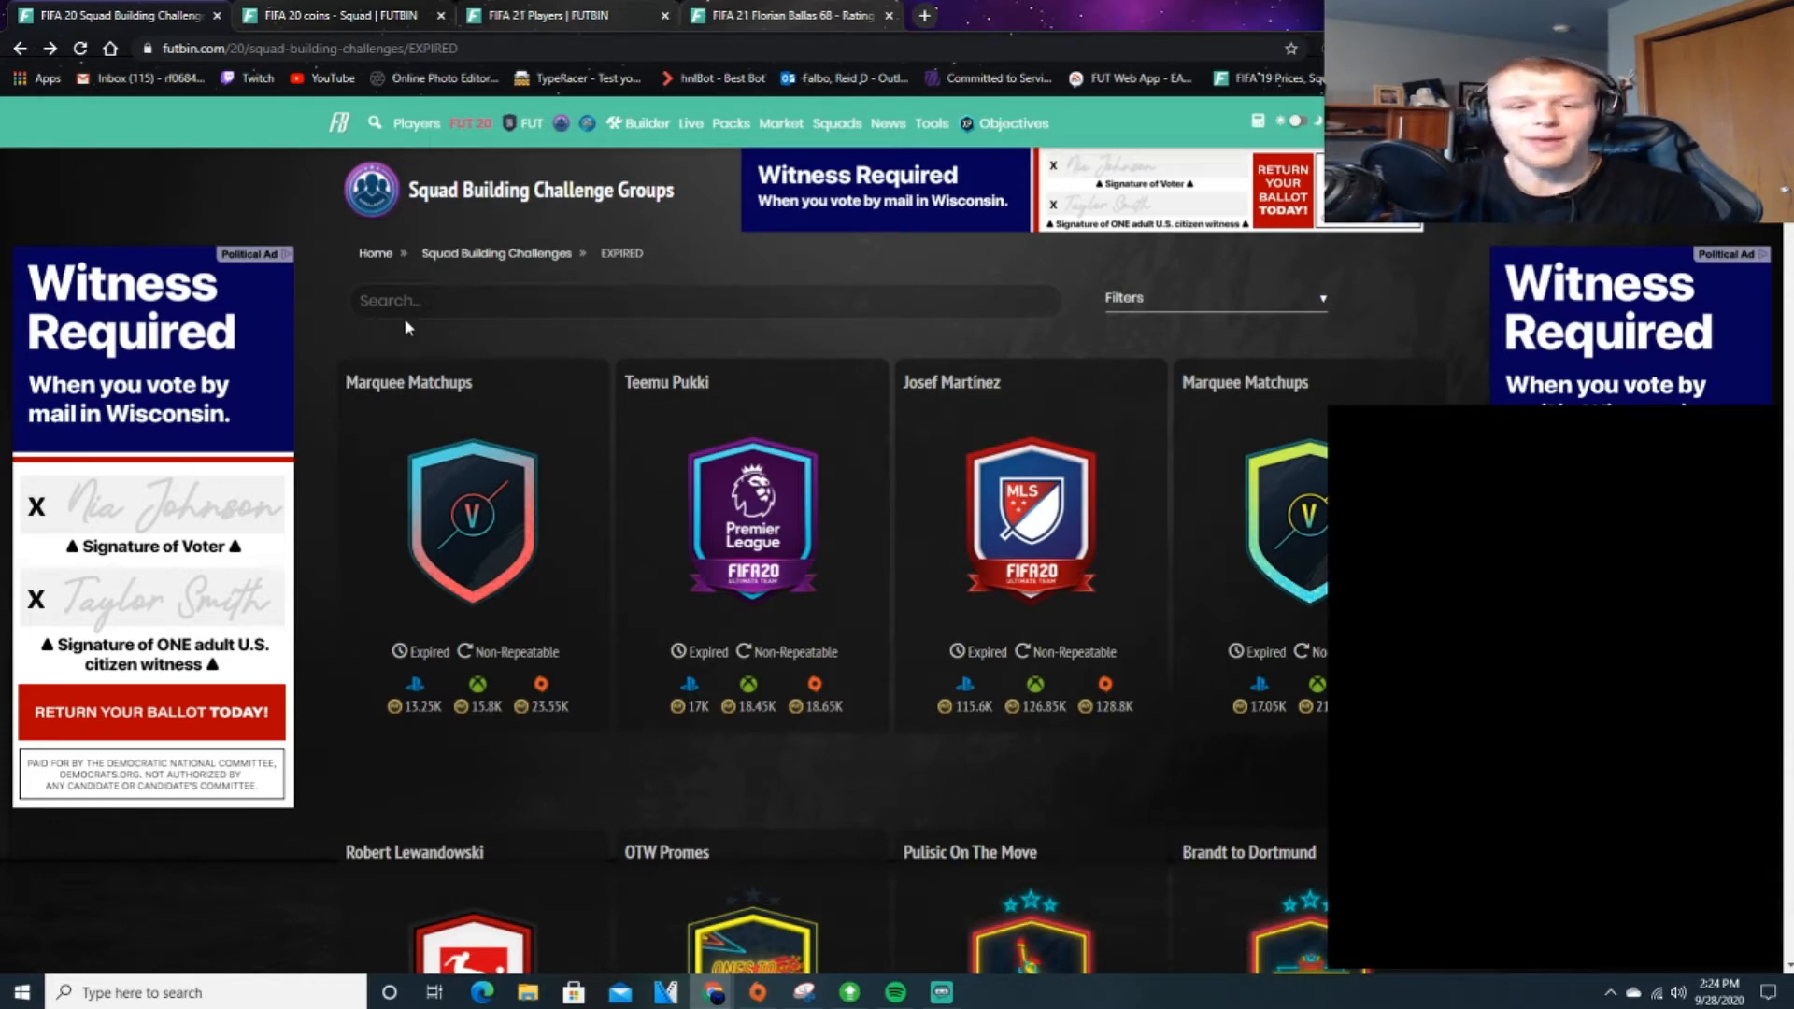
scroll(down, 3)
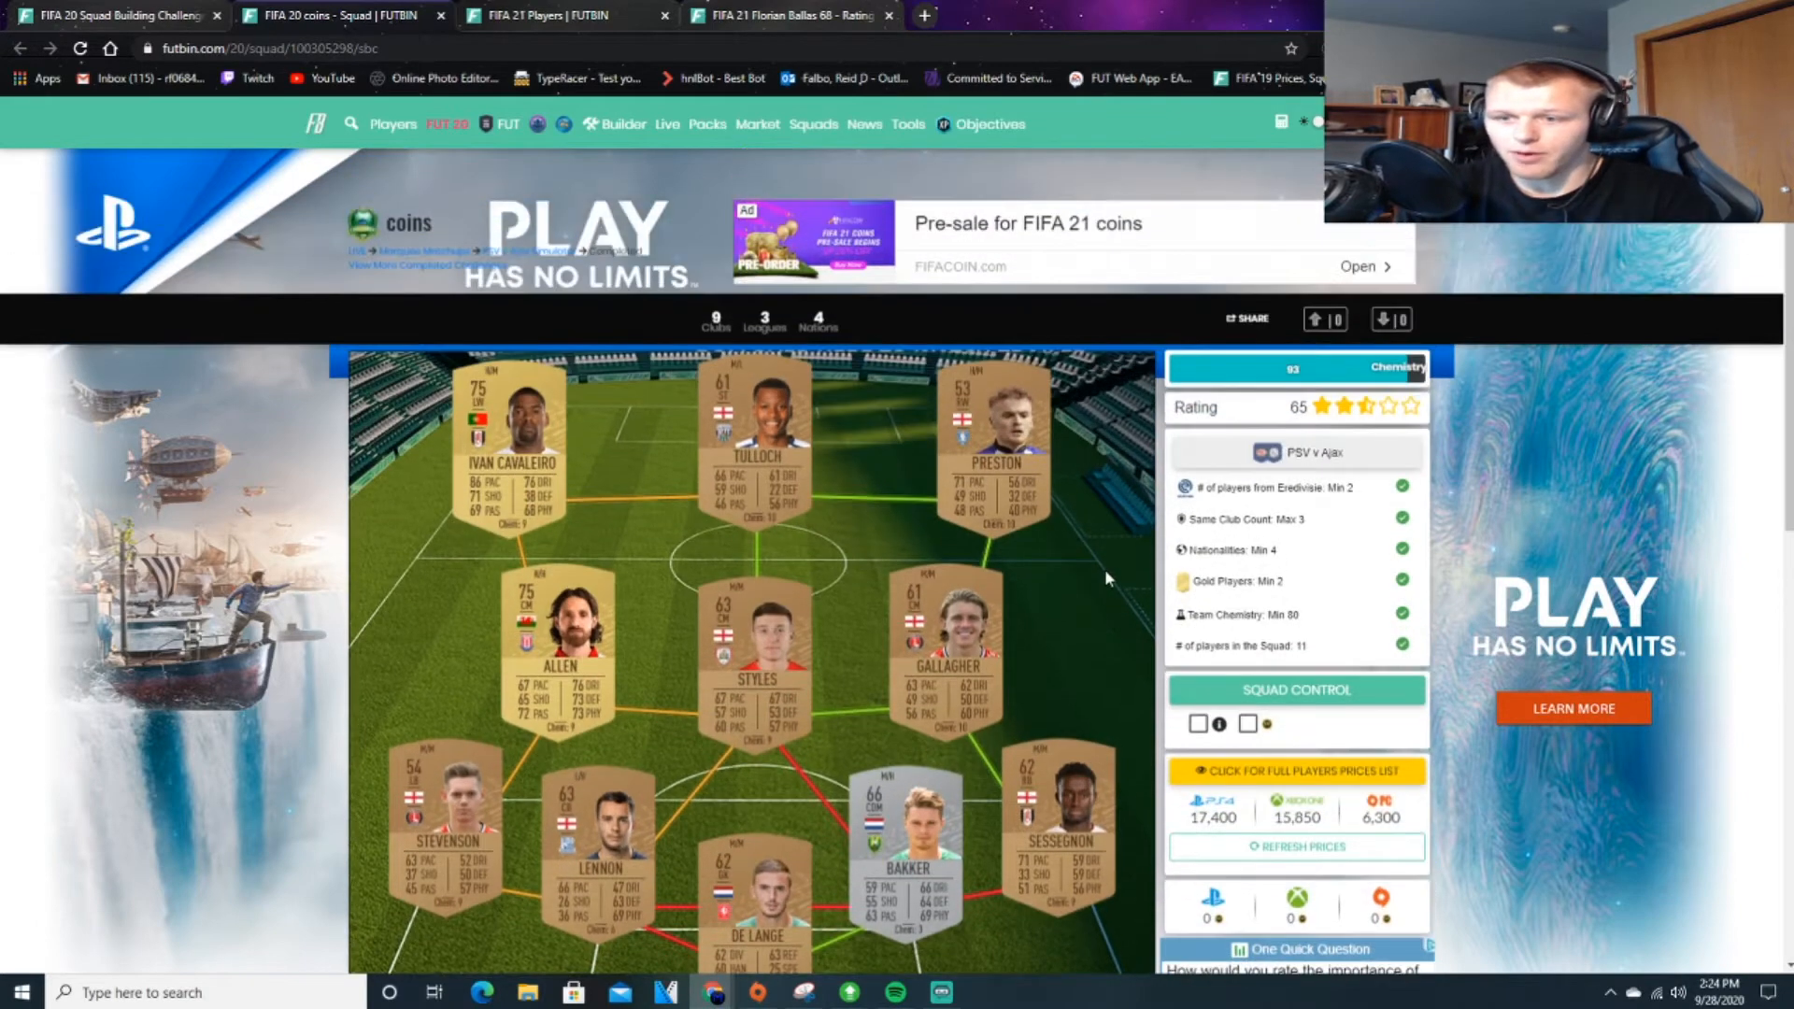
scroll(down, 3)
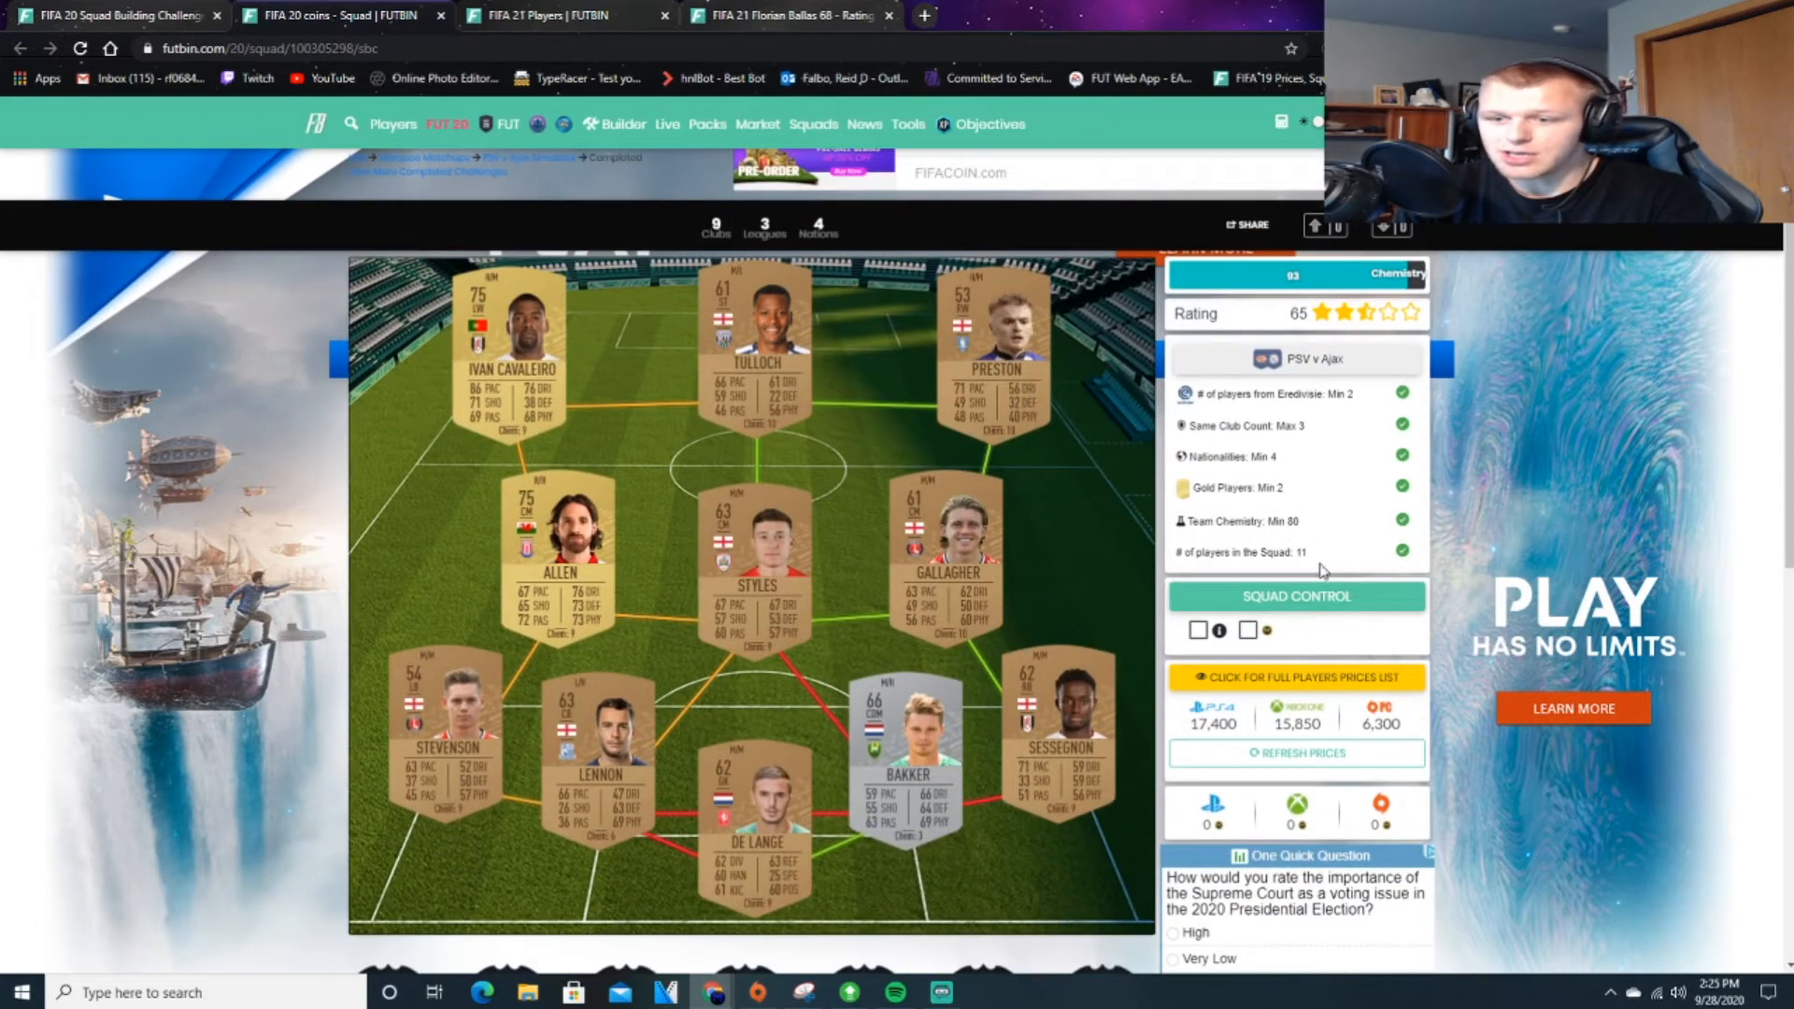
mouse_move(1308, 473)
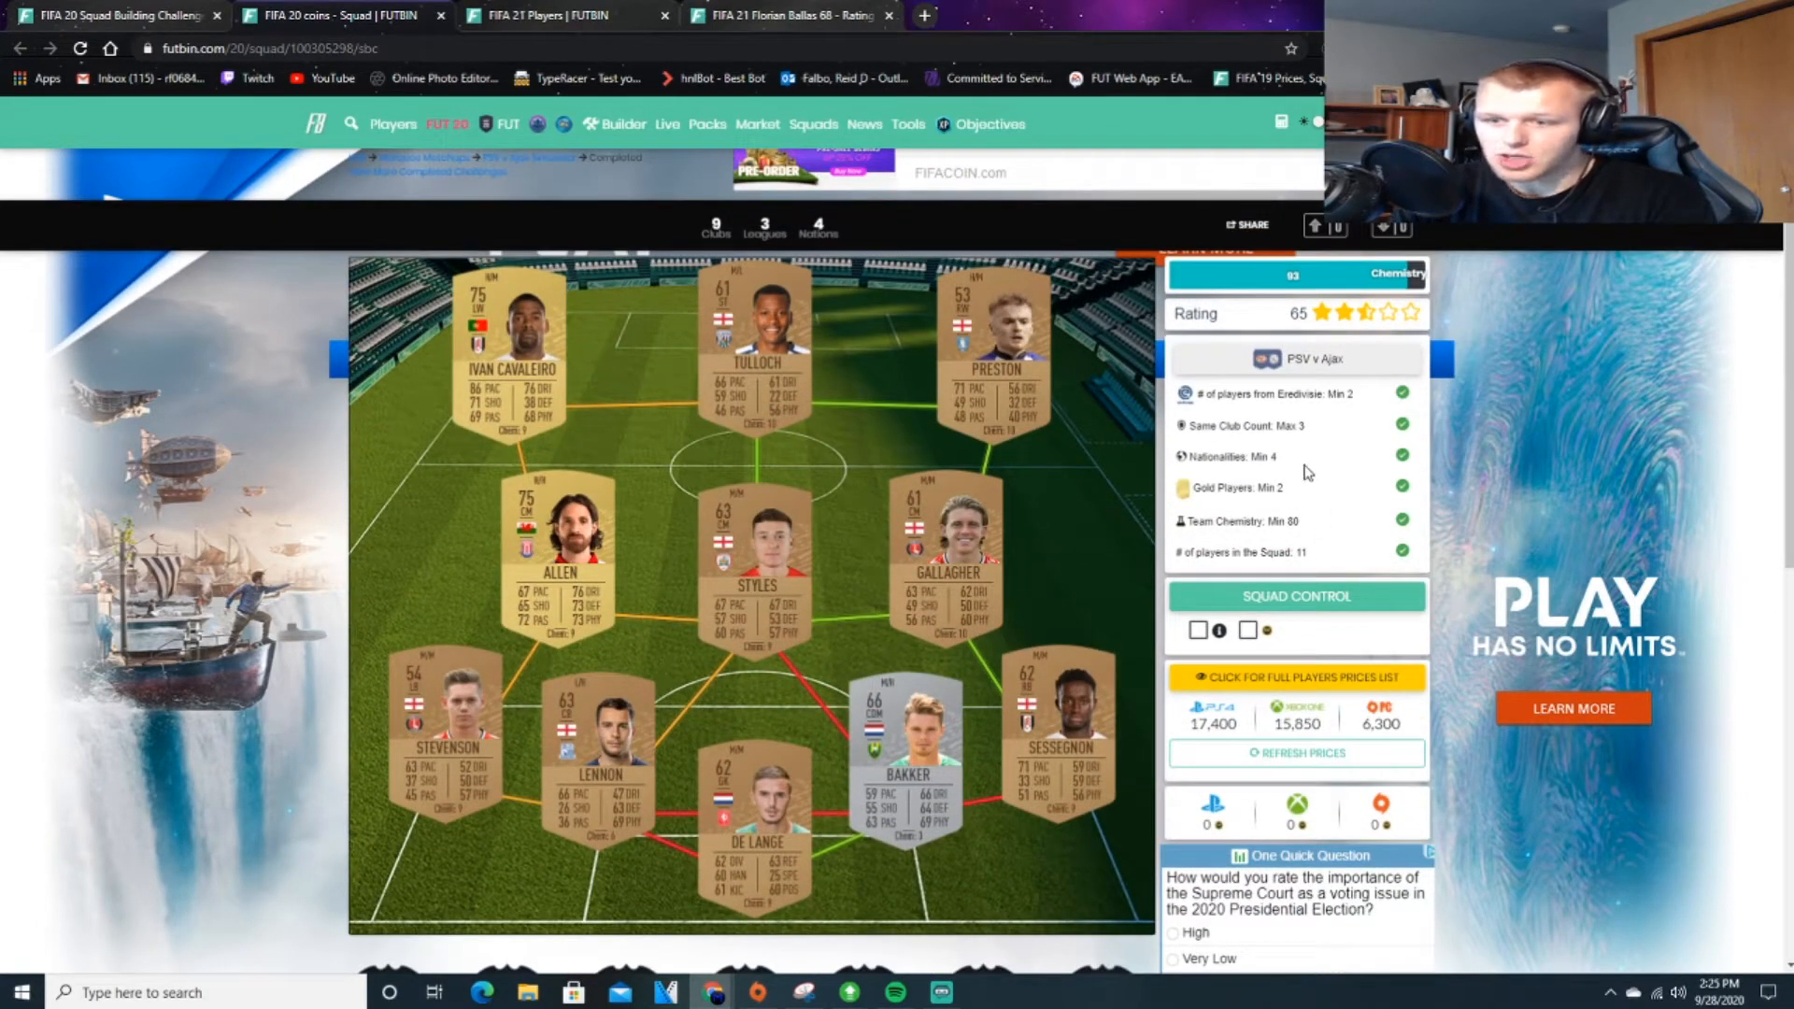
mouse_move(1339, 444)
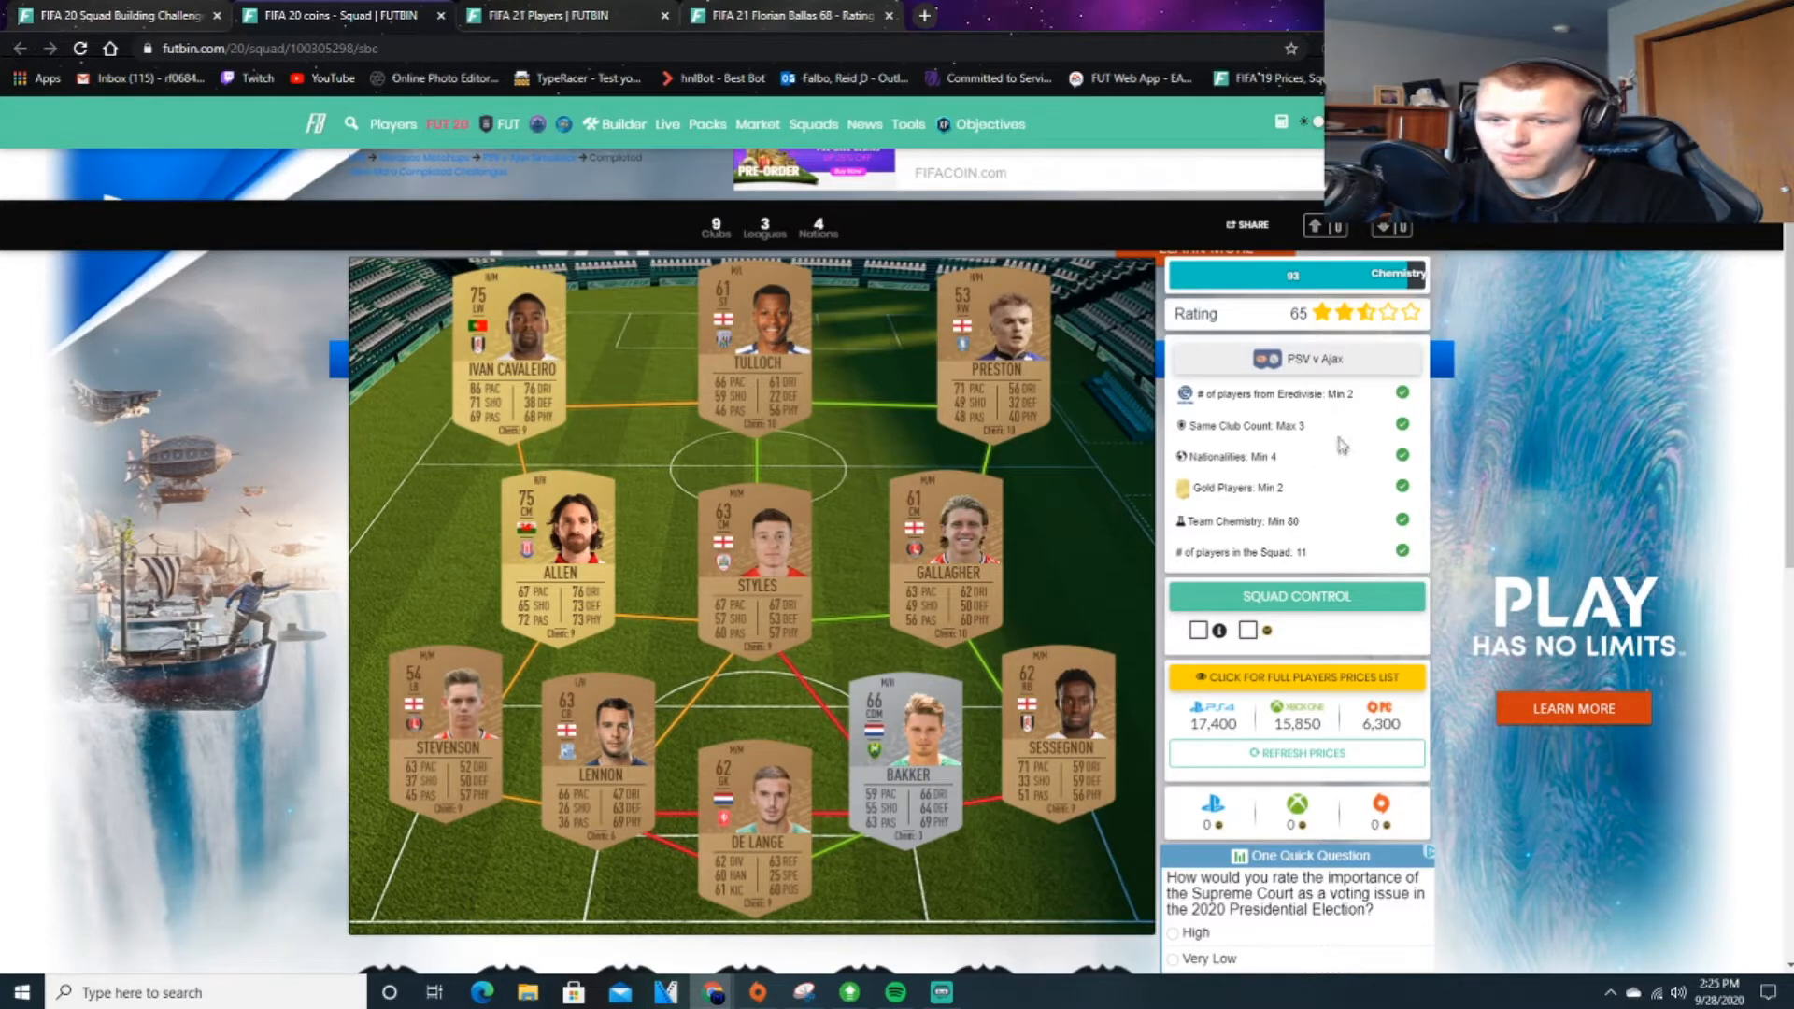
mouse_move(1311, 540)
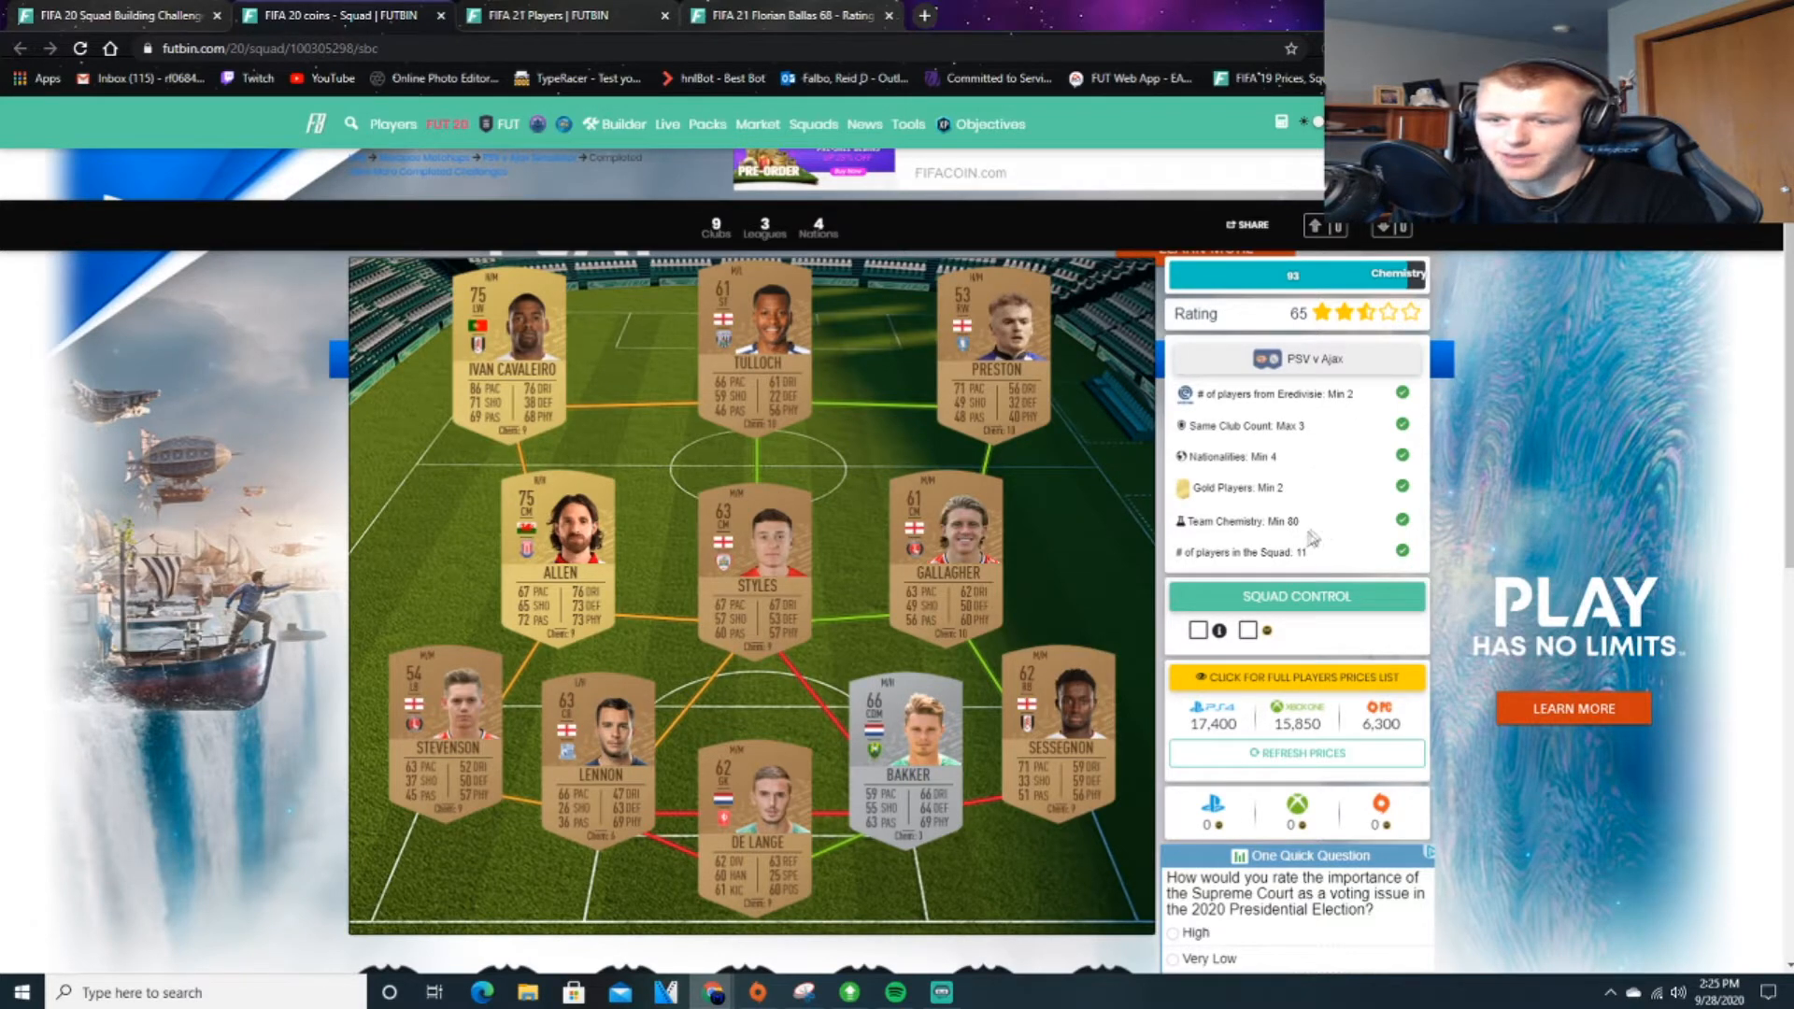
mouse_move(1283, 509)
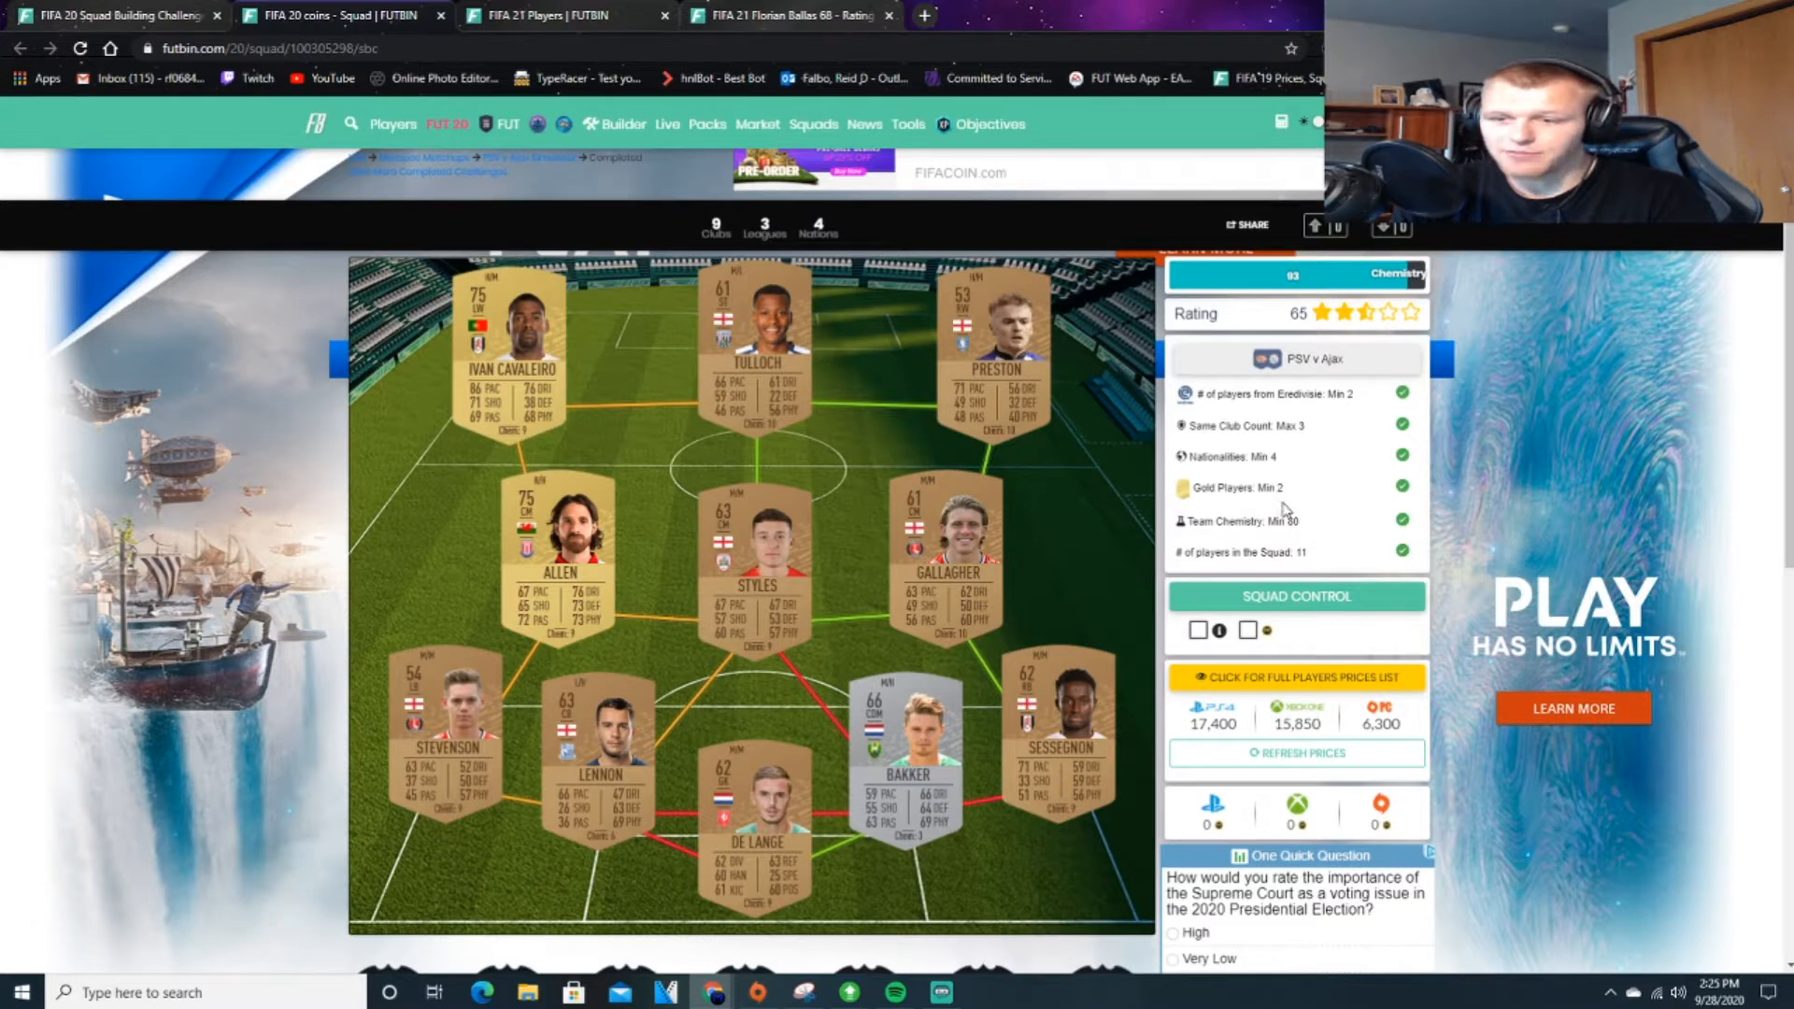
mouse_move(1293, 435)
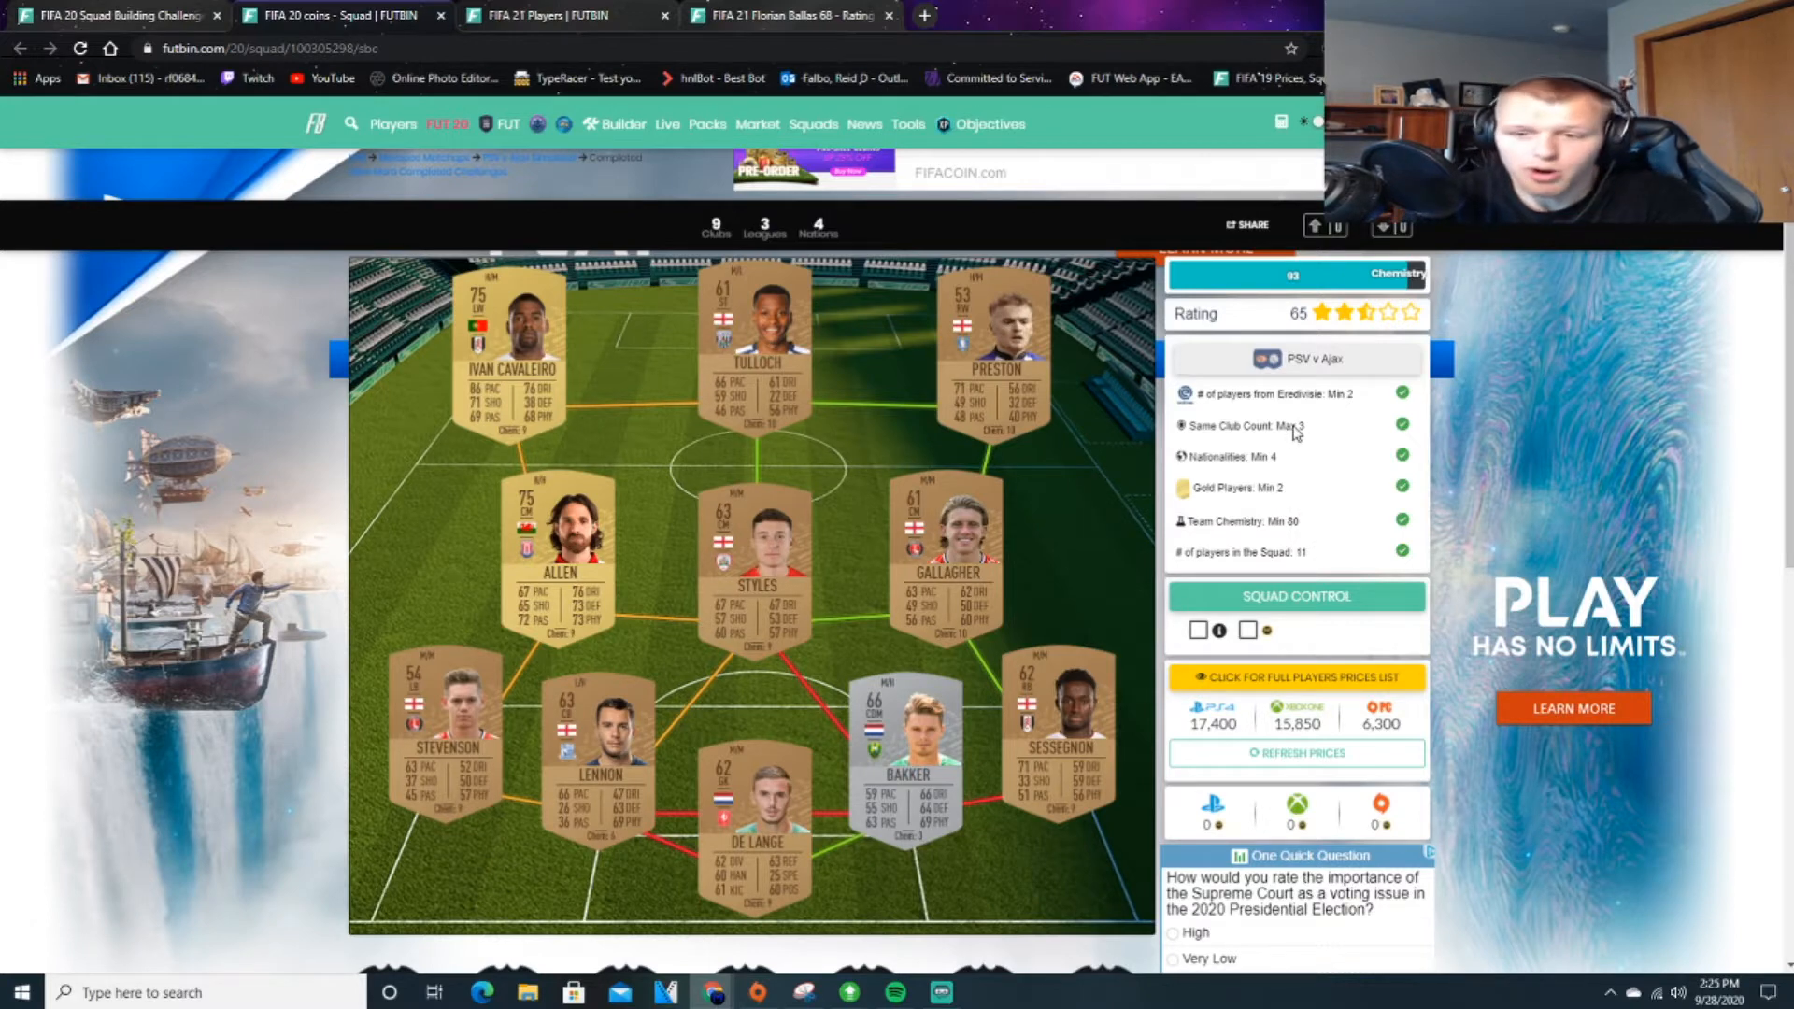
mouse_move(1321, 509)
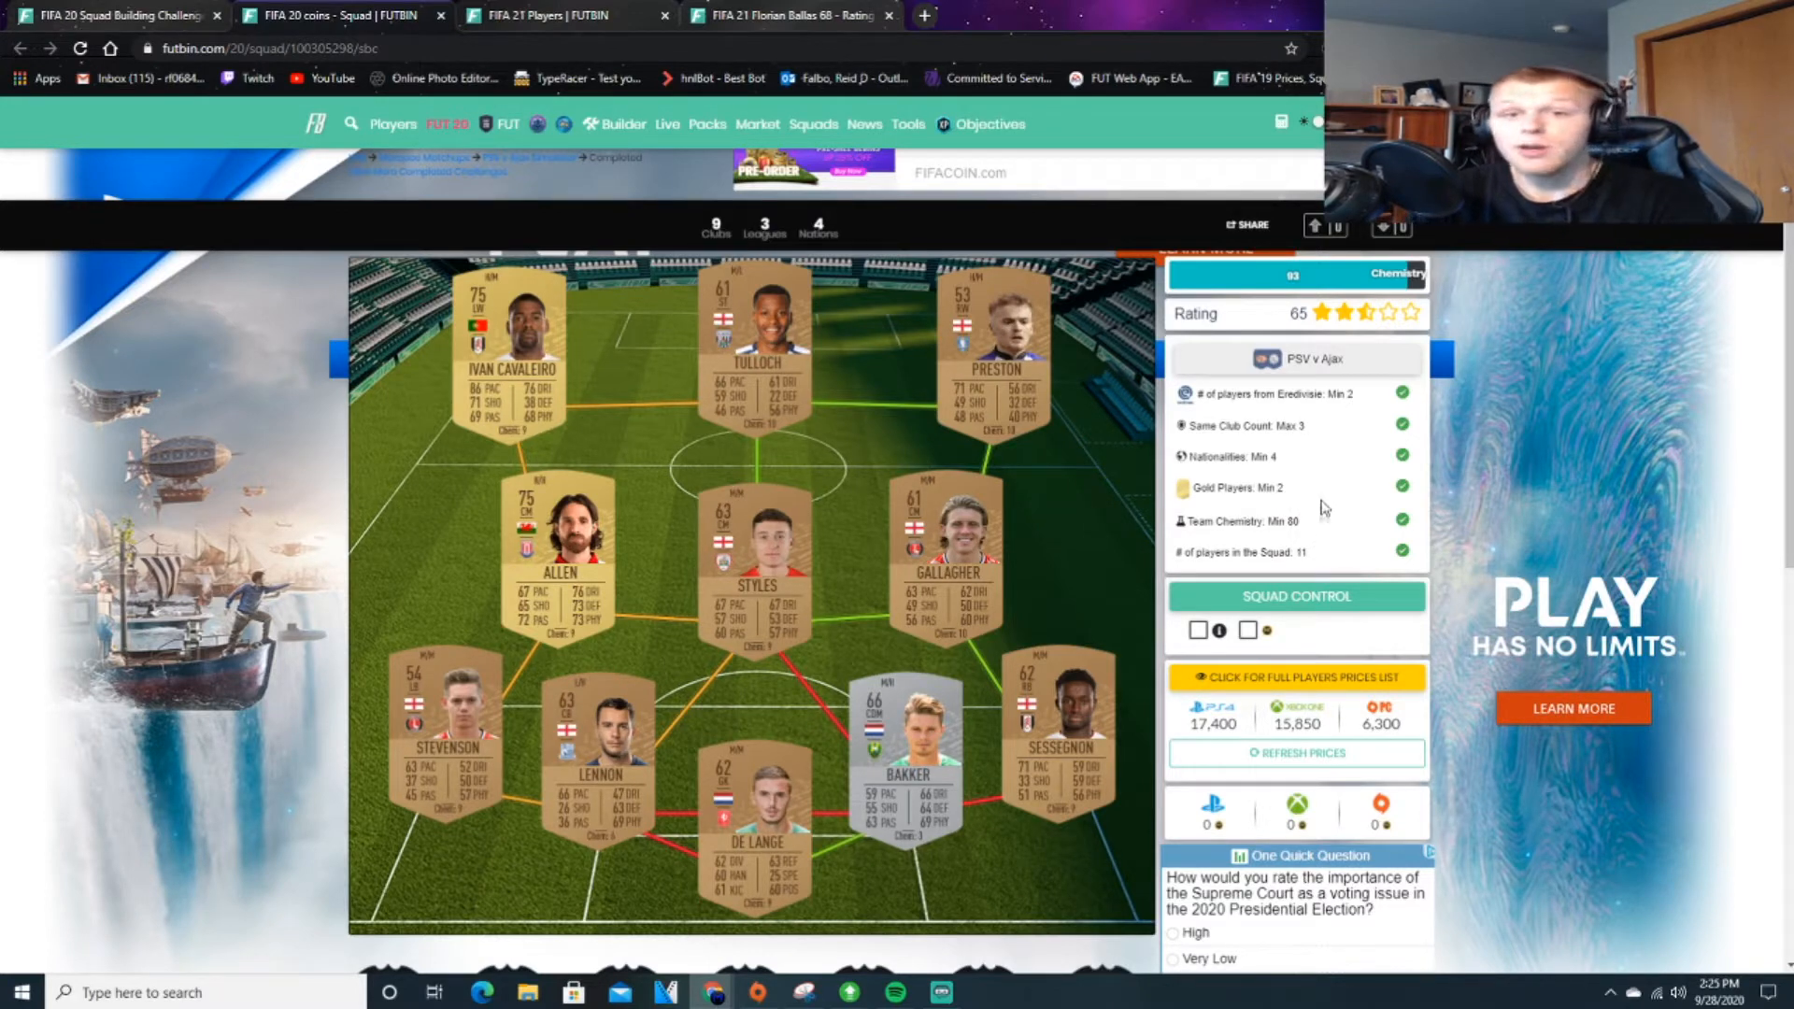
mouse_move(1331, 498)
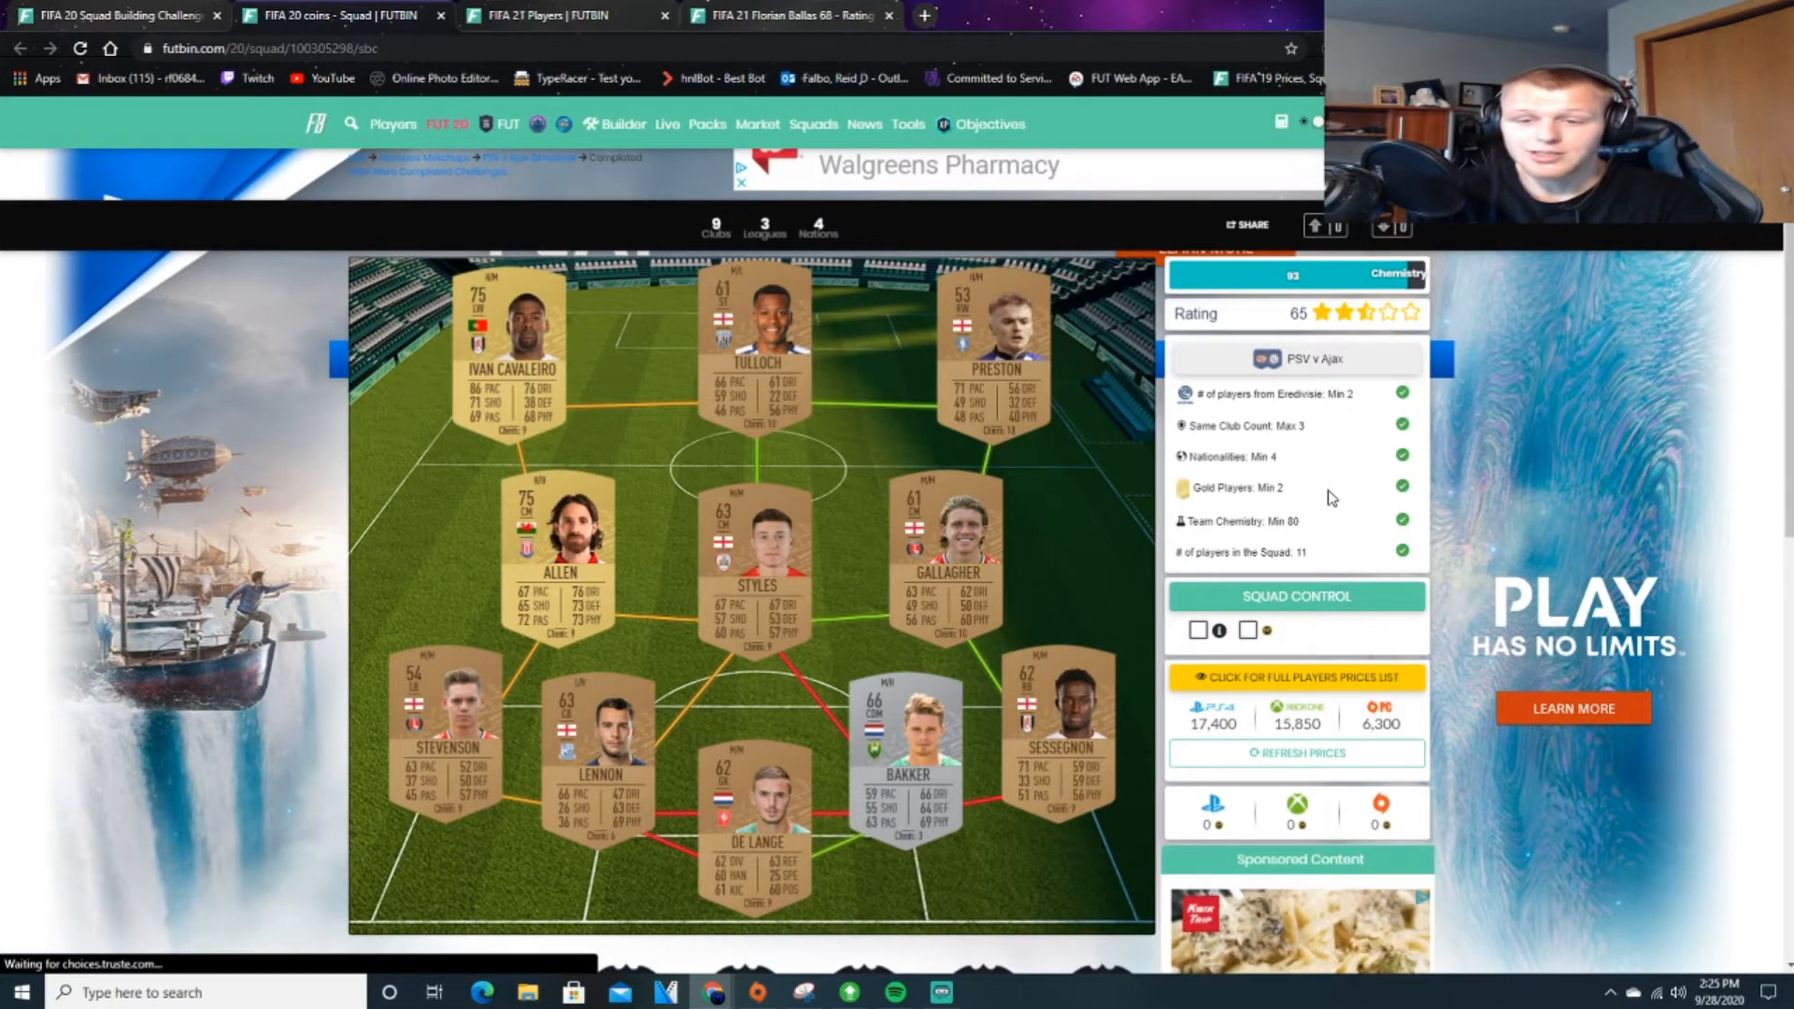
mouse_move(1119, 512)
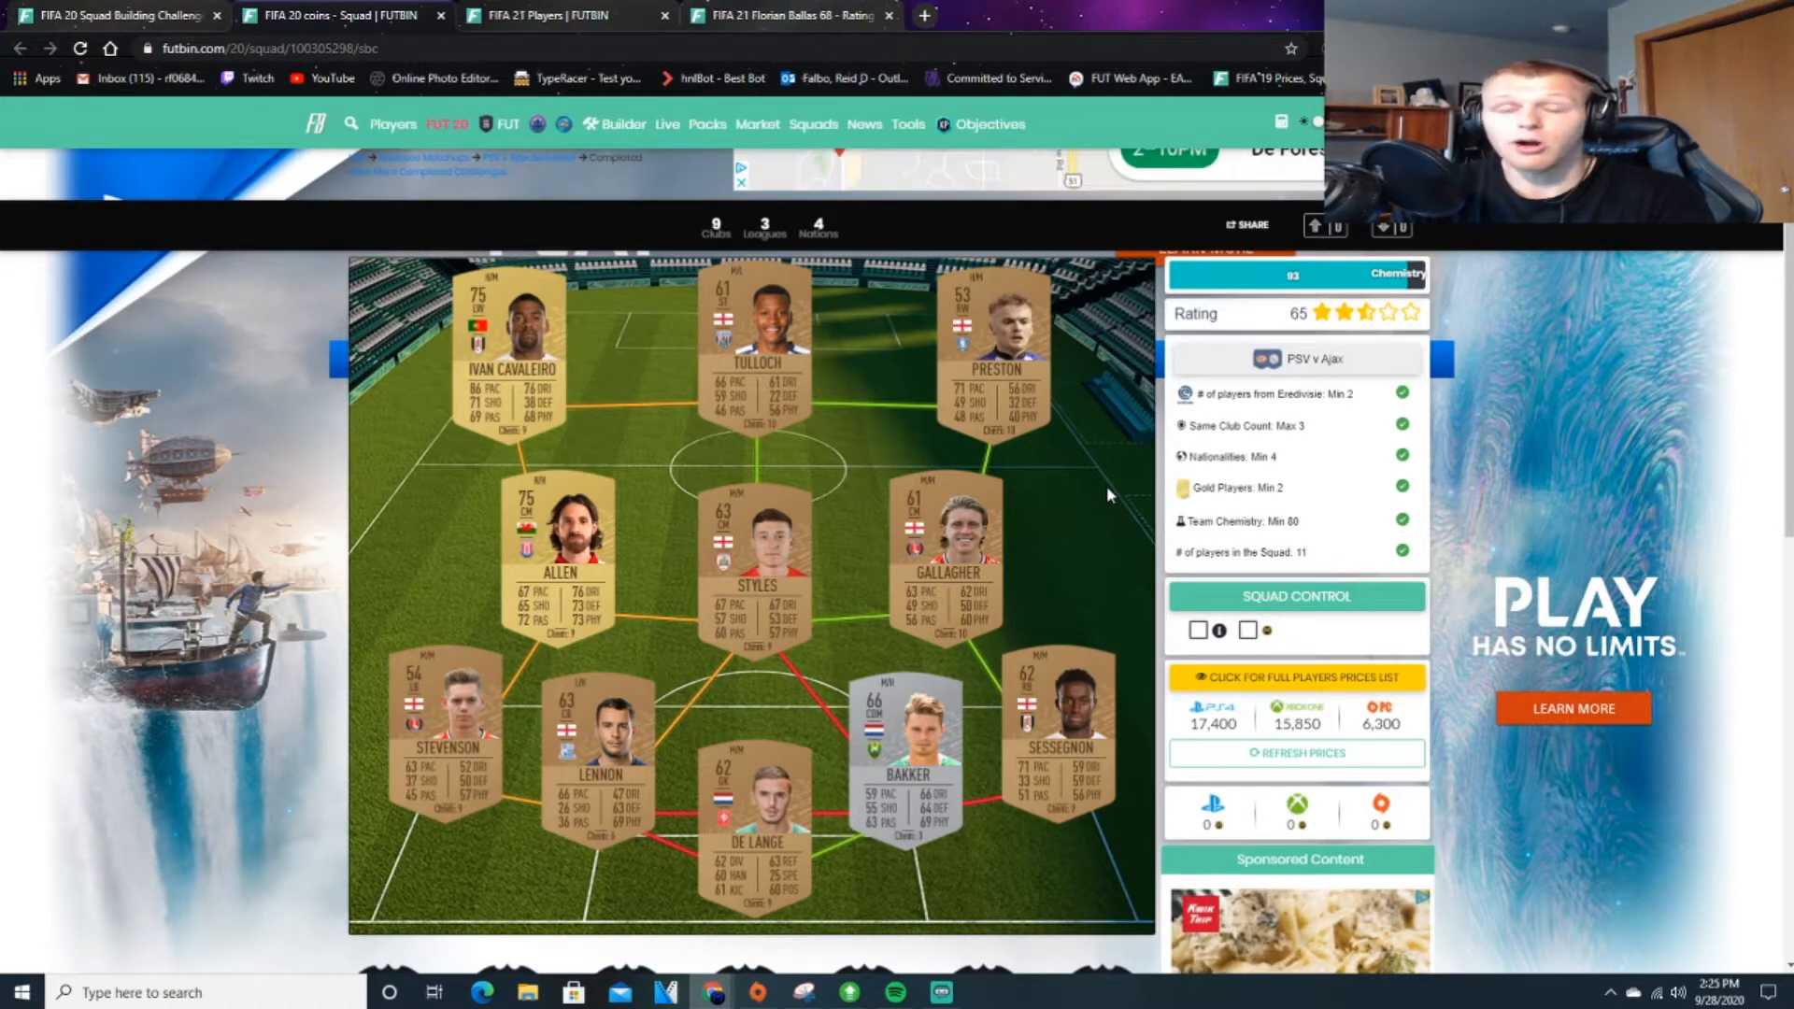
mouse_move(1089, 429)
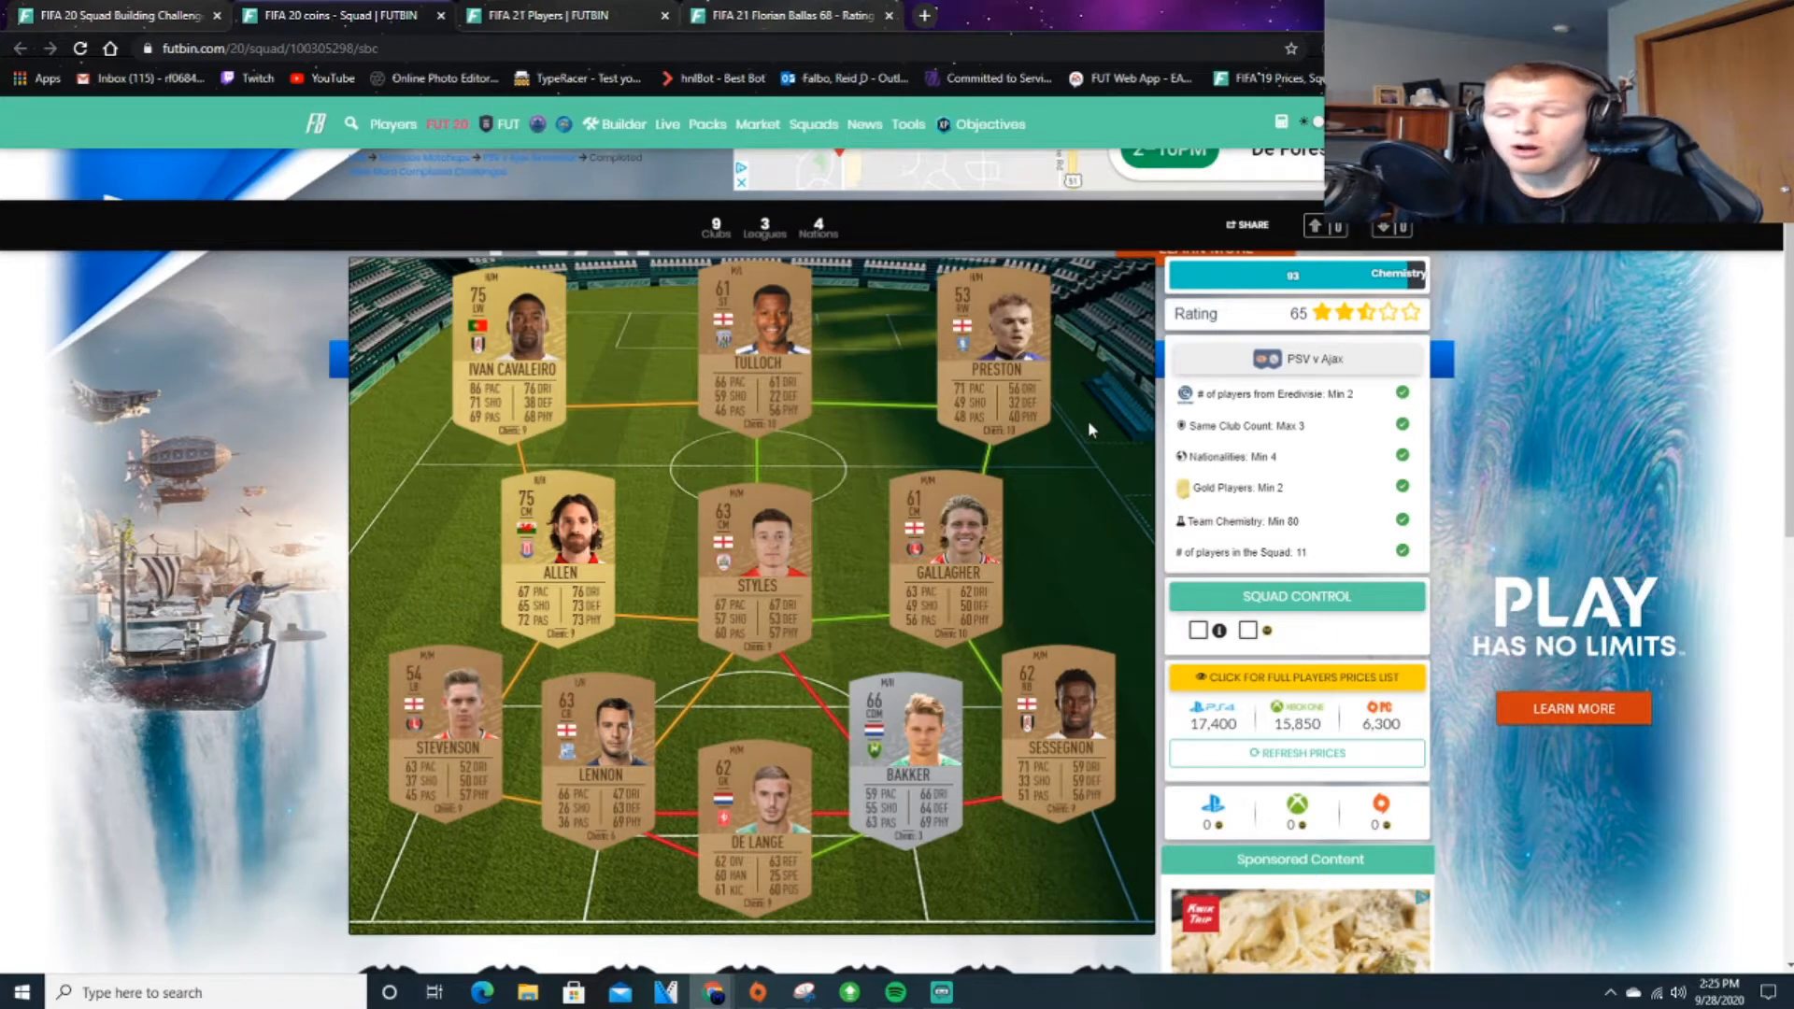
mouse_move(997, 343)
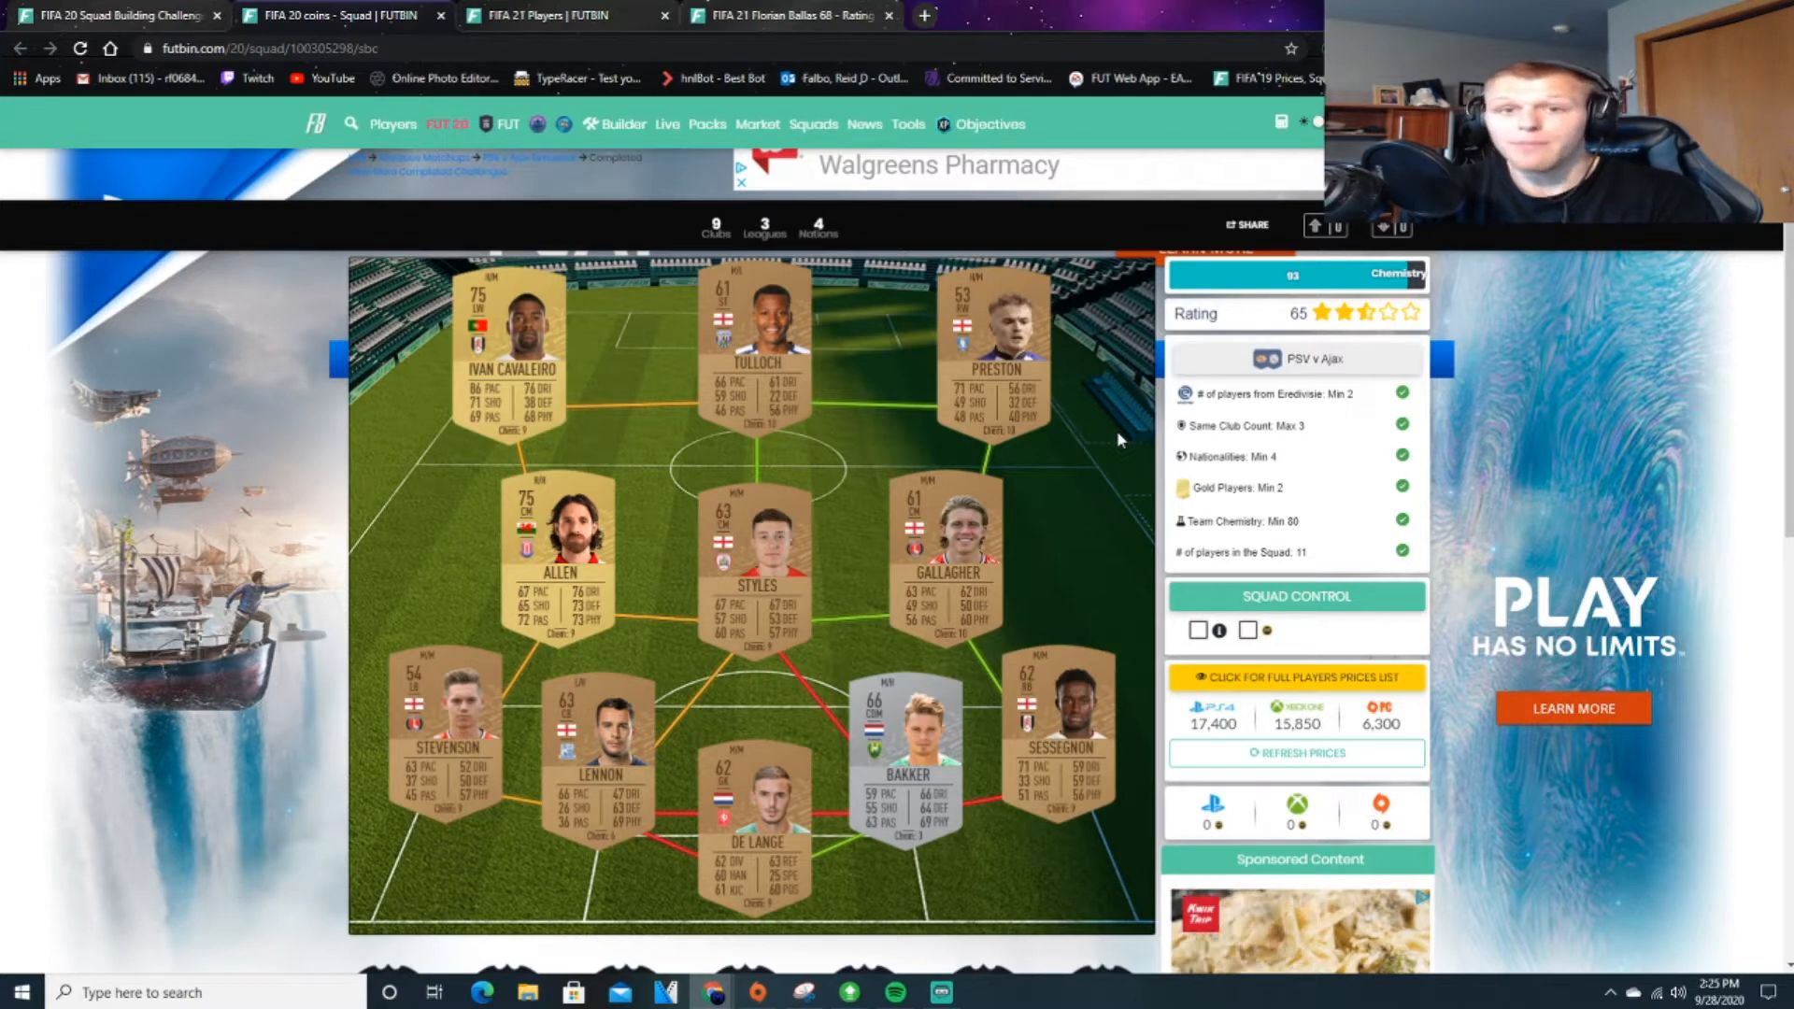
mouse_move(1087, 459)
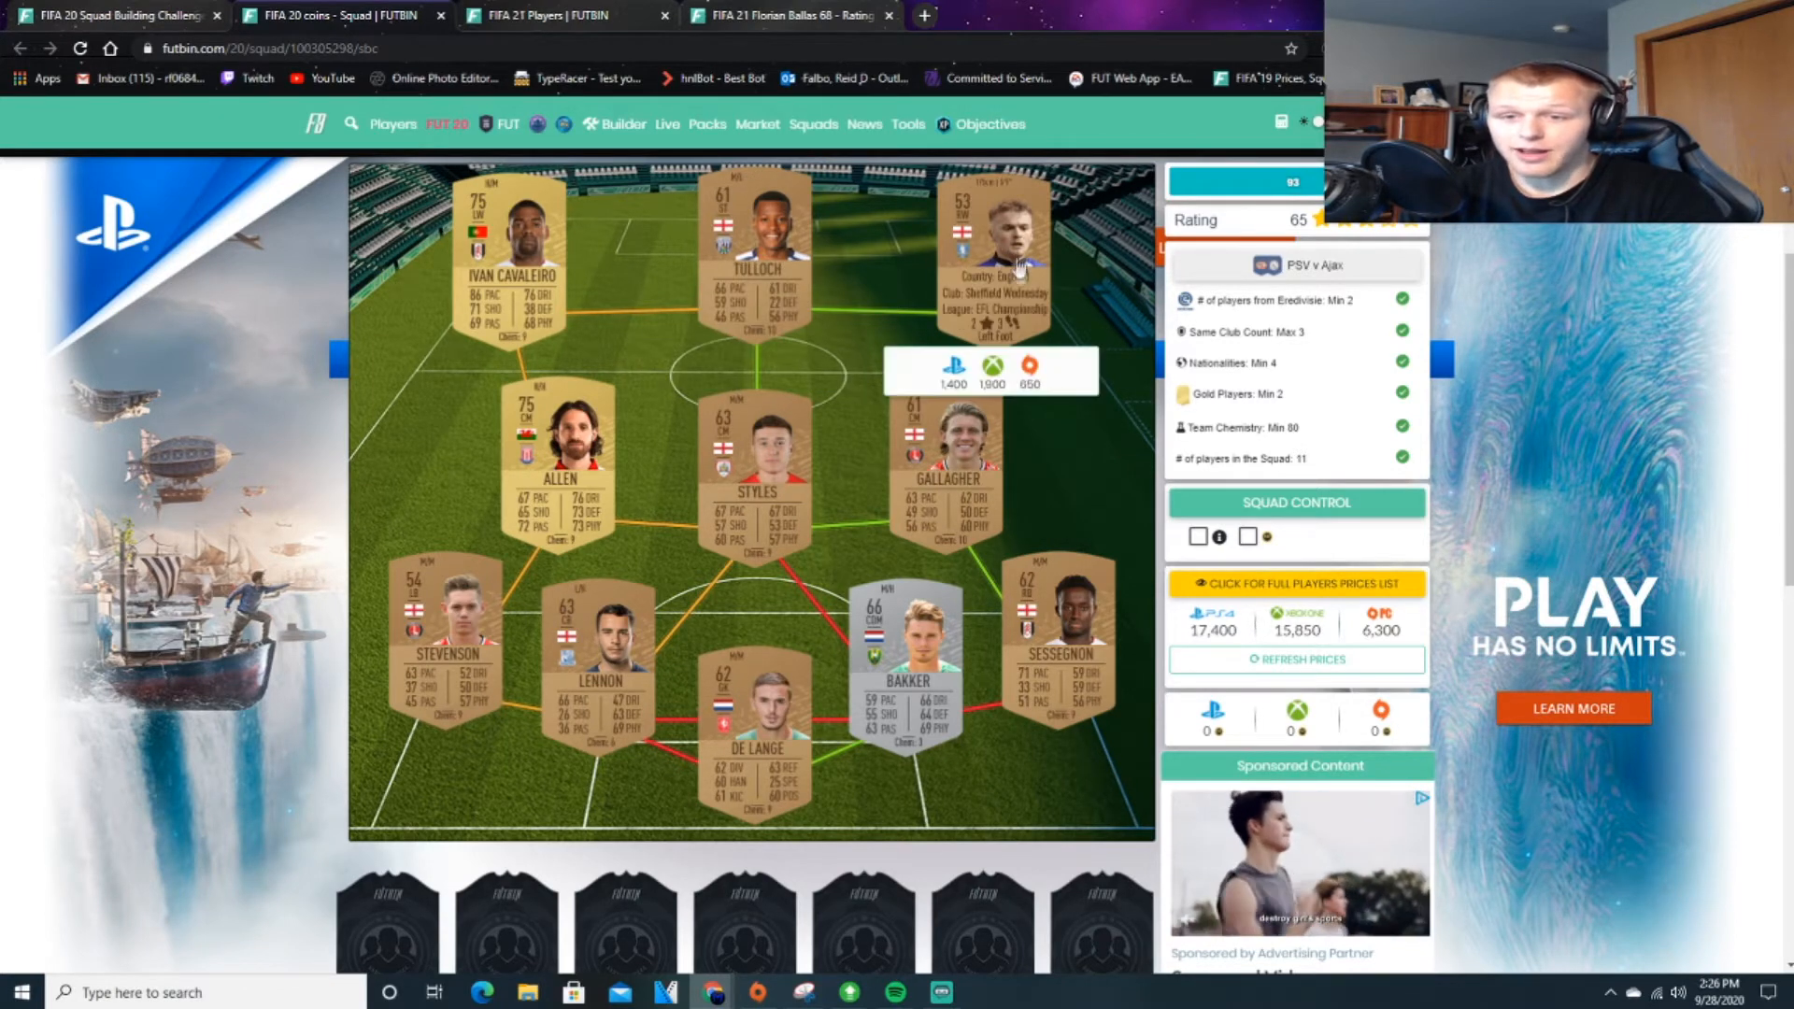
mouse_move(753, 458)
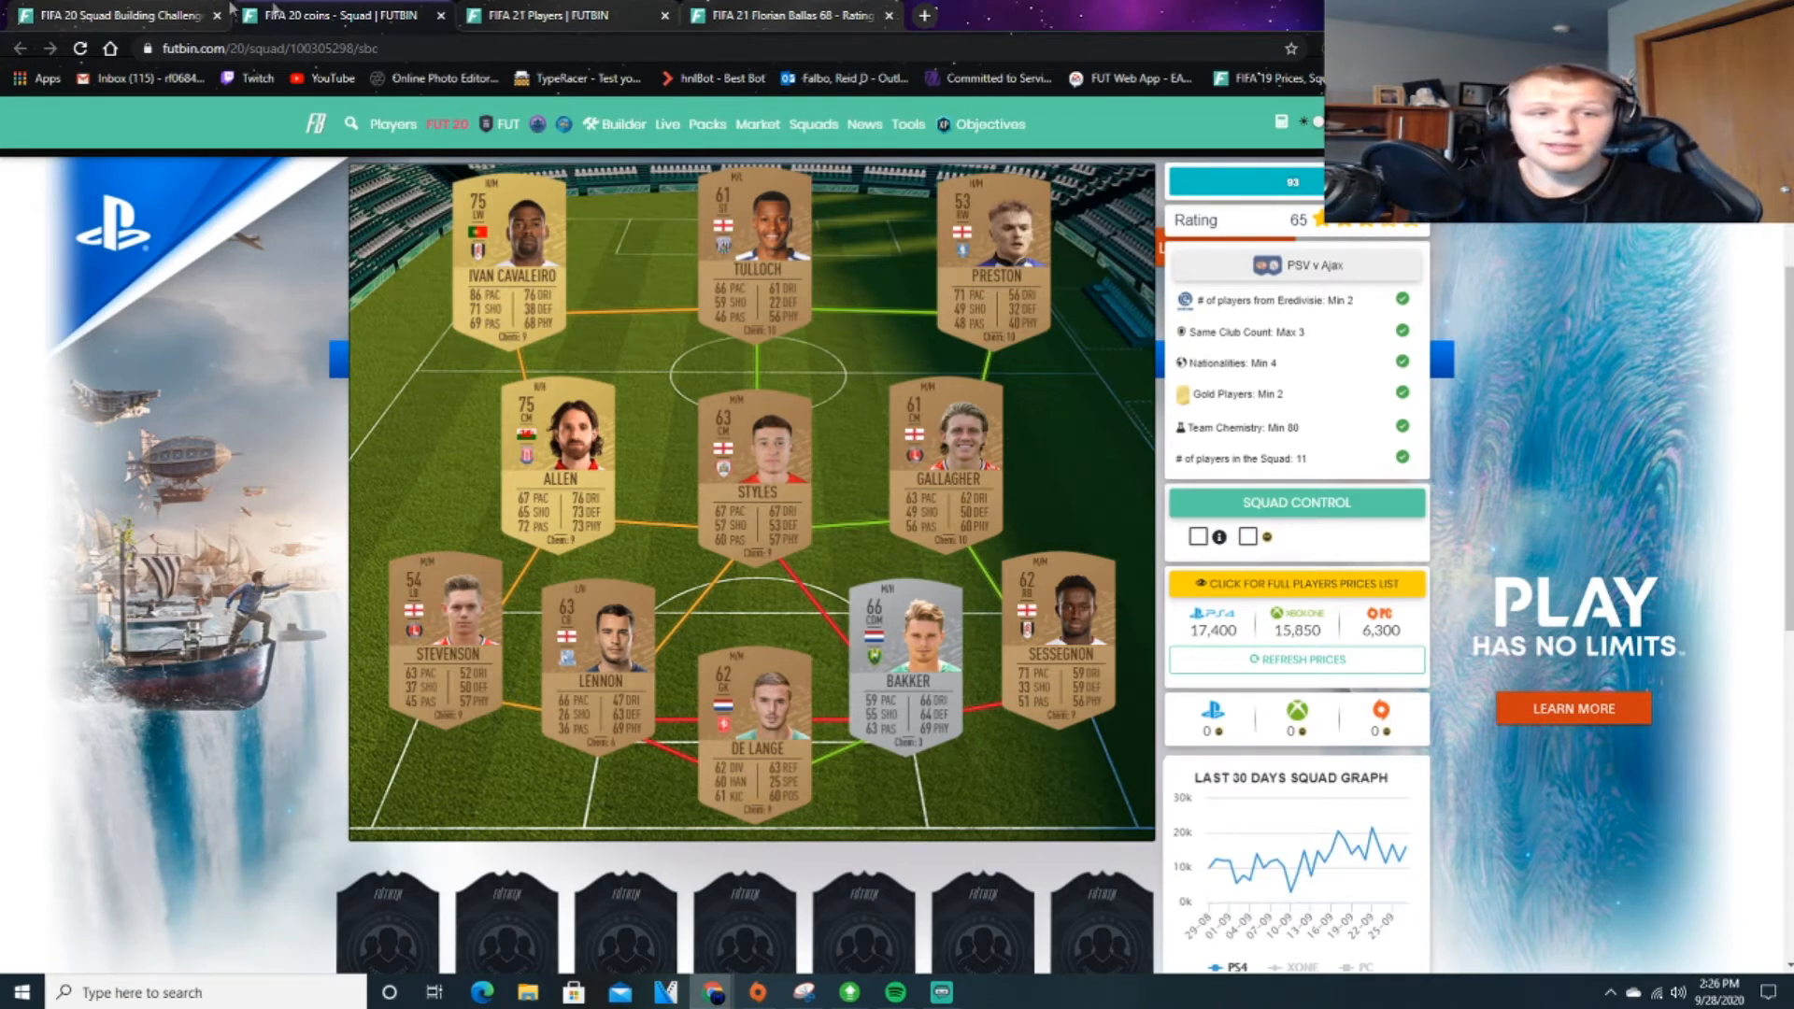
Open the expired Marquee Matchups challenges, then return to the FIFA 21 silver players list.
click(114, 15)
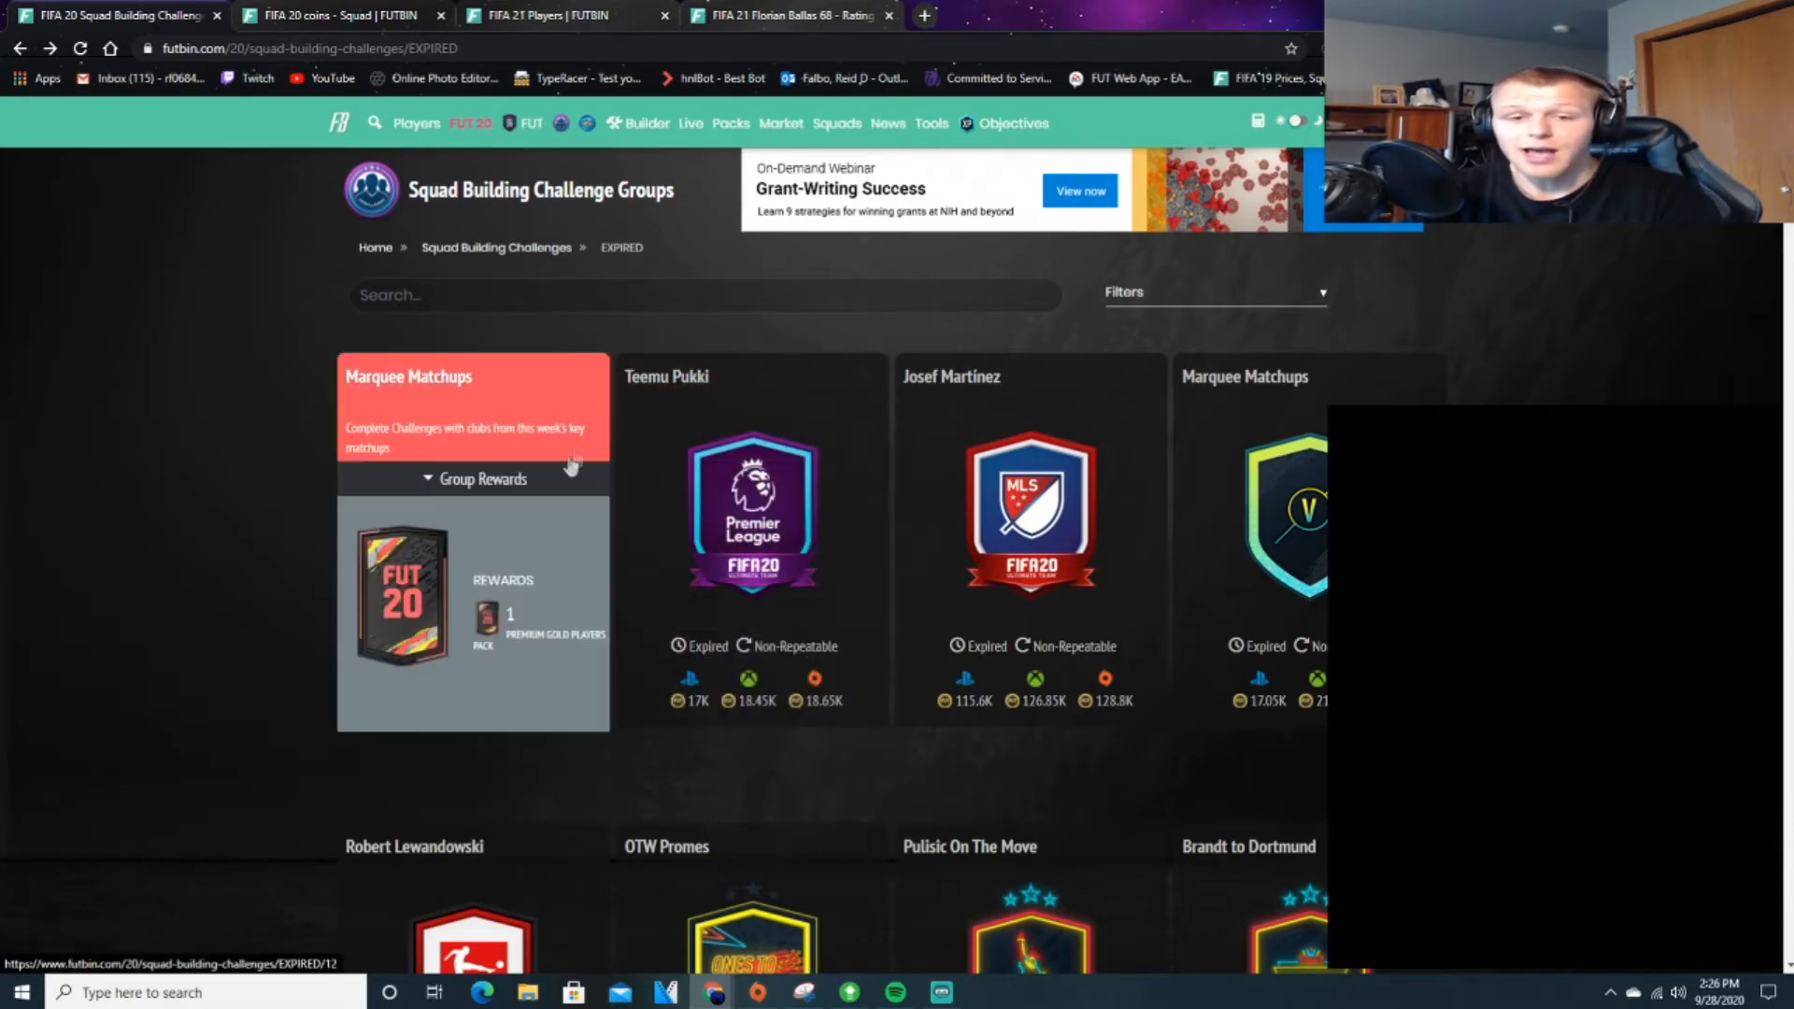
mouse_move(531, 543)
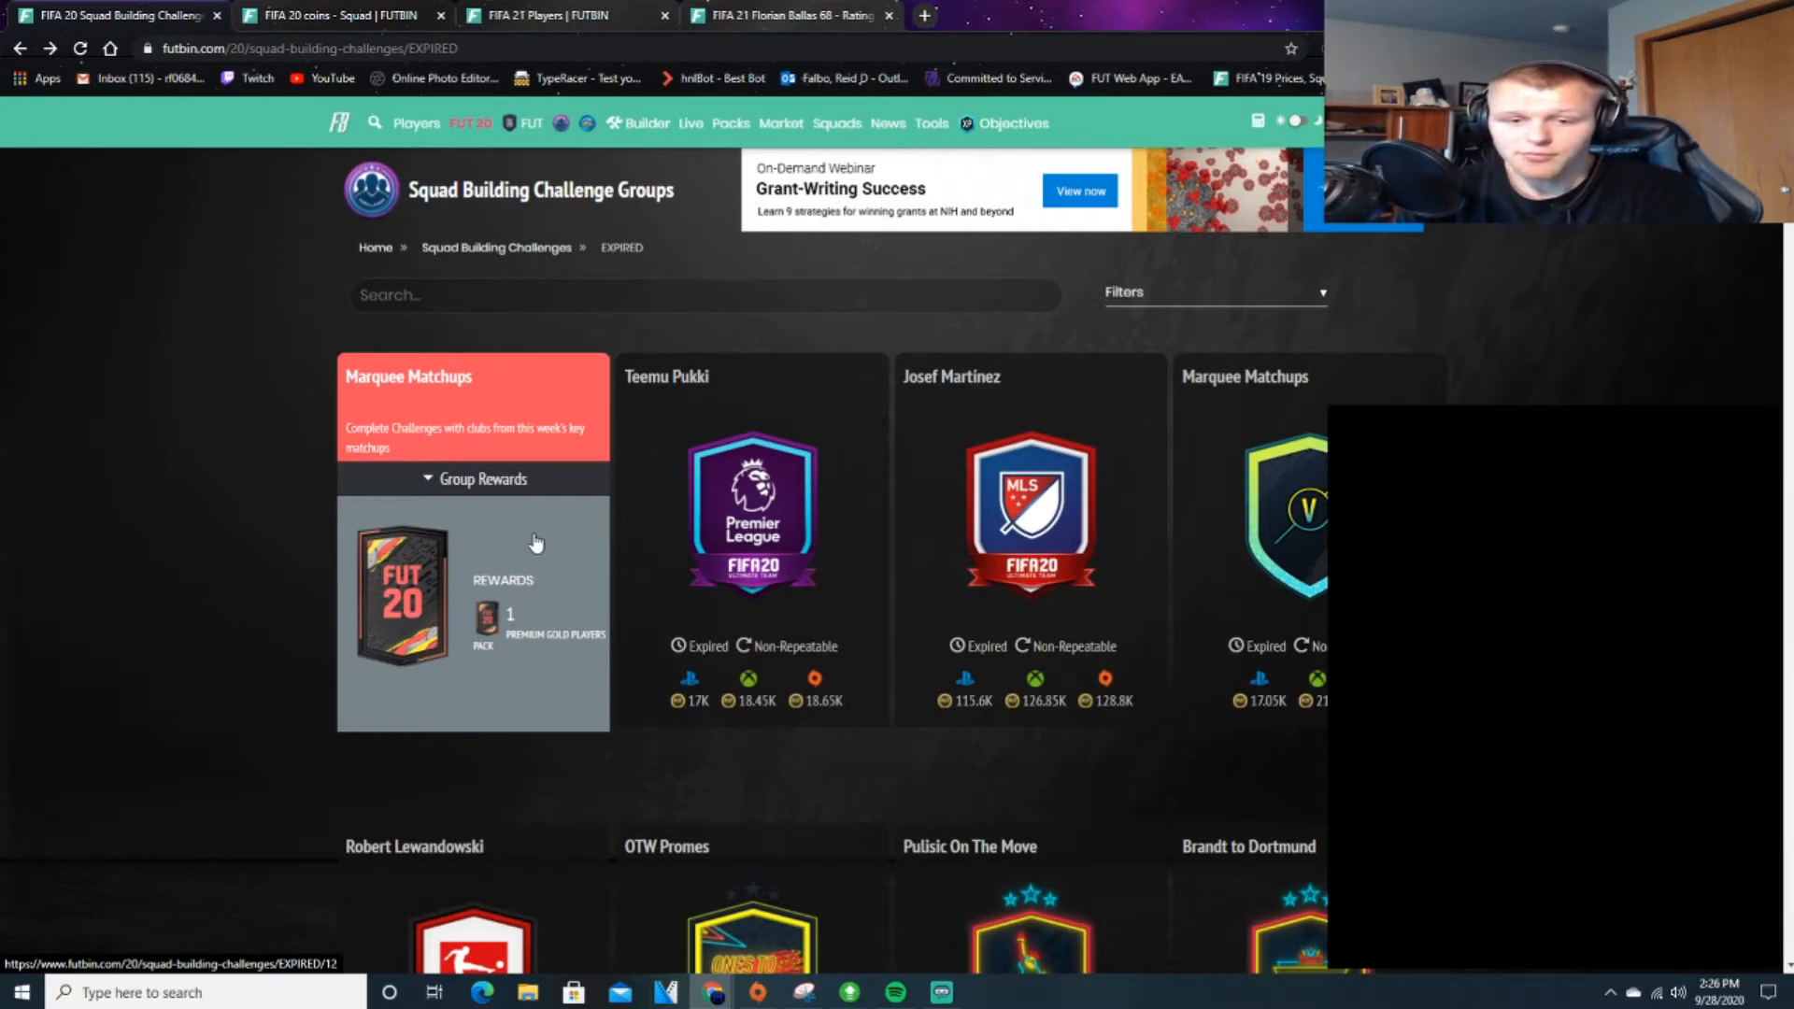
click(751, 539)
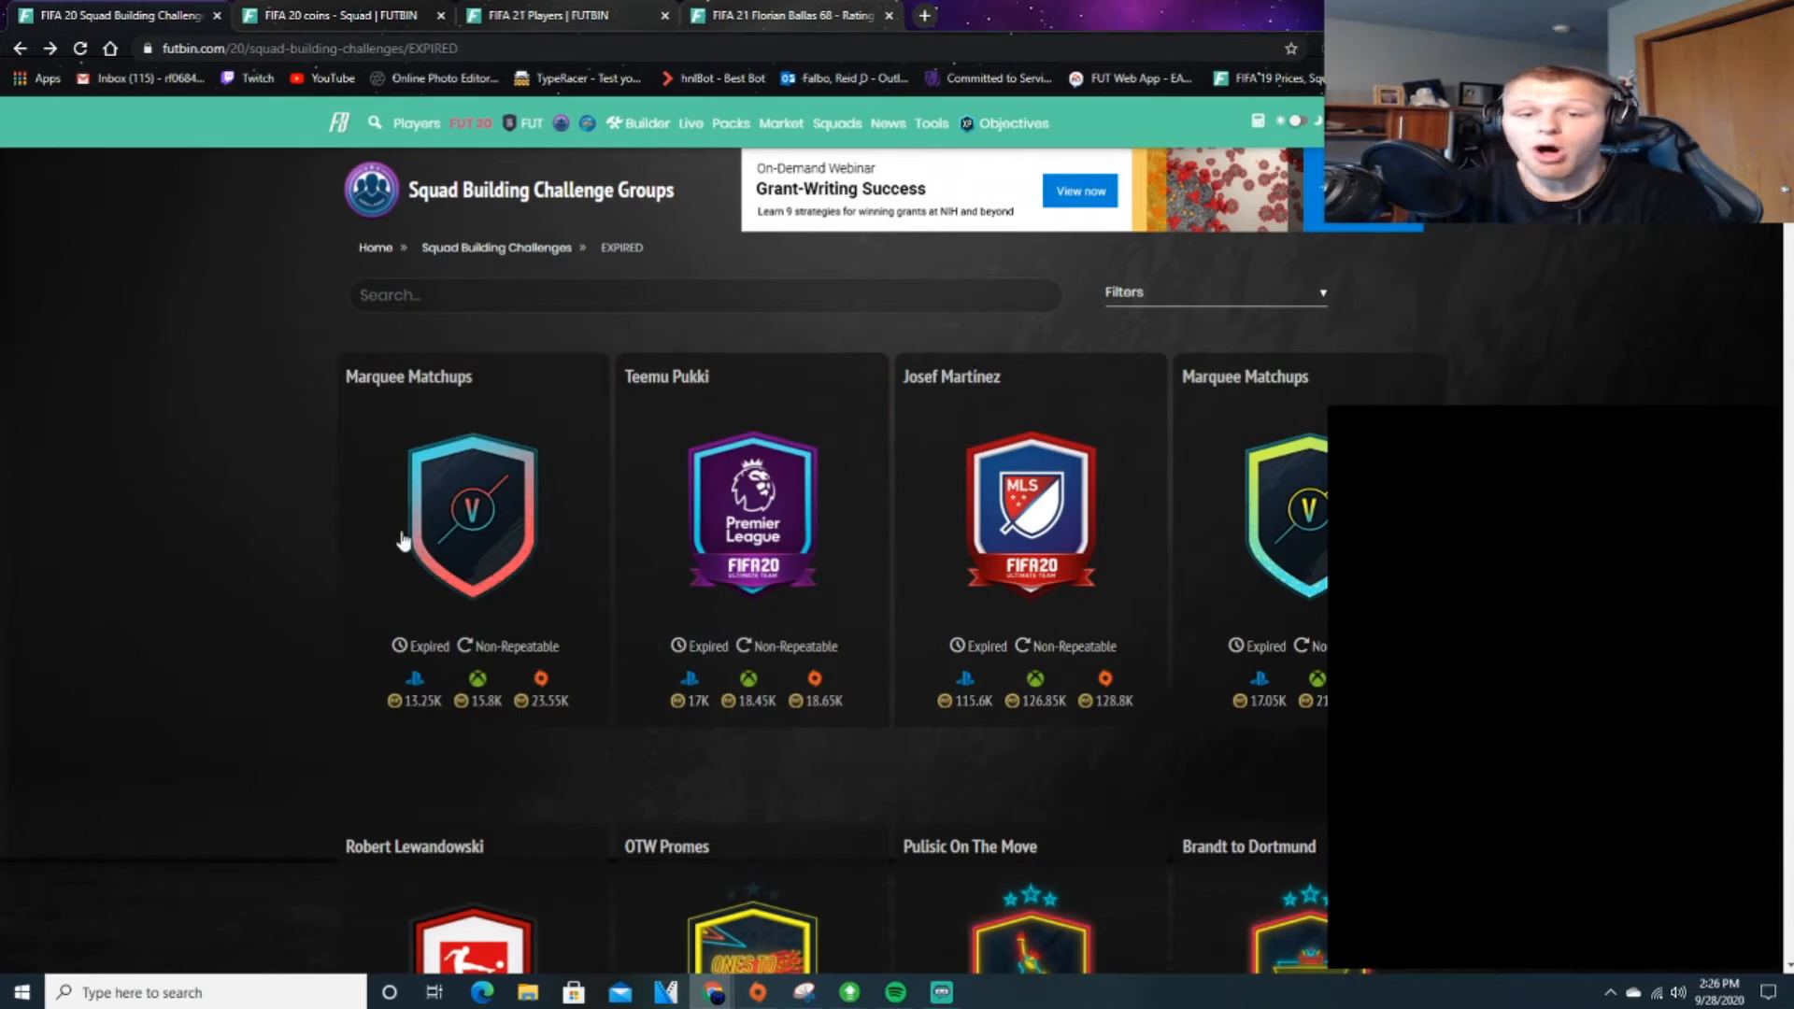
click(469, 515)
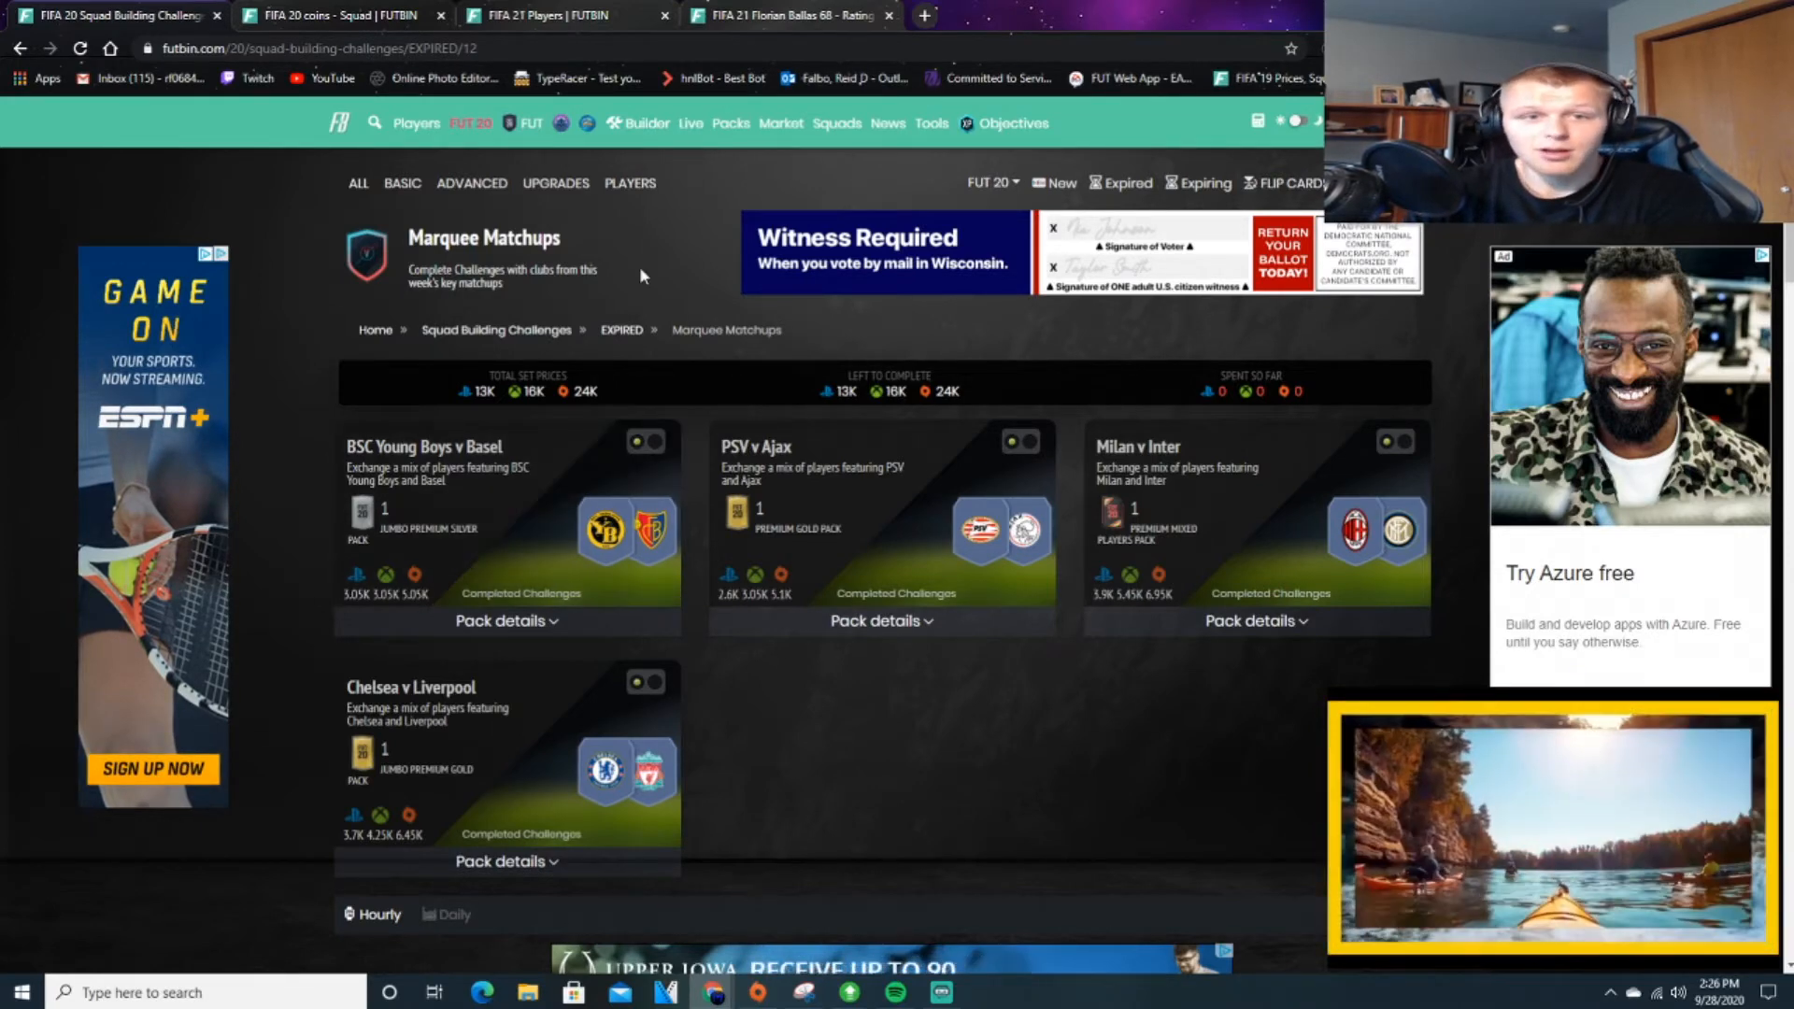
click(643, 123)
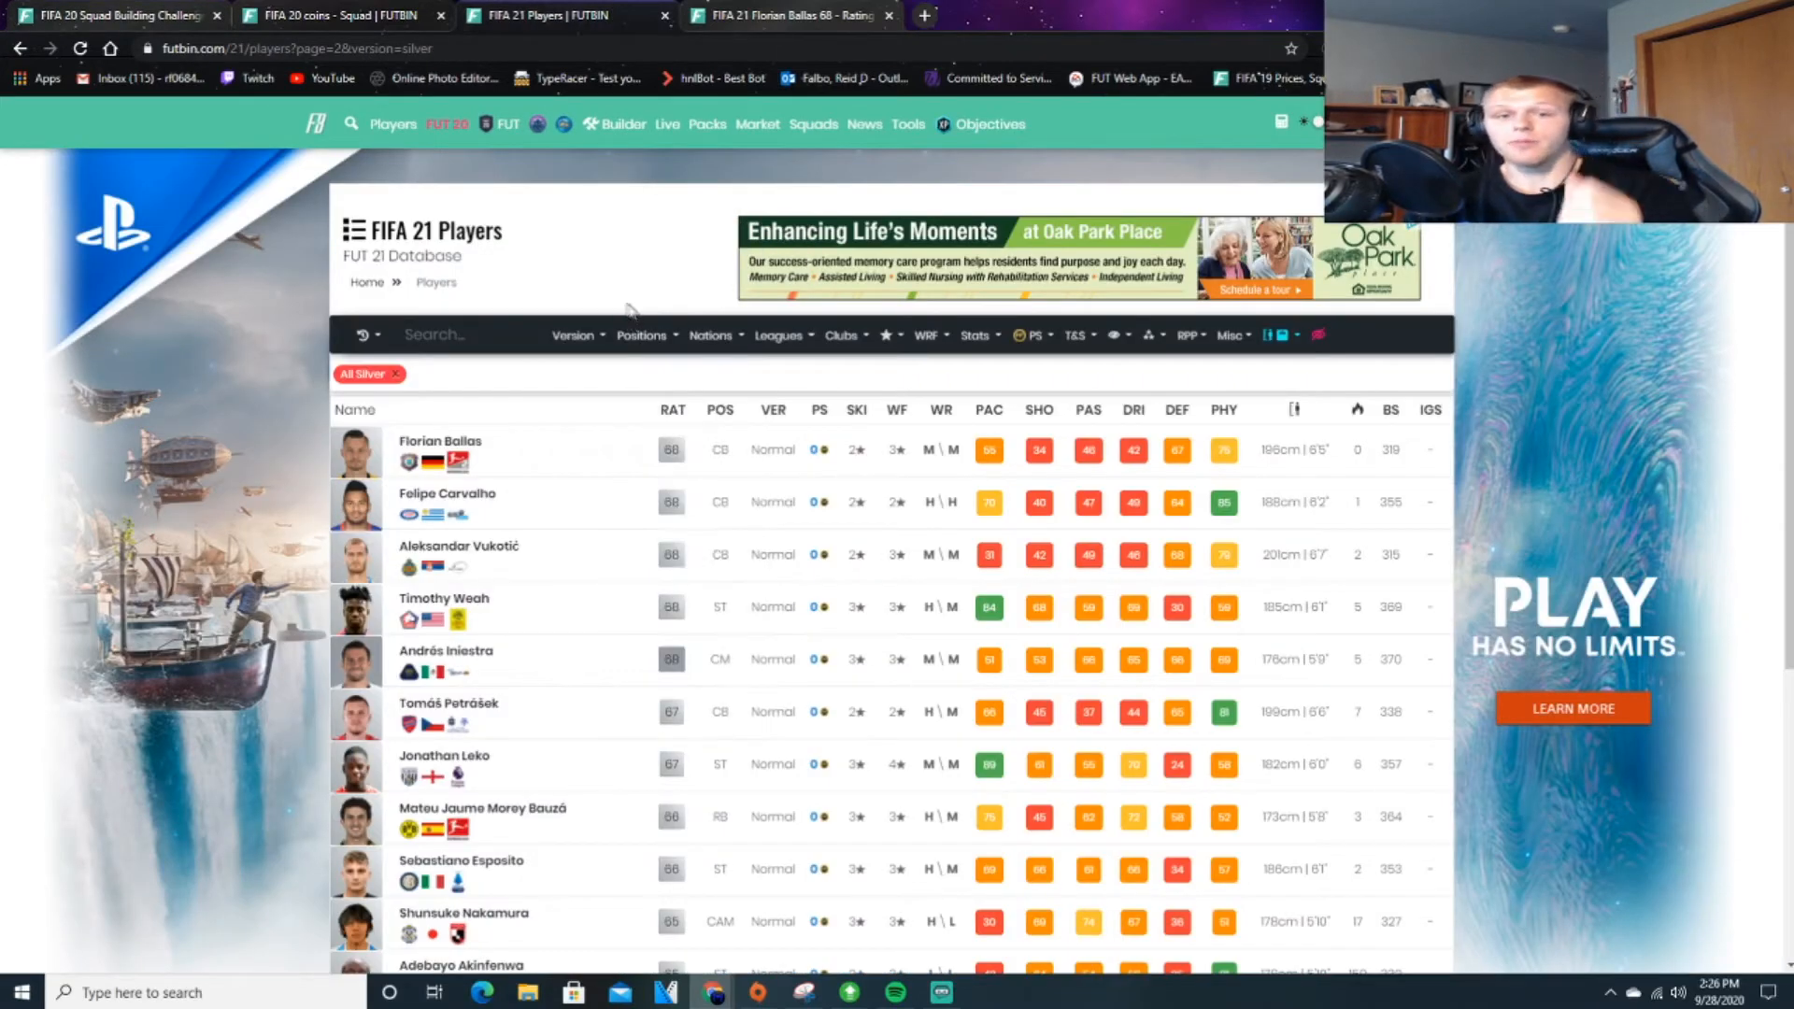
mouse_move(661, 590)
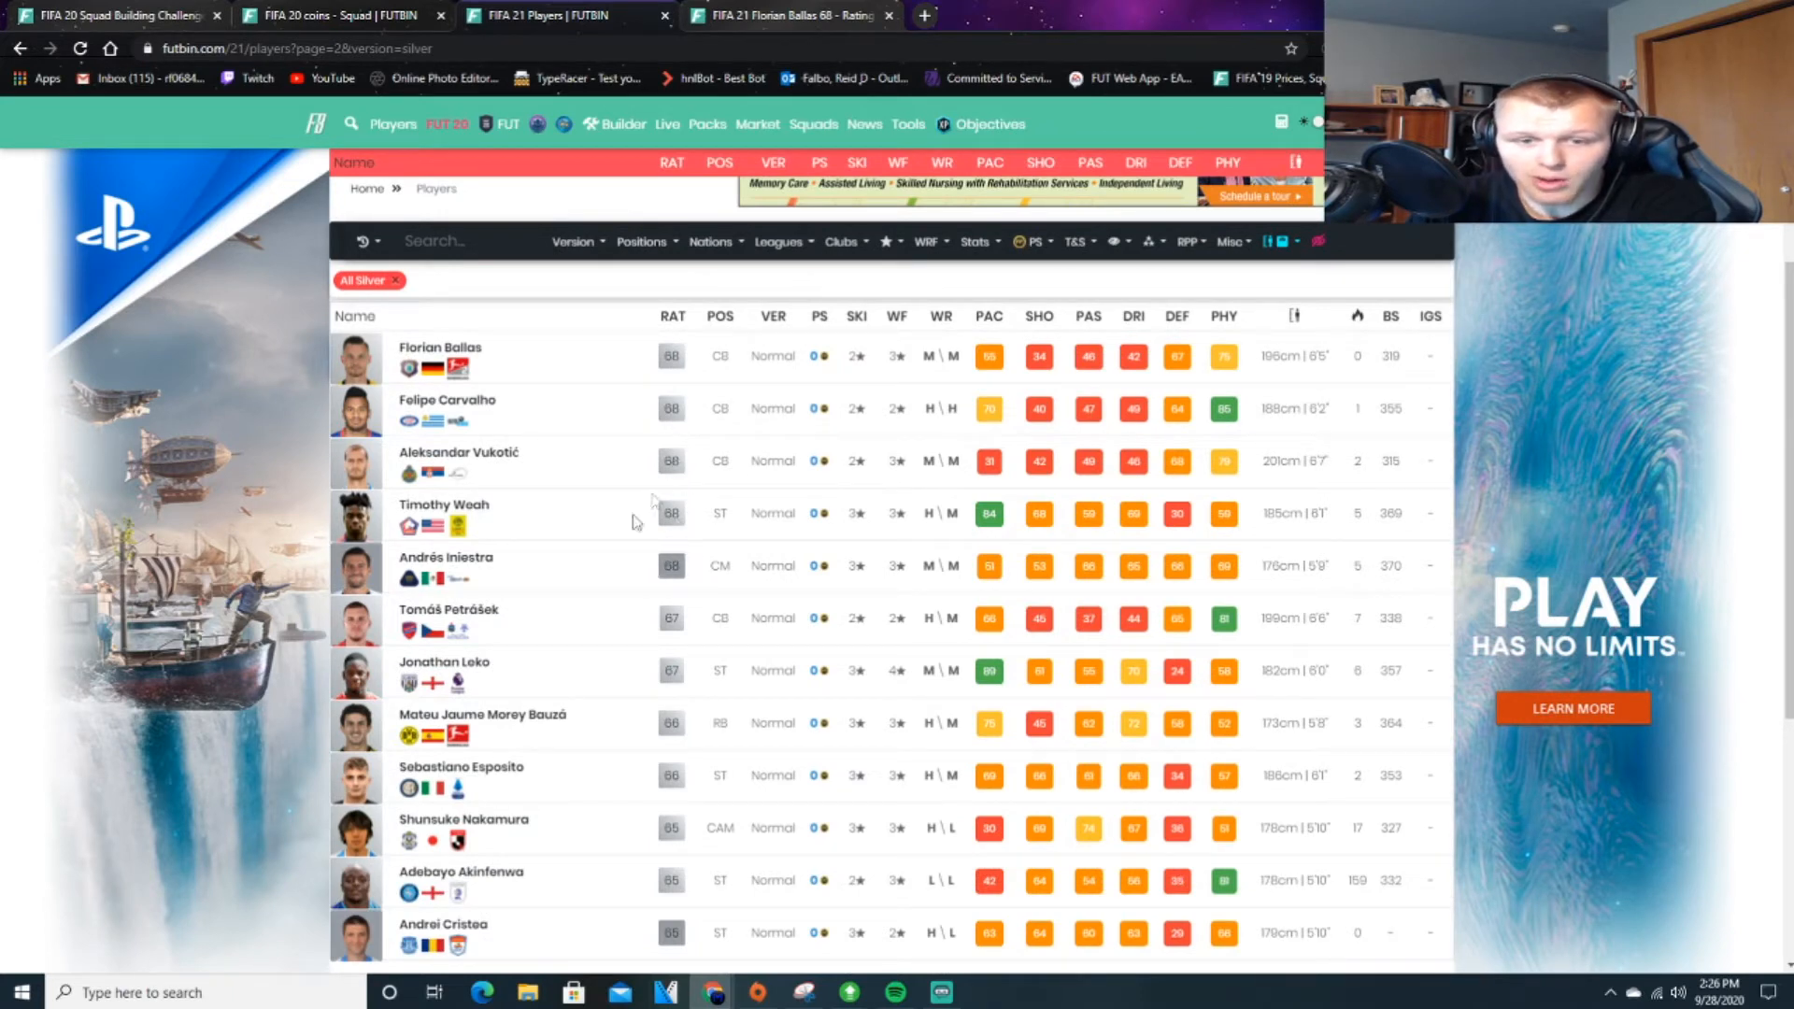
Open Andrés Iniesta's player page separately and remove the All Silver filter.
click(444, 557)
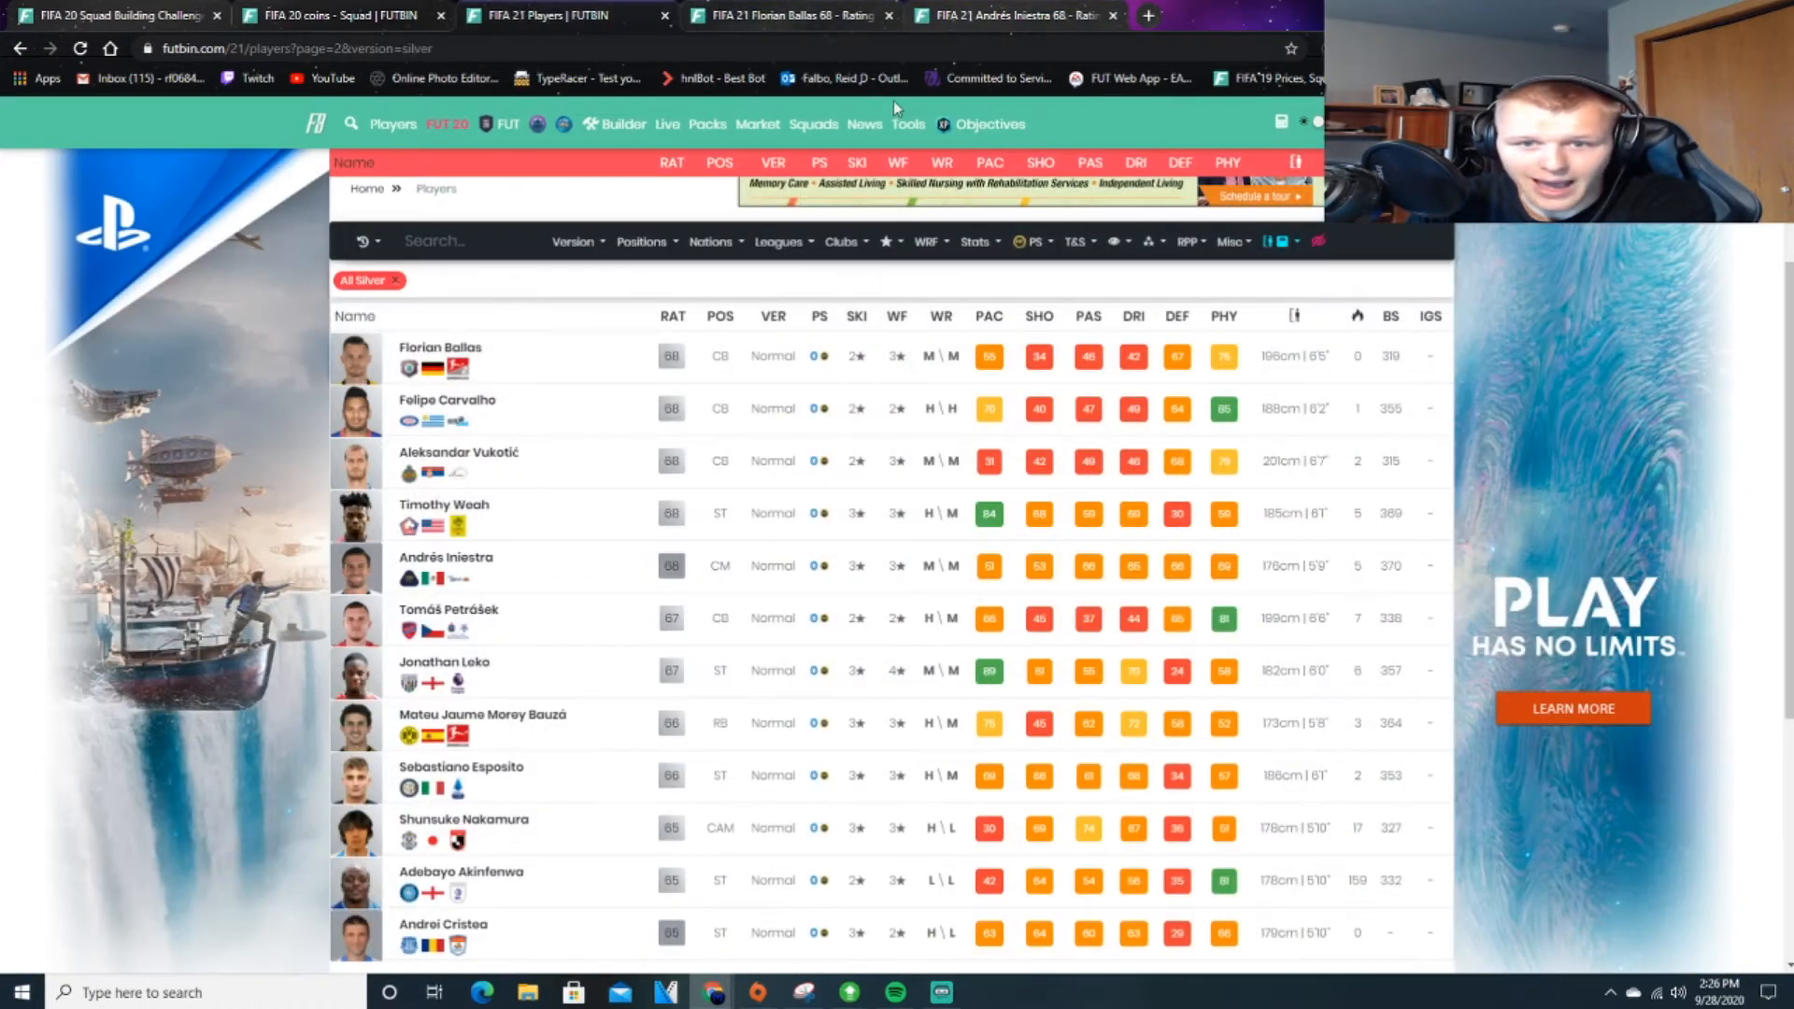
scroll(down, 3)
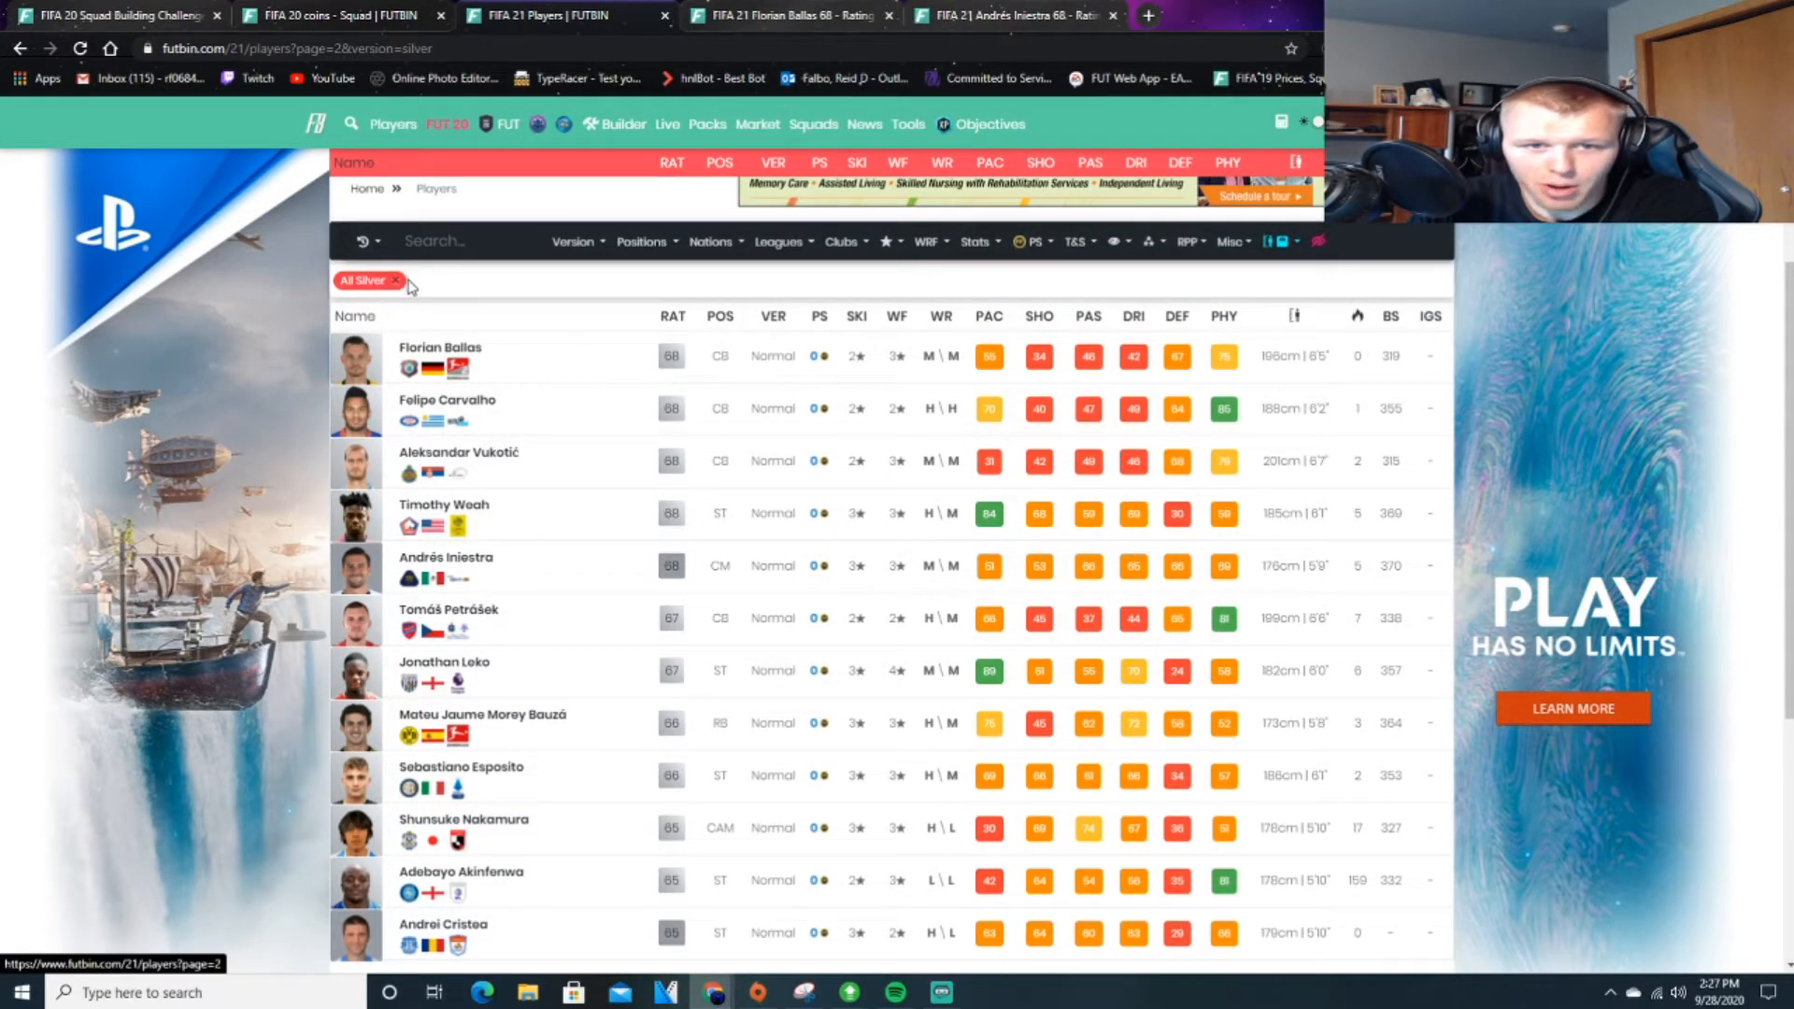
click(396, 279)
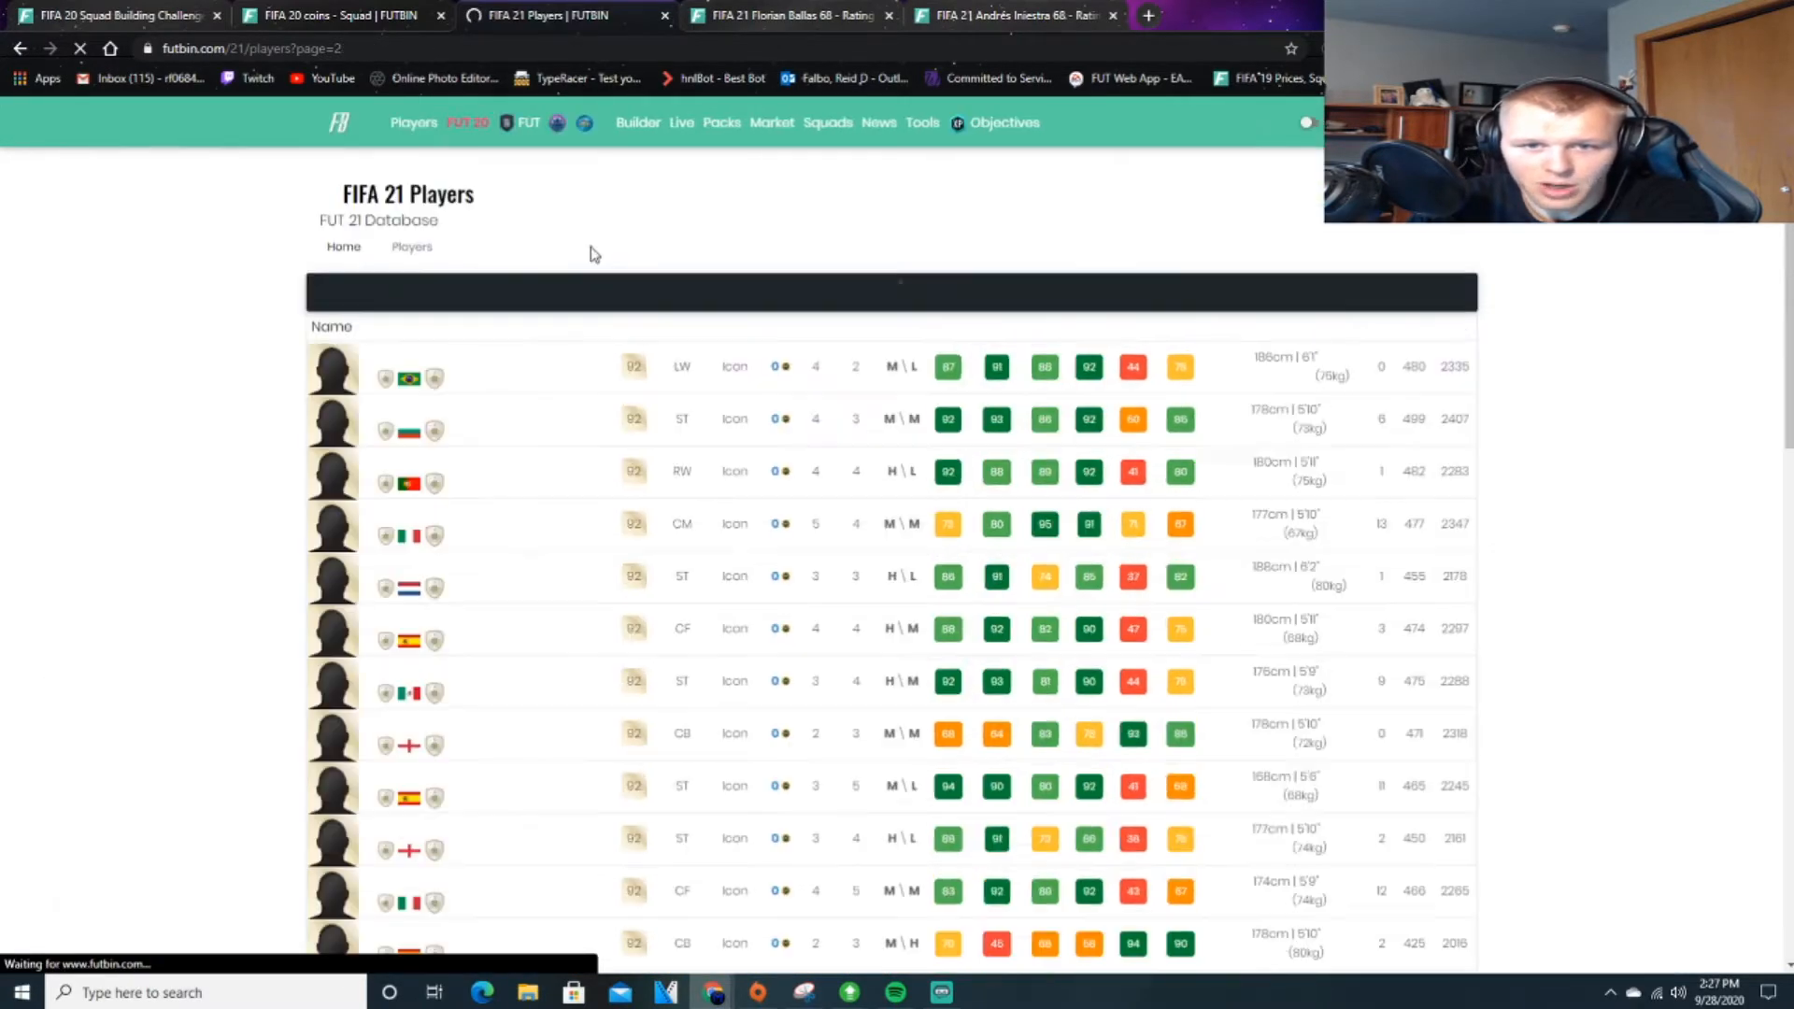
Filter the players list by version to Silver Non-rare.
click(552, 293)
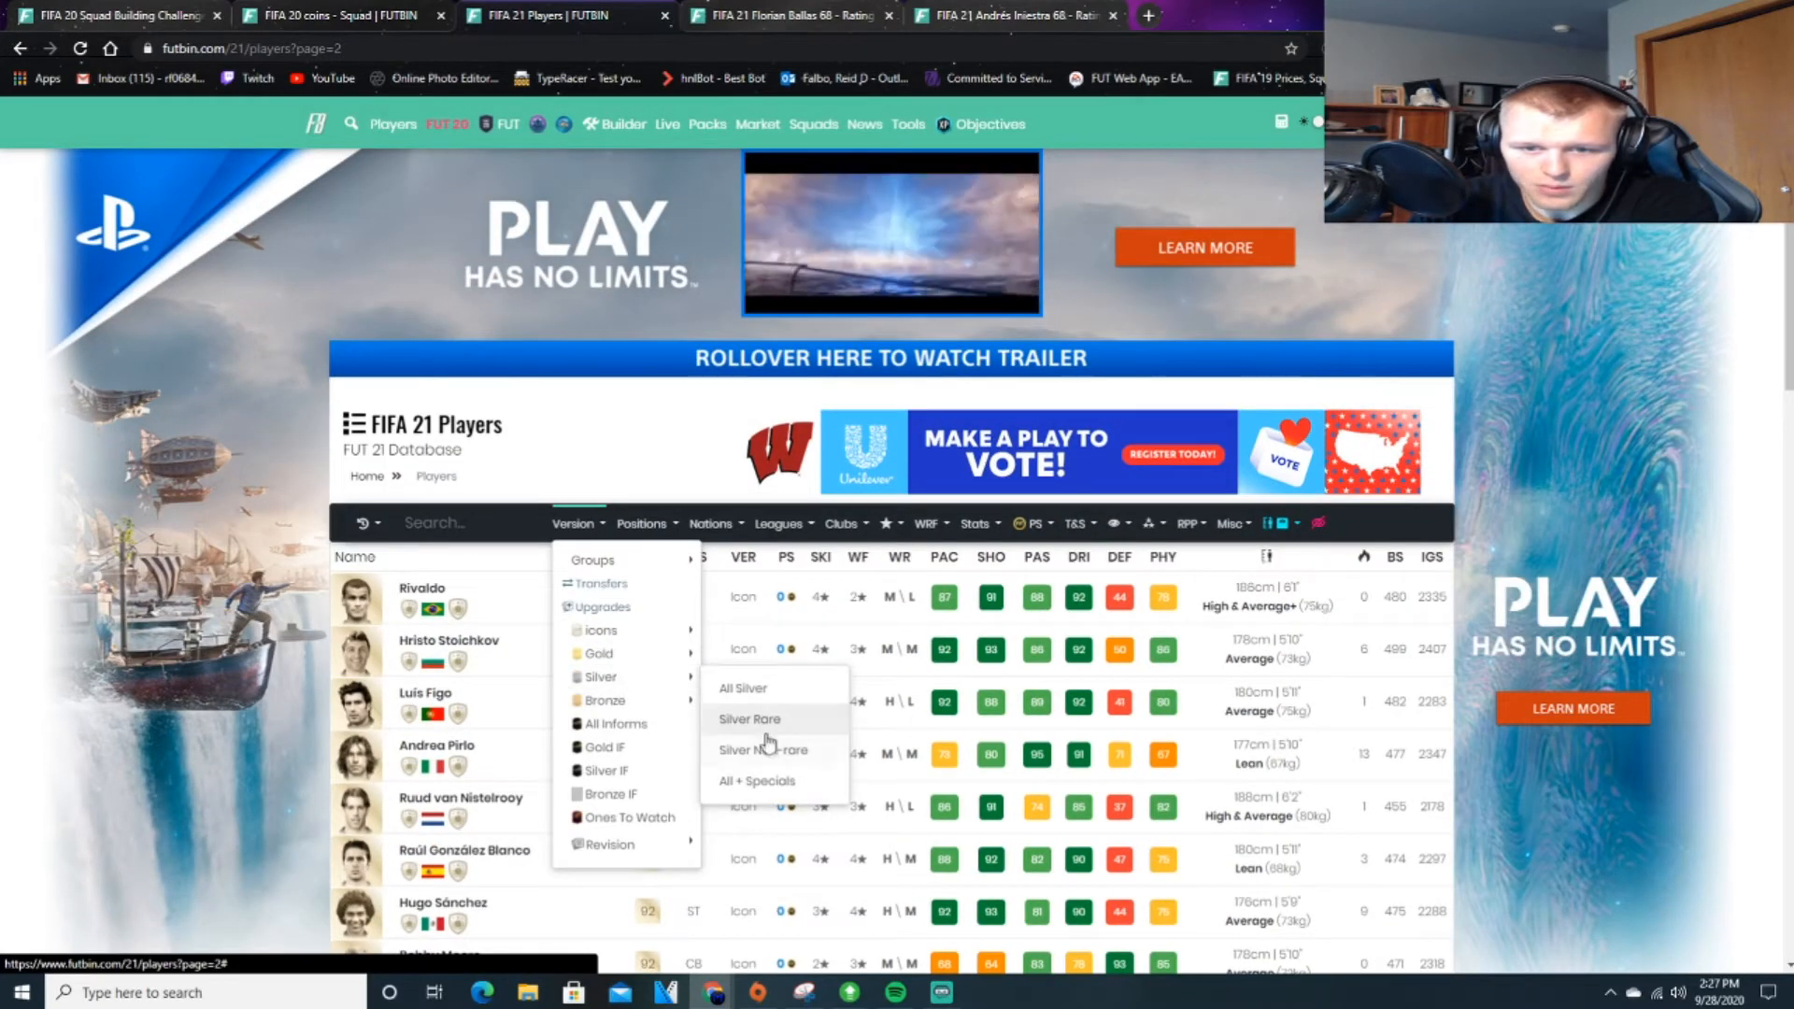
click(765, 750)
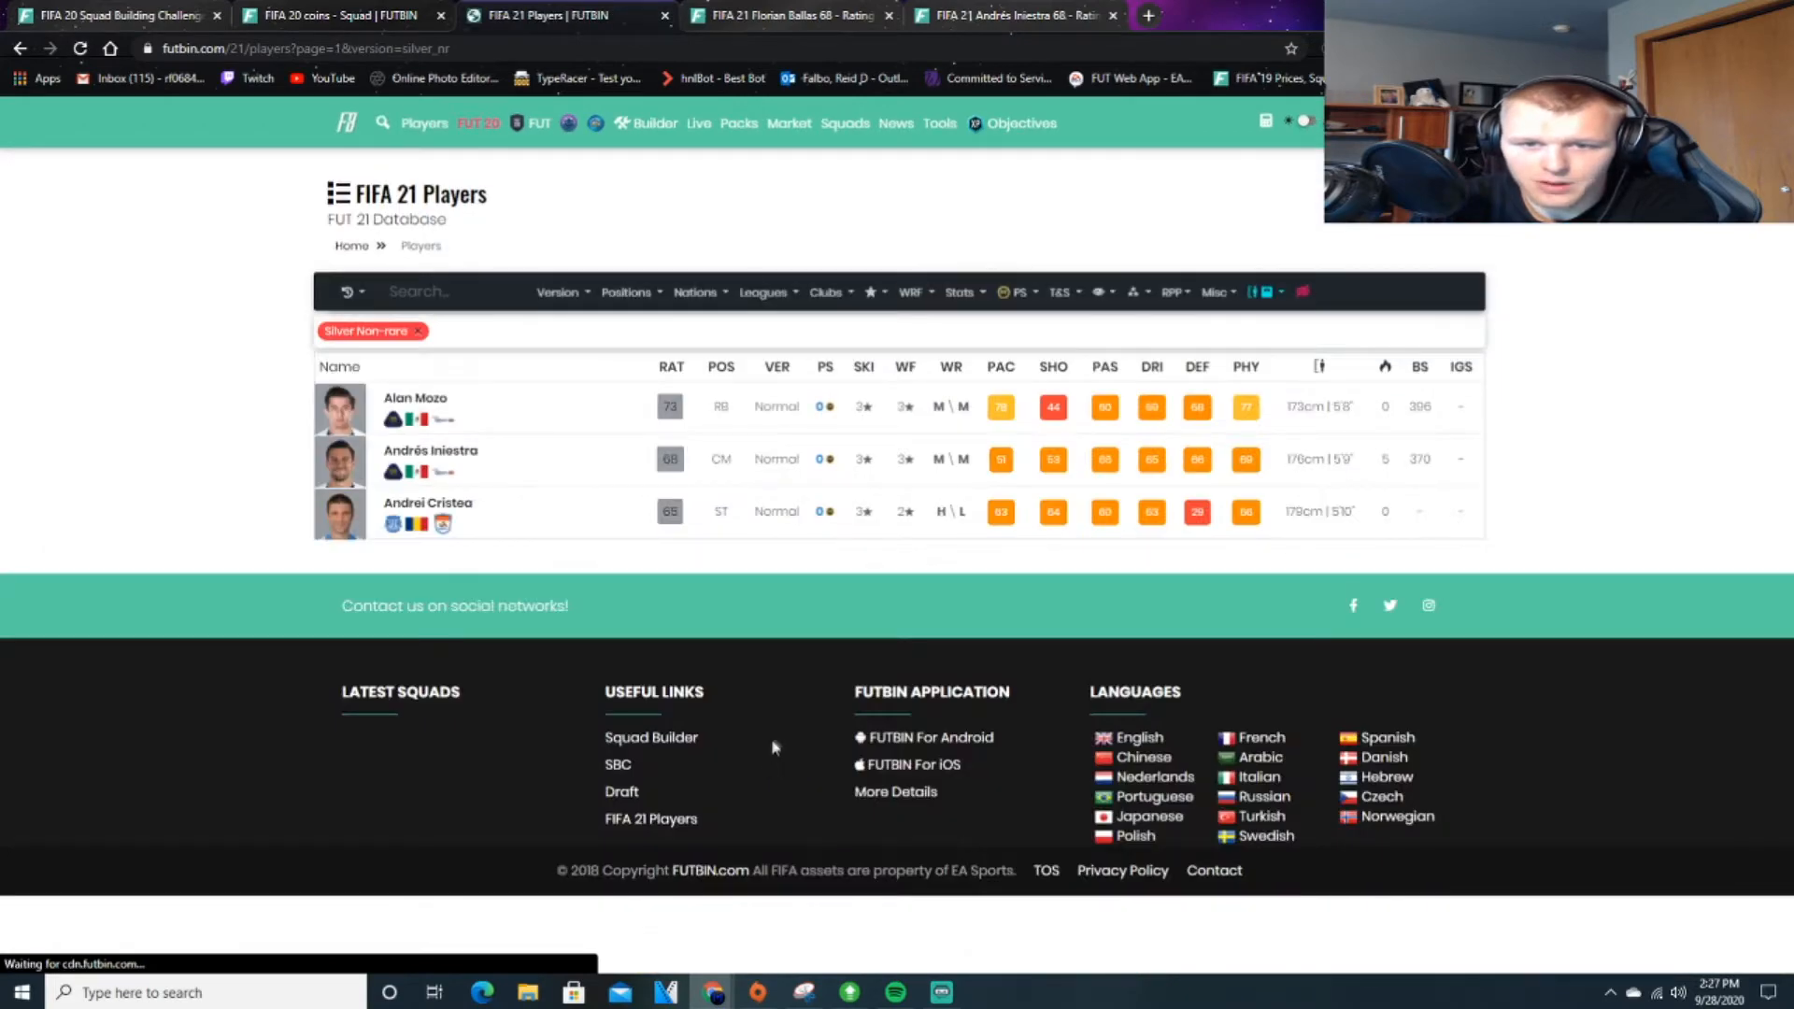
scroll(up, 3)
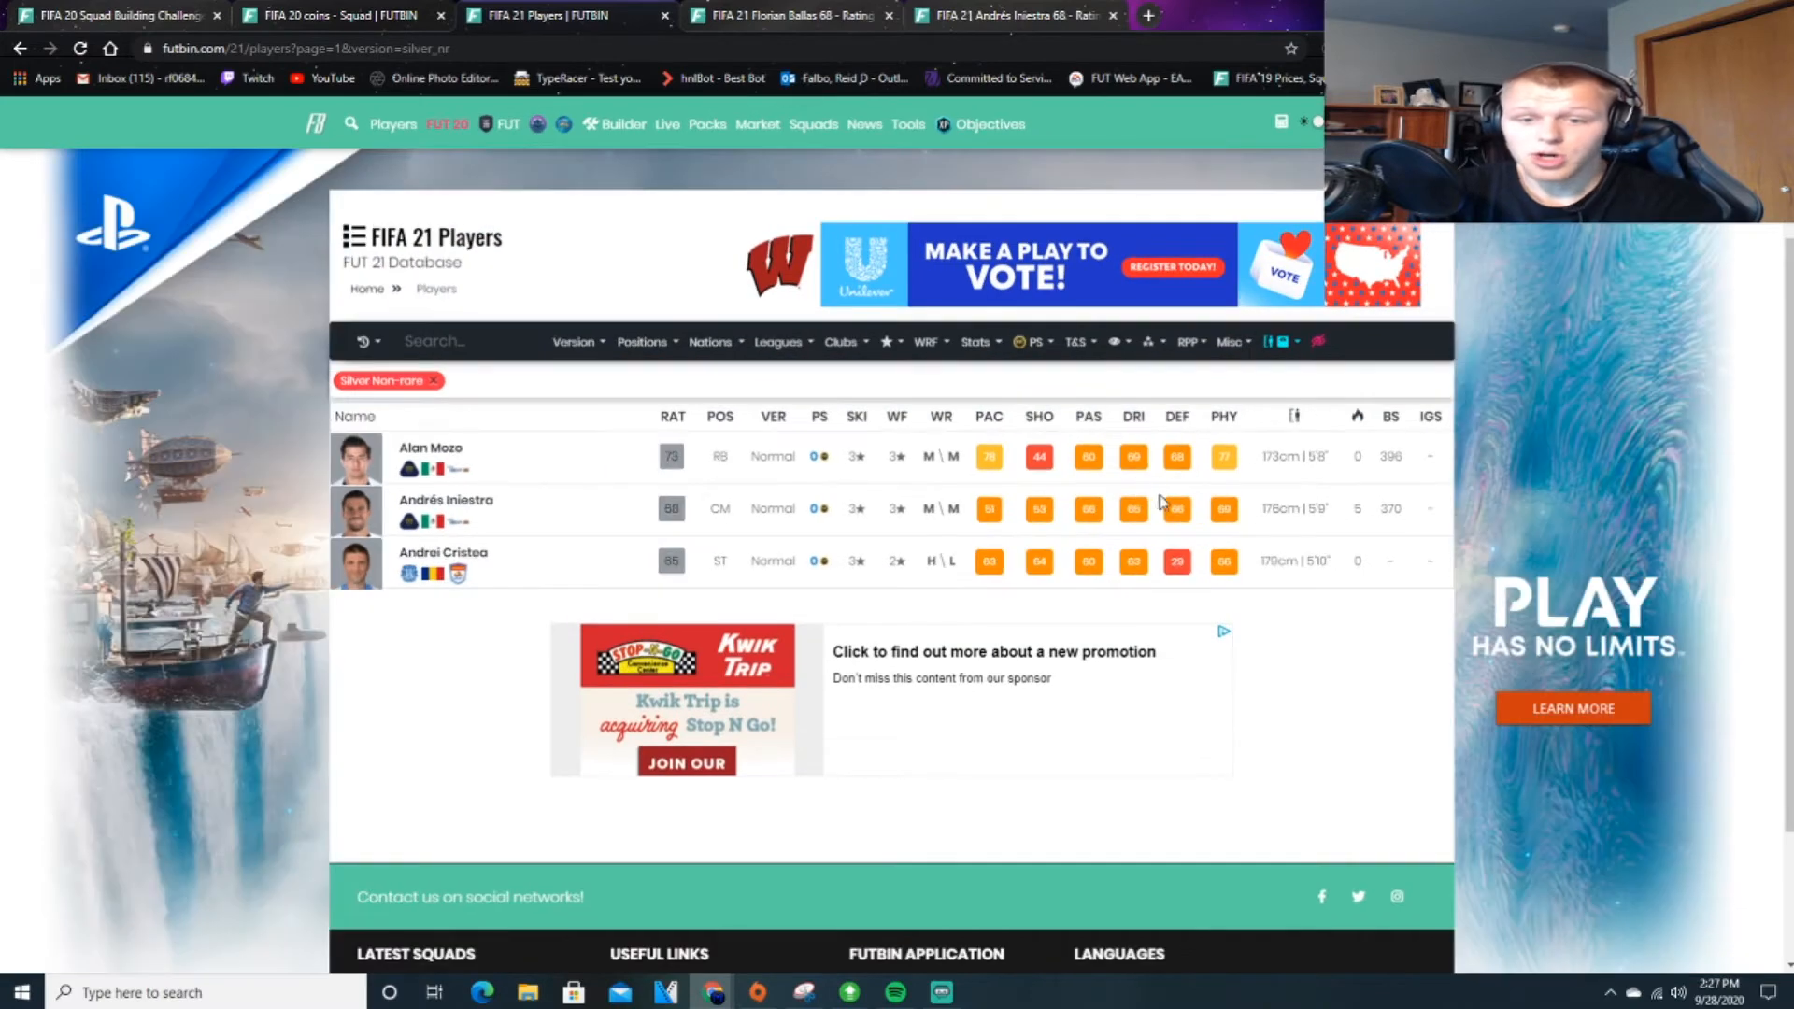
mouse_move(1210, 526)
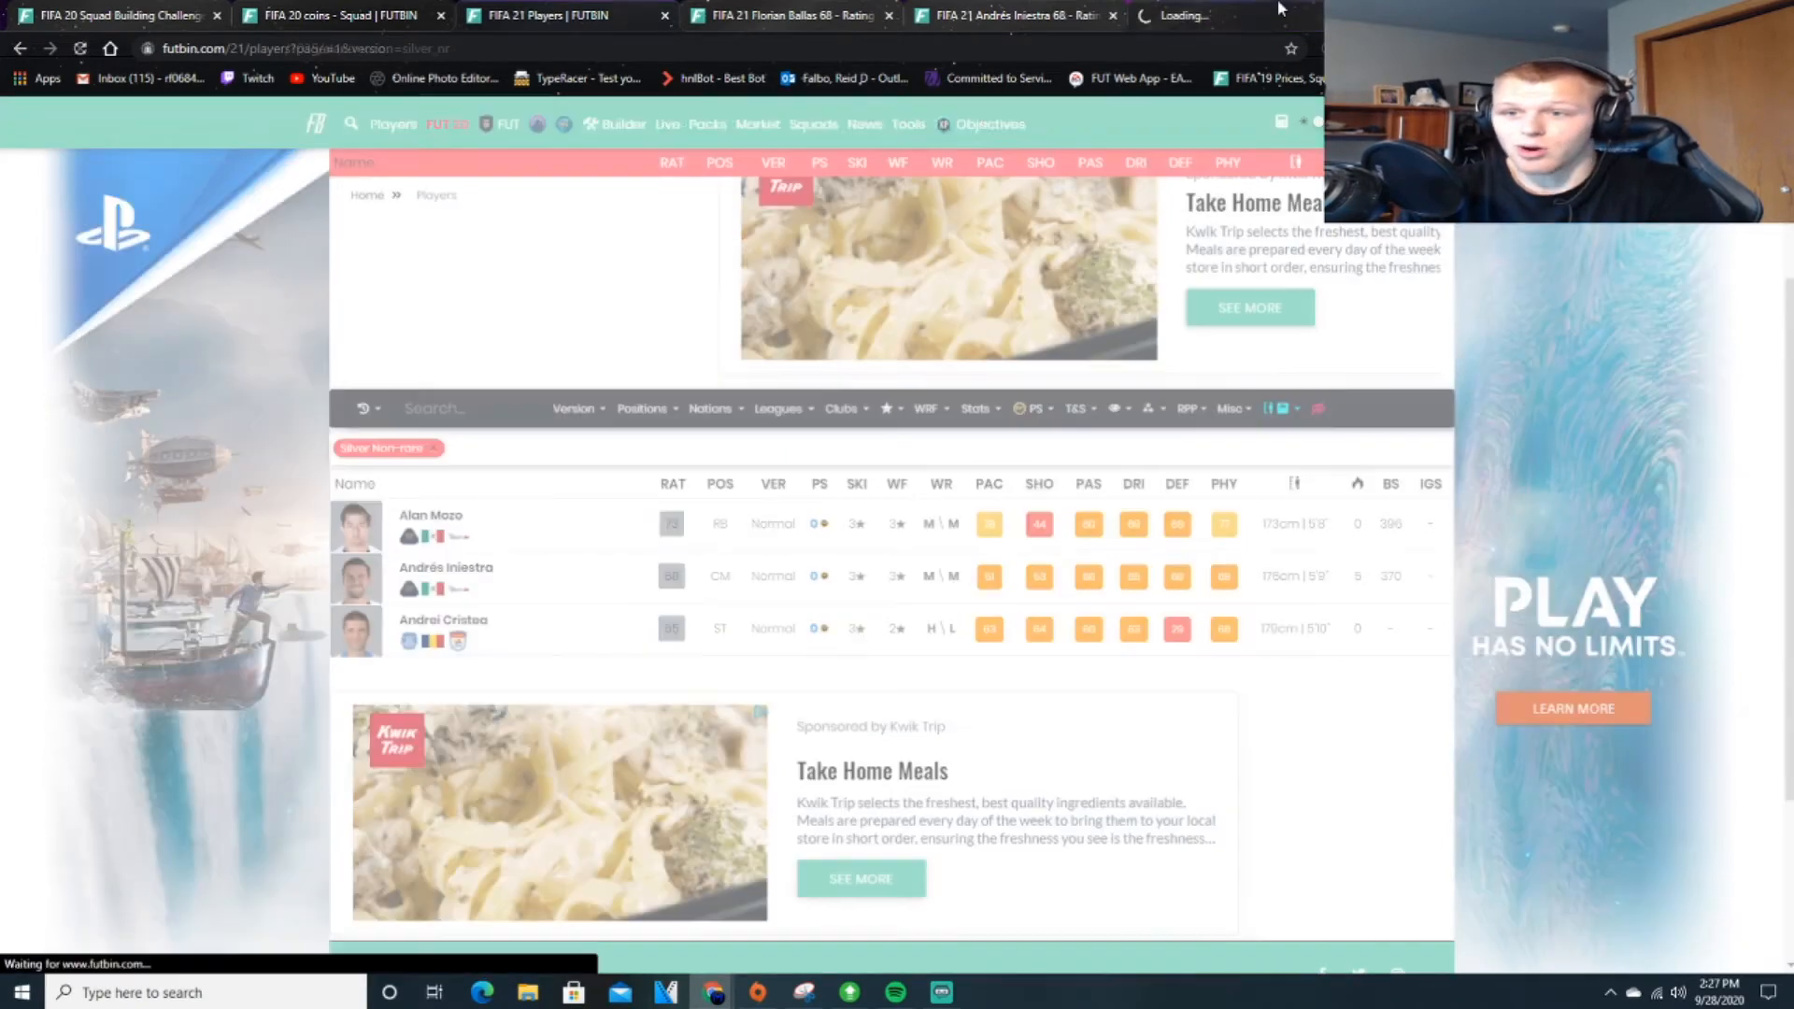
Check Alan Mozo's 73-rated right back page with zero prices, then return to the list.
click(432, 515)
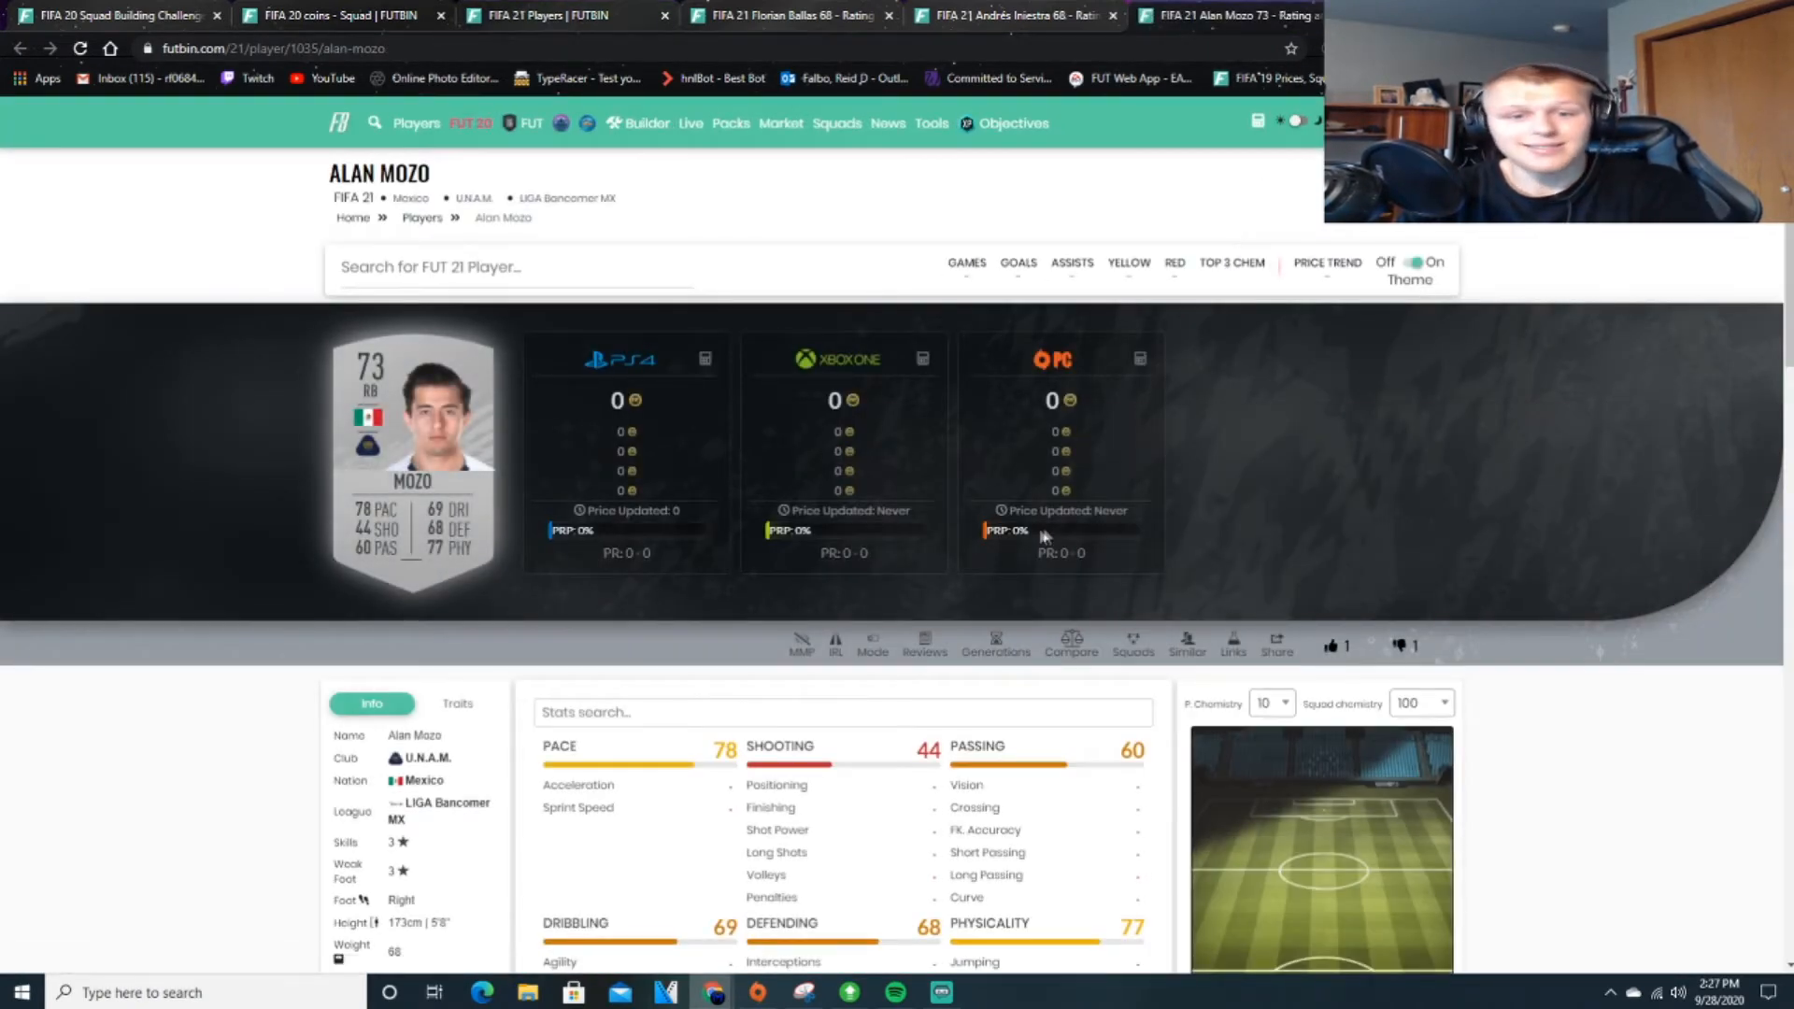
scroll(down, 3)
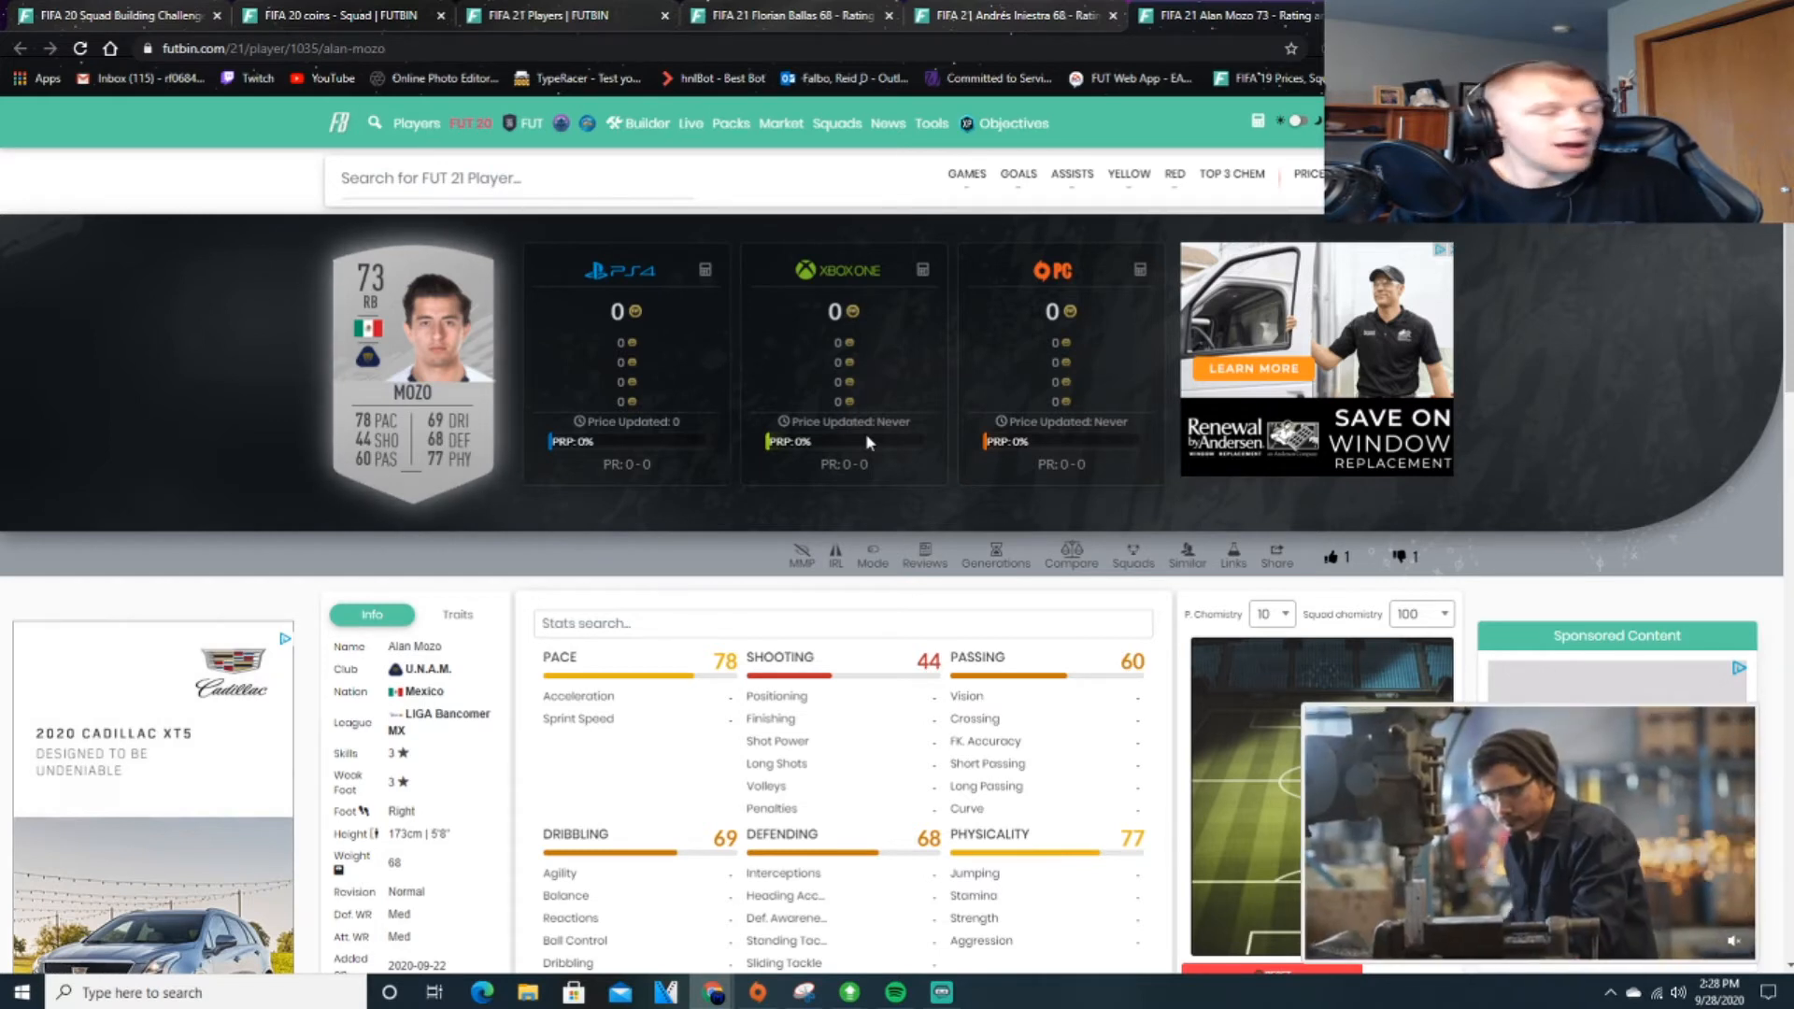
mouse_move(892, 386)
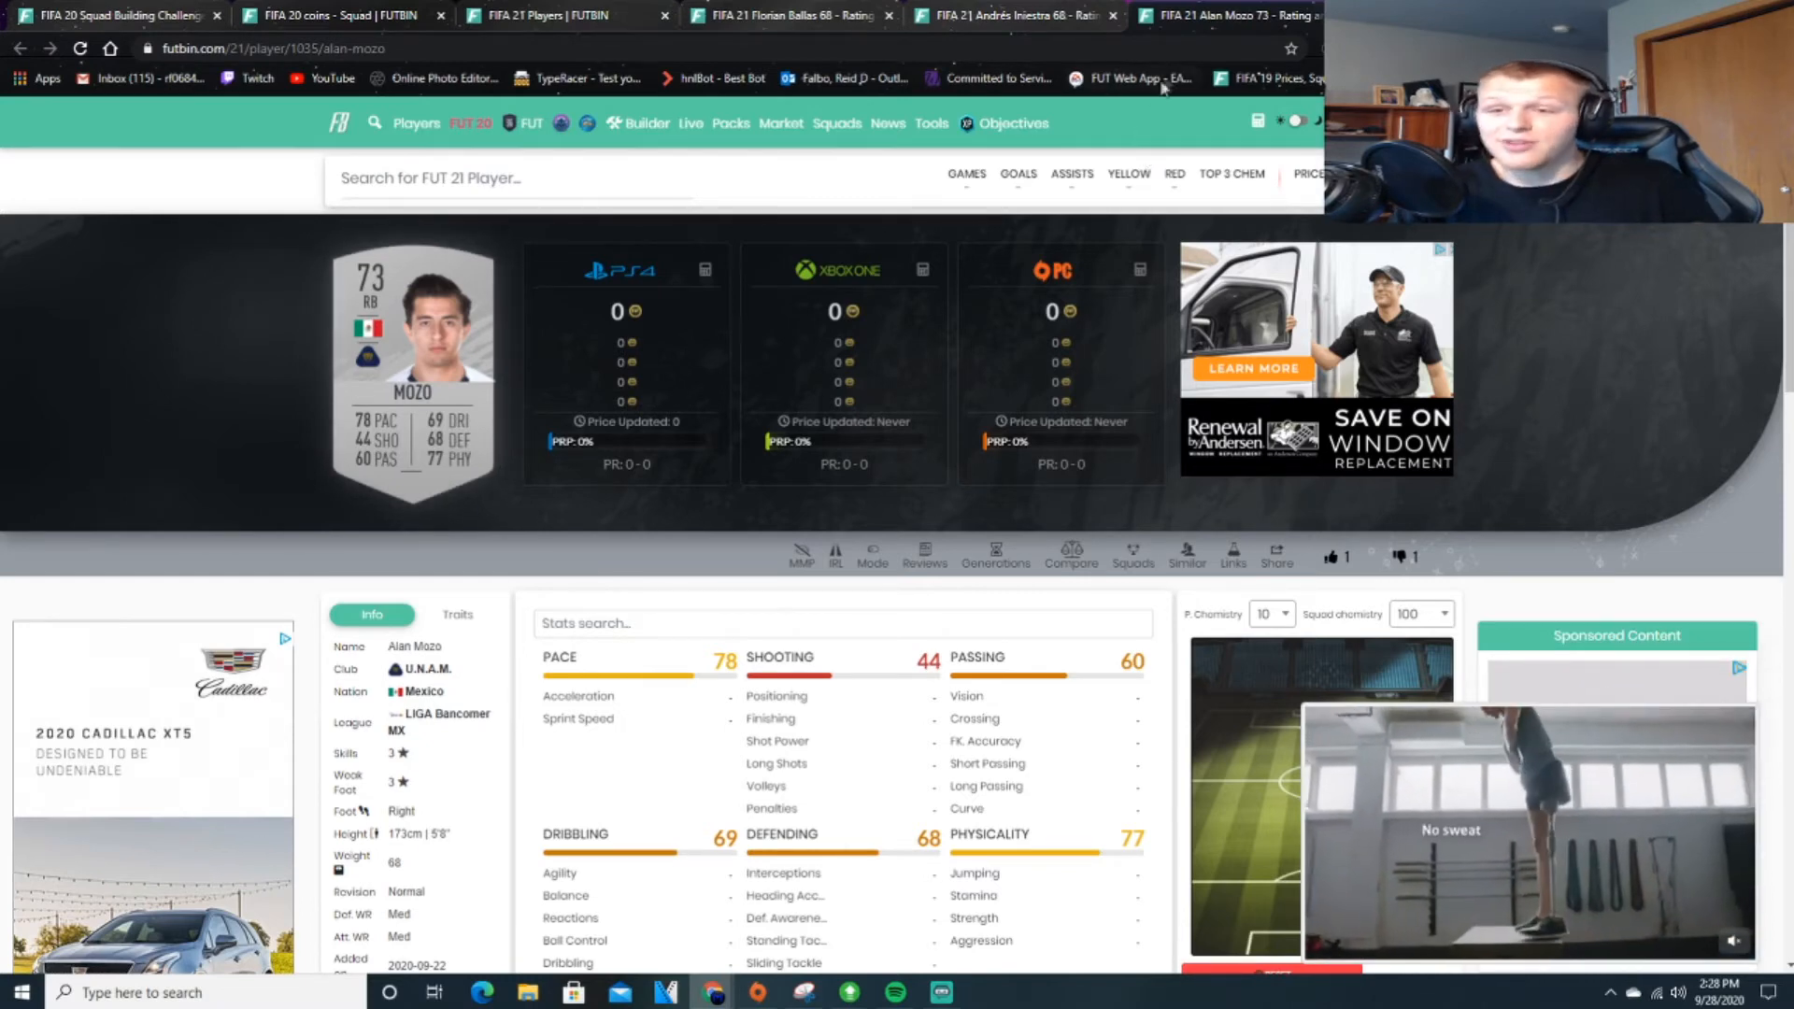
click(1013, 15)
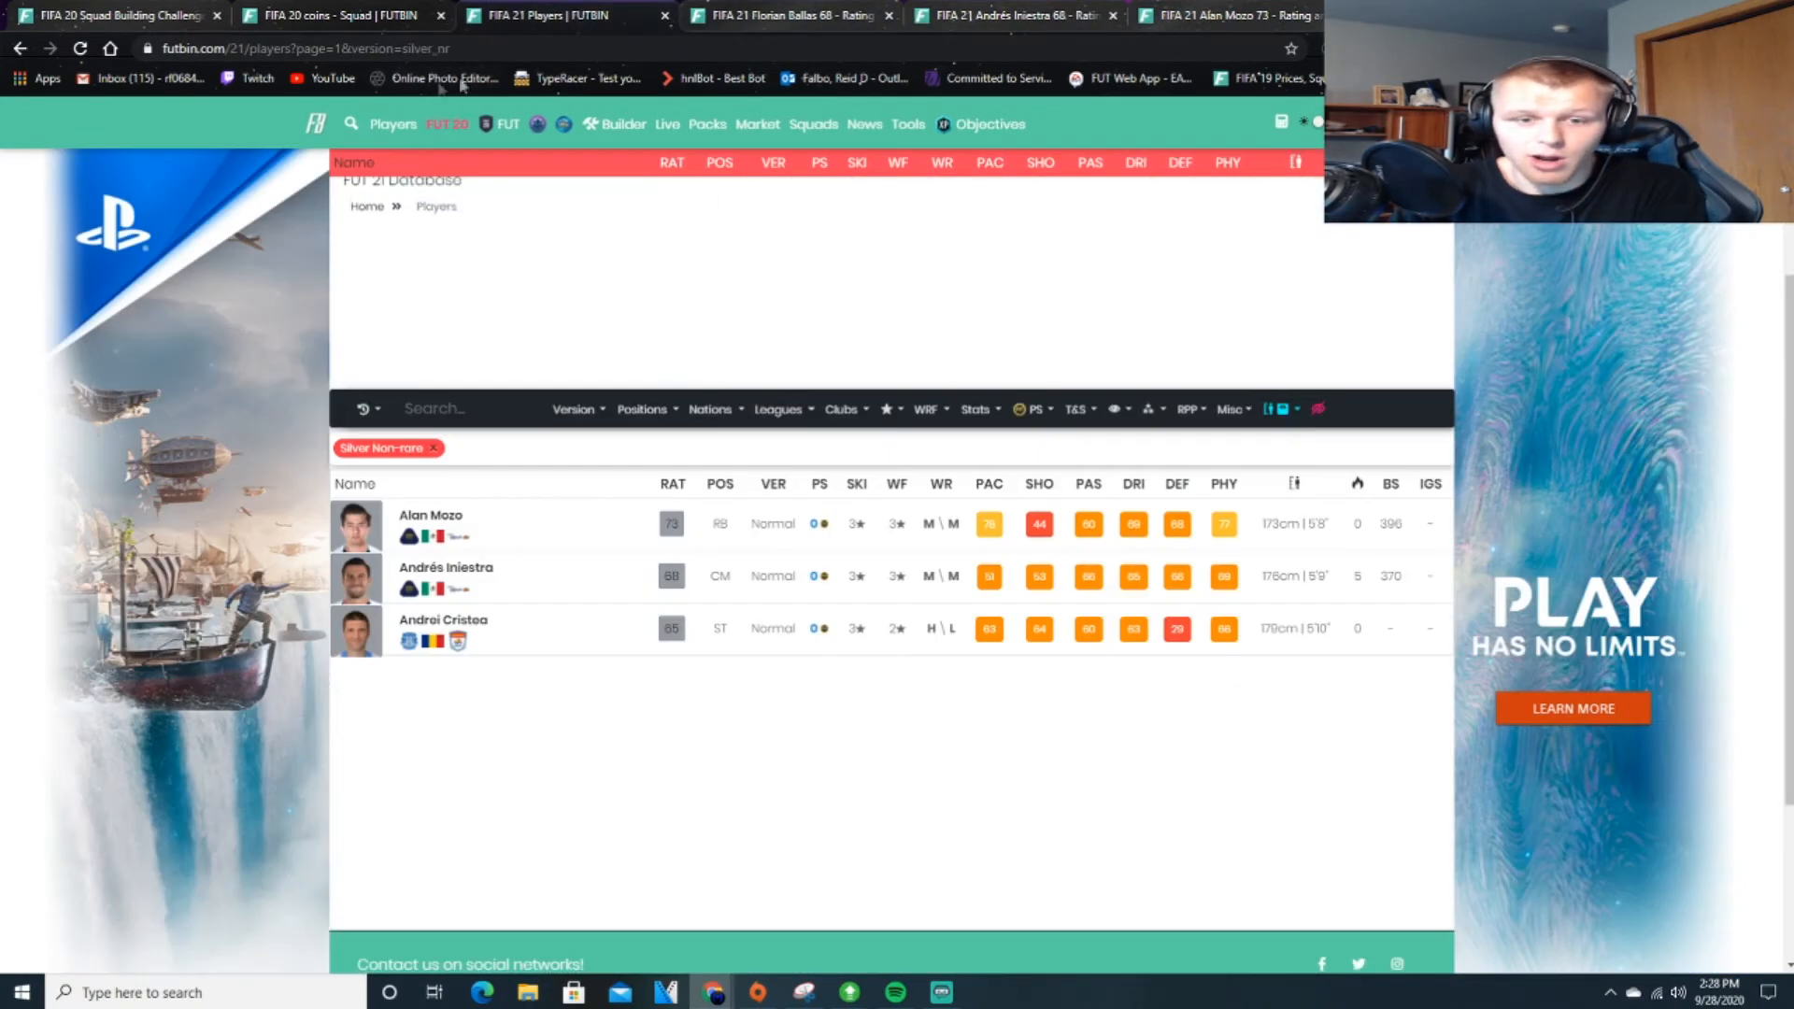
click(331, 15)
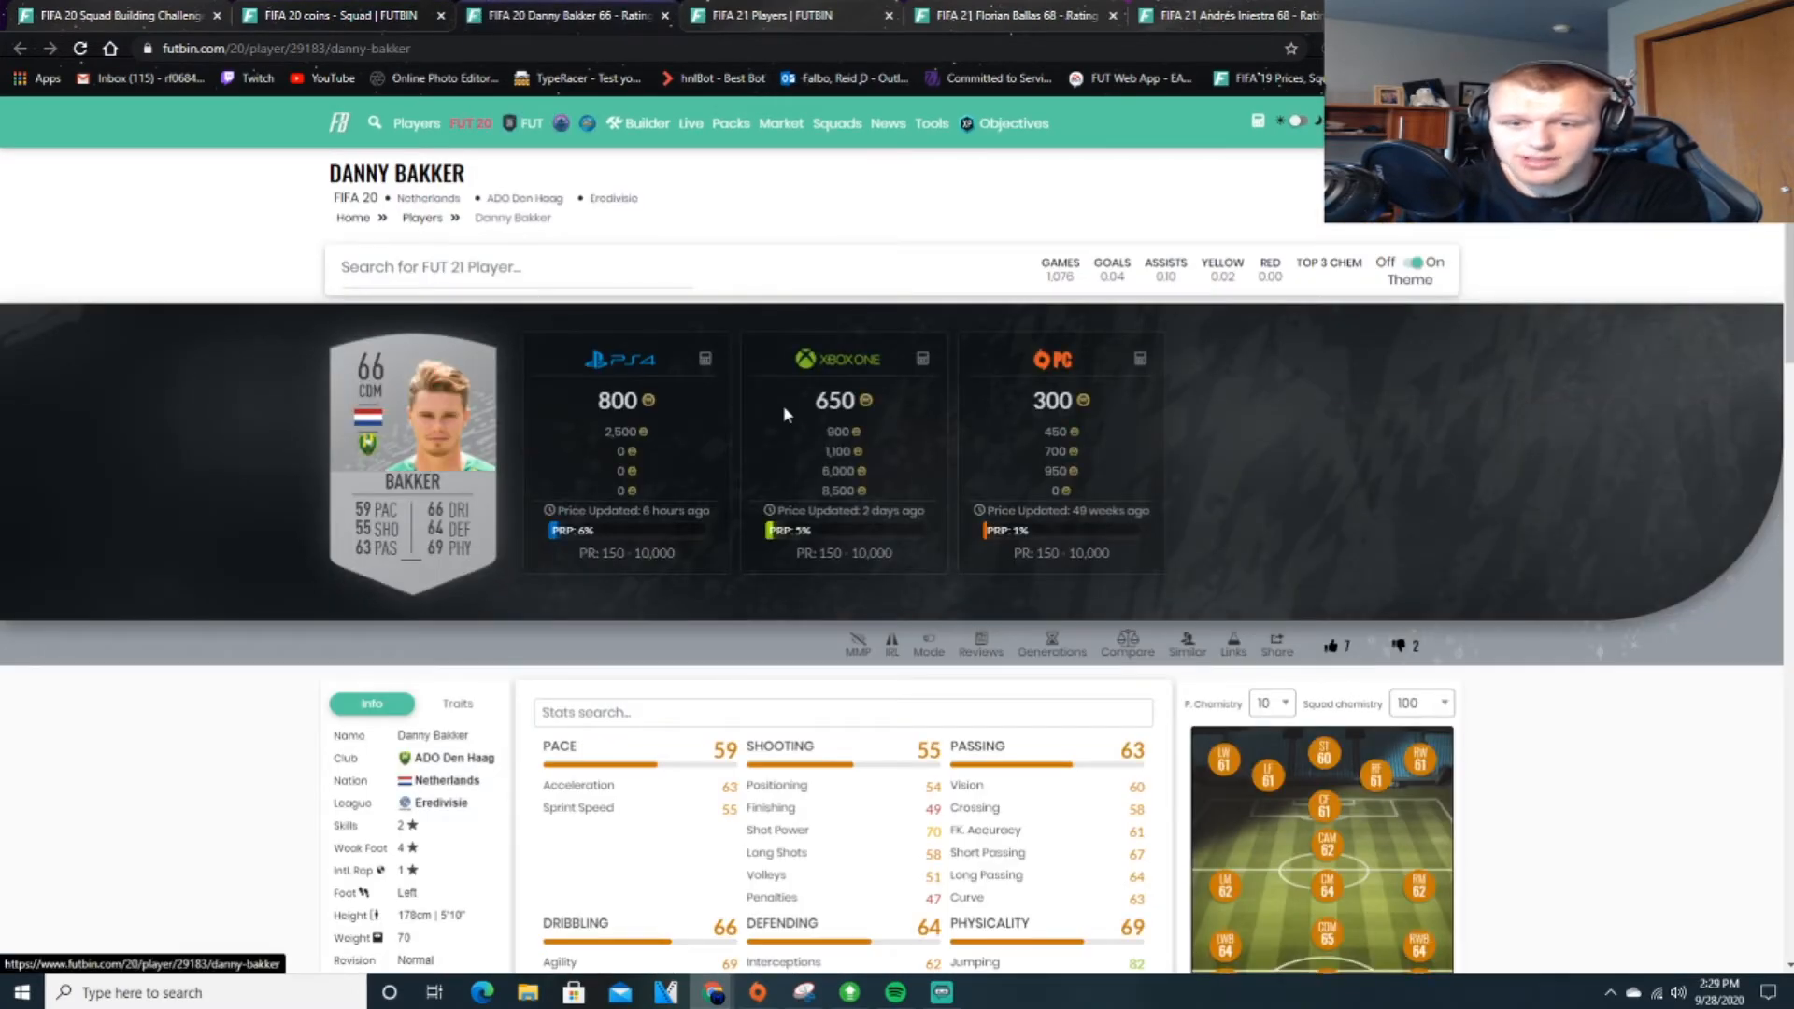
scroll(down, 3)
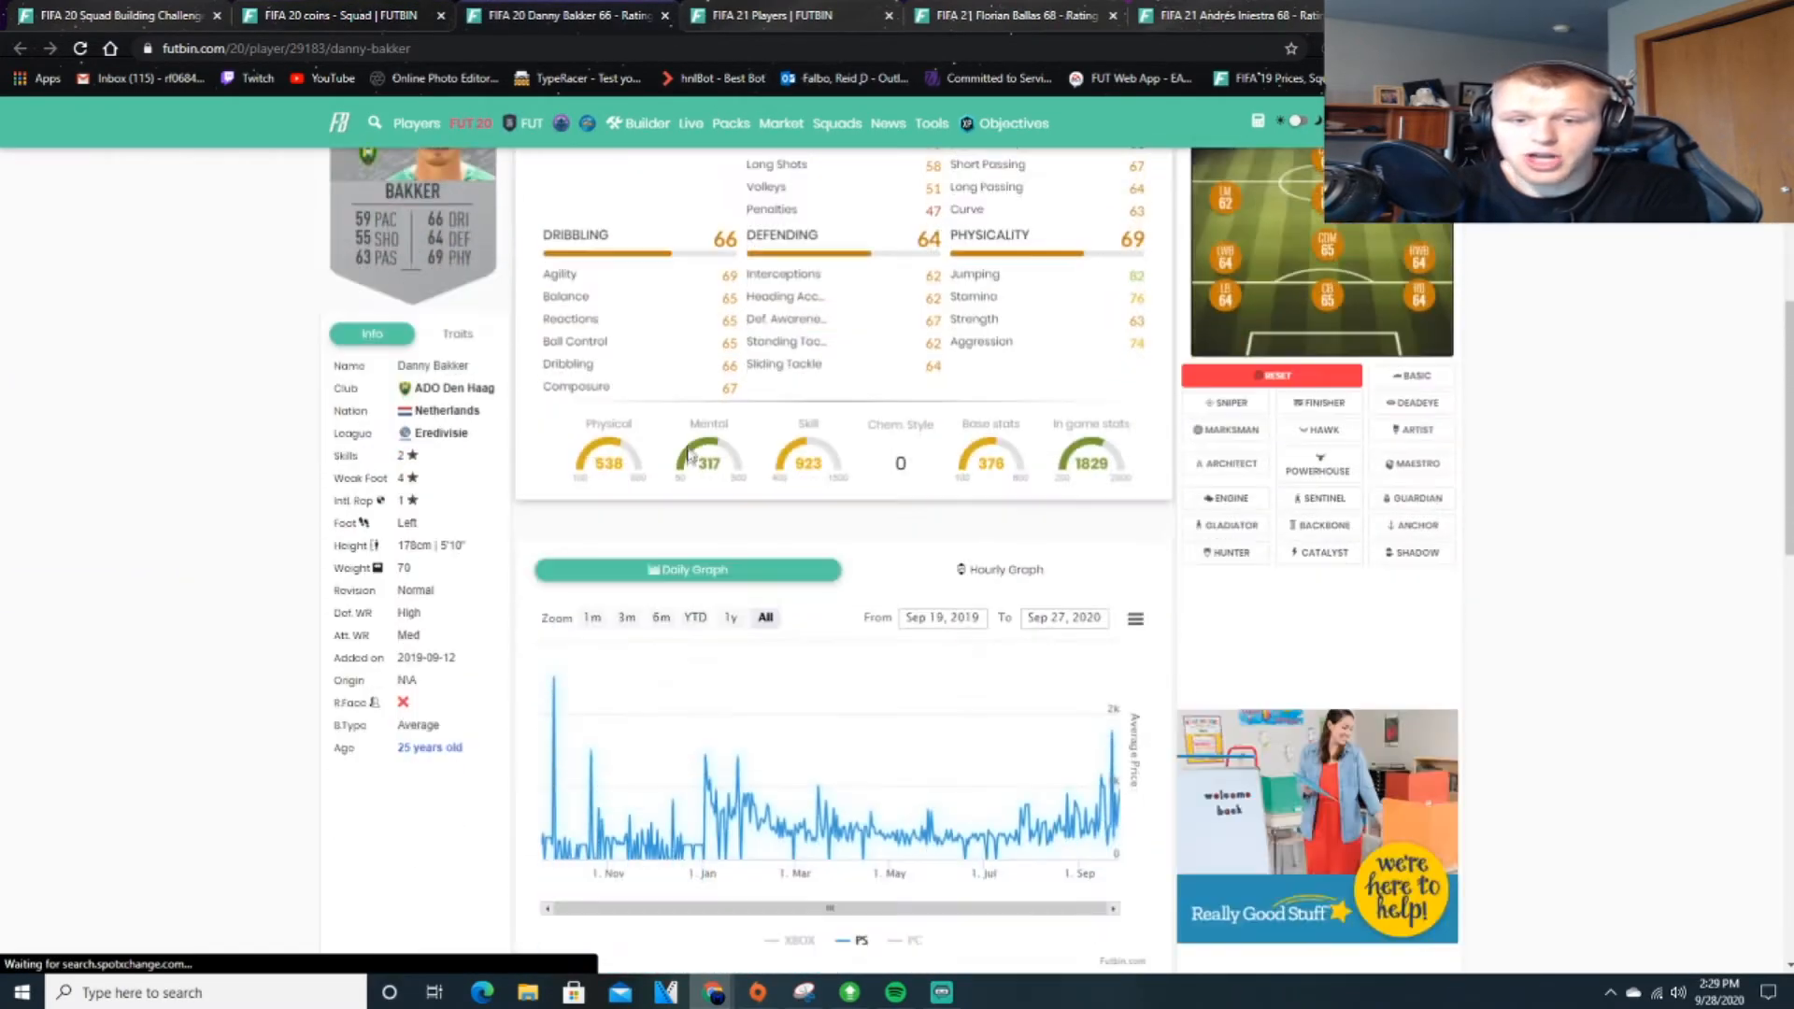
scroll(down, 3)
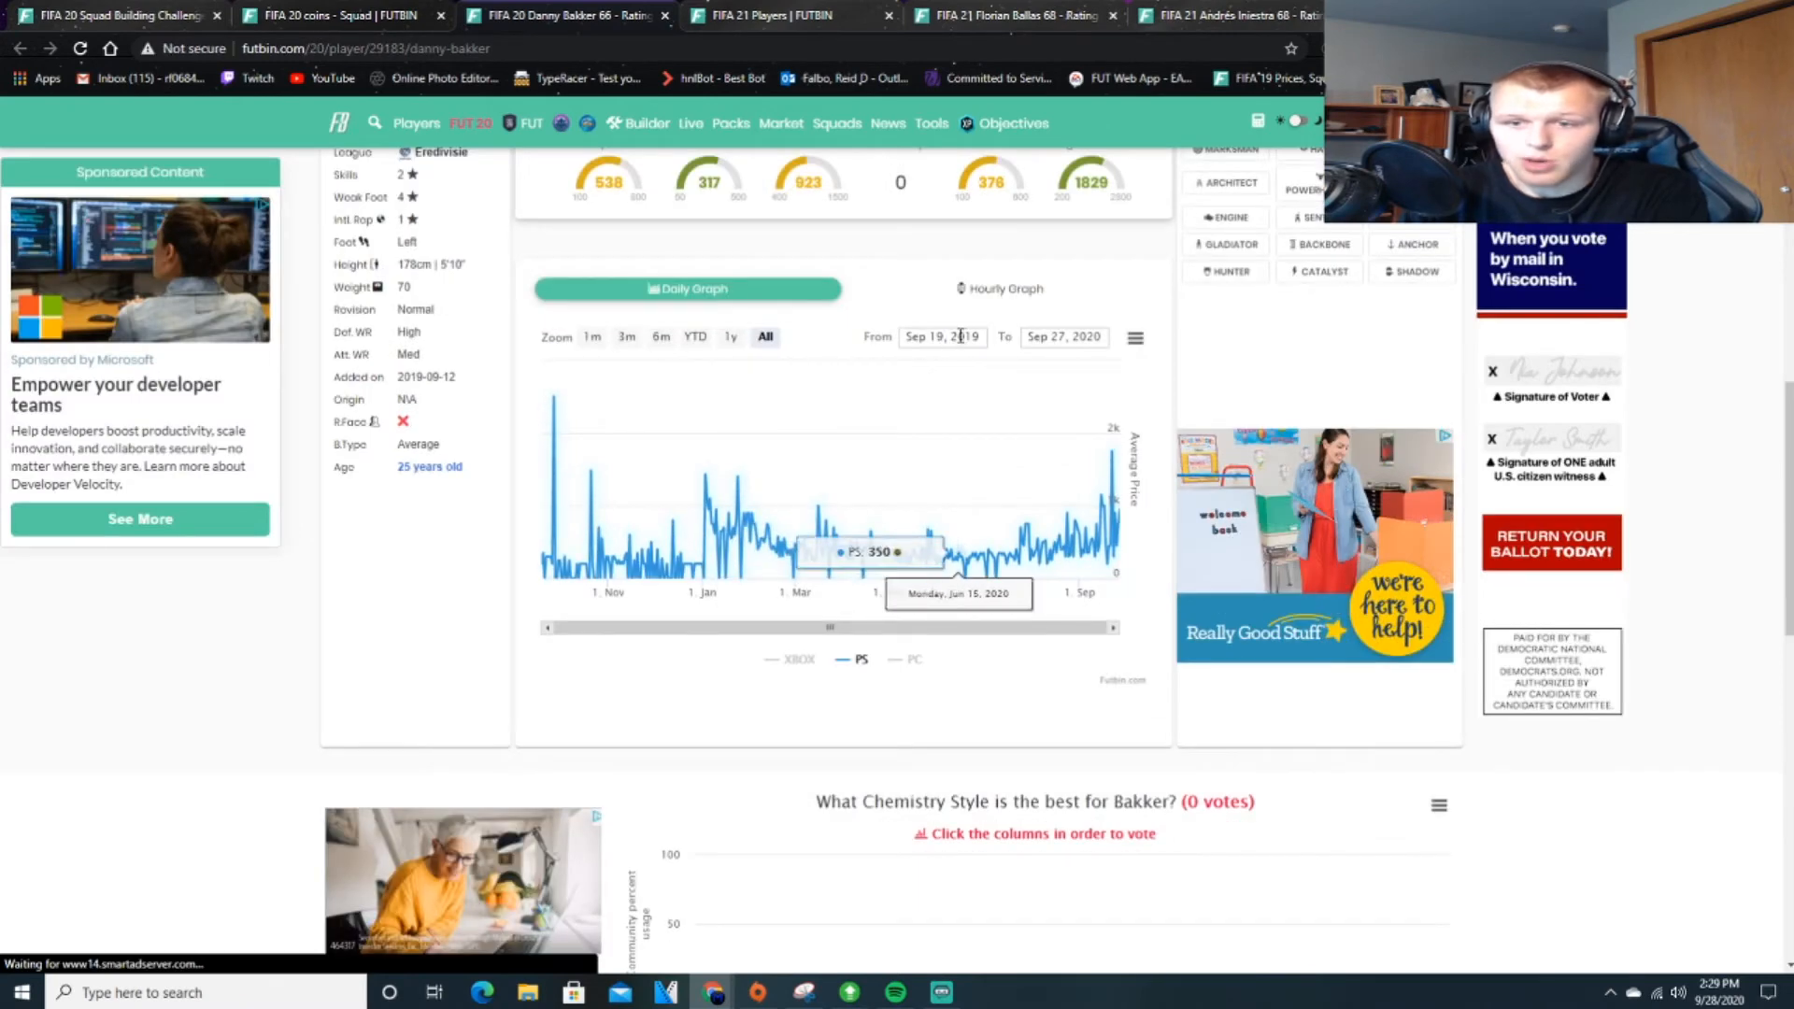
mouse_move(549, 560)
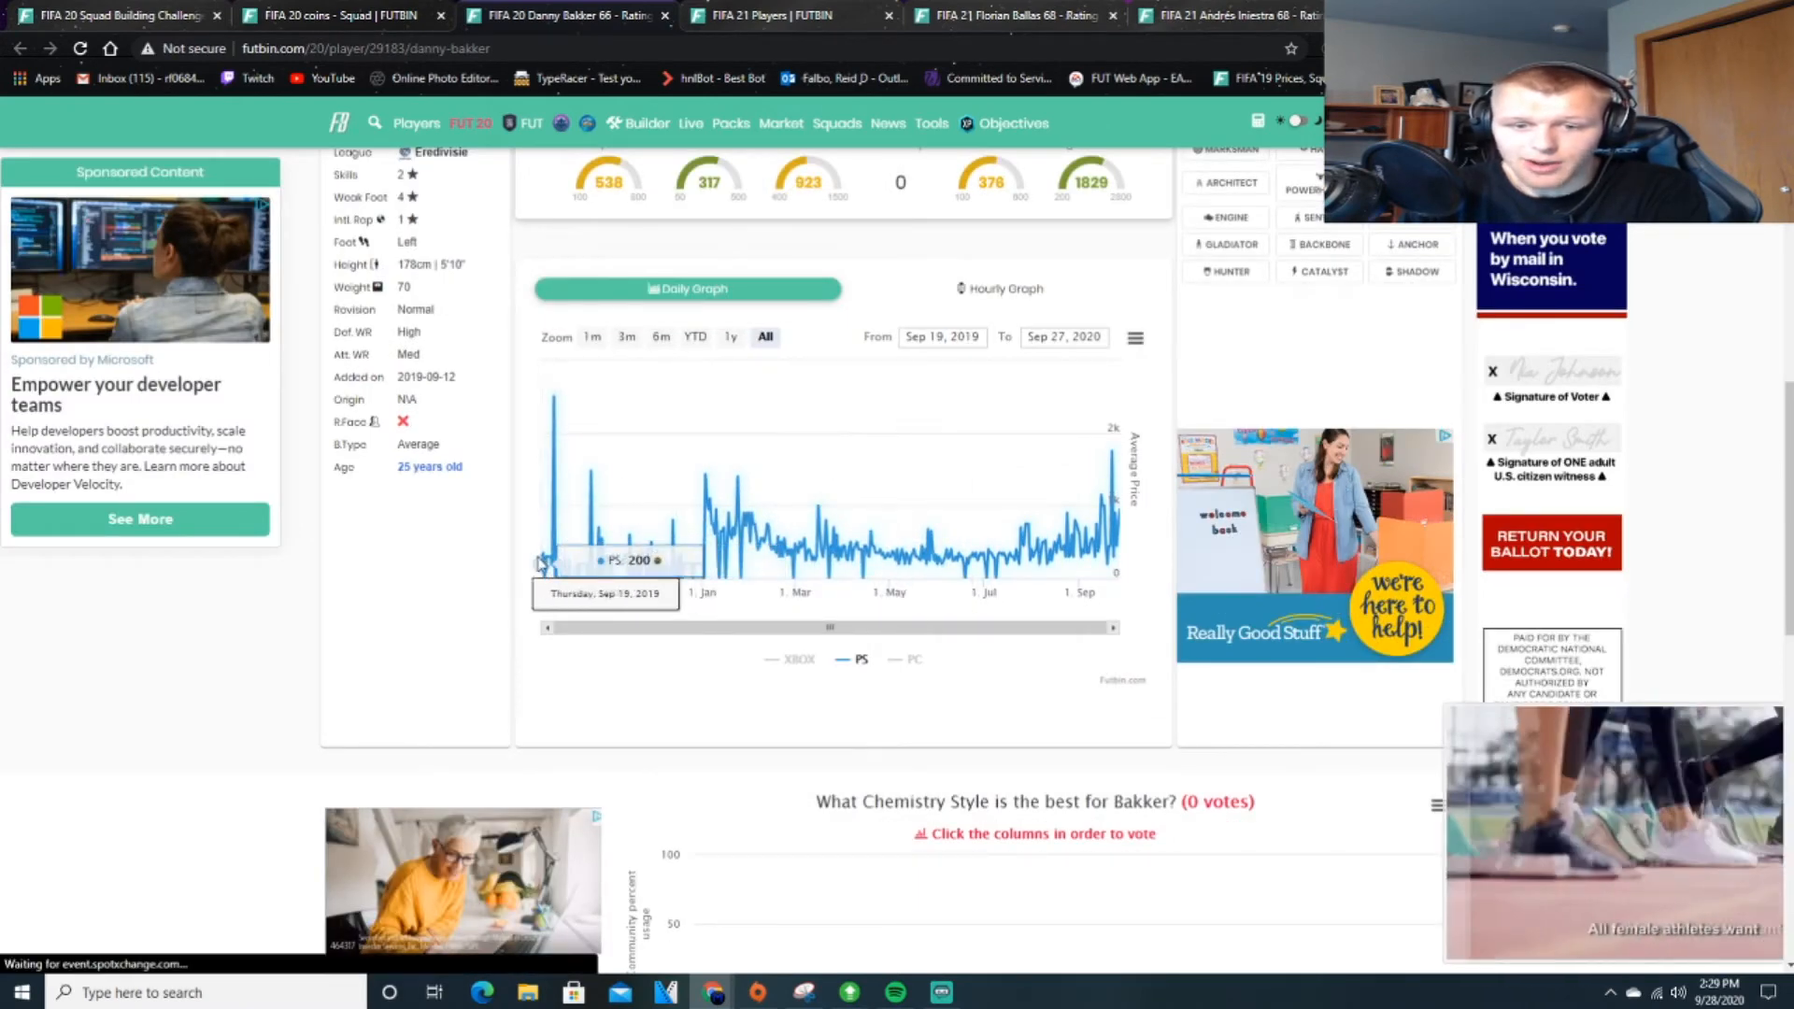
mouse_move(545, 560)
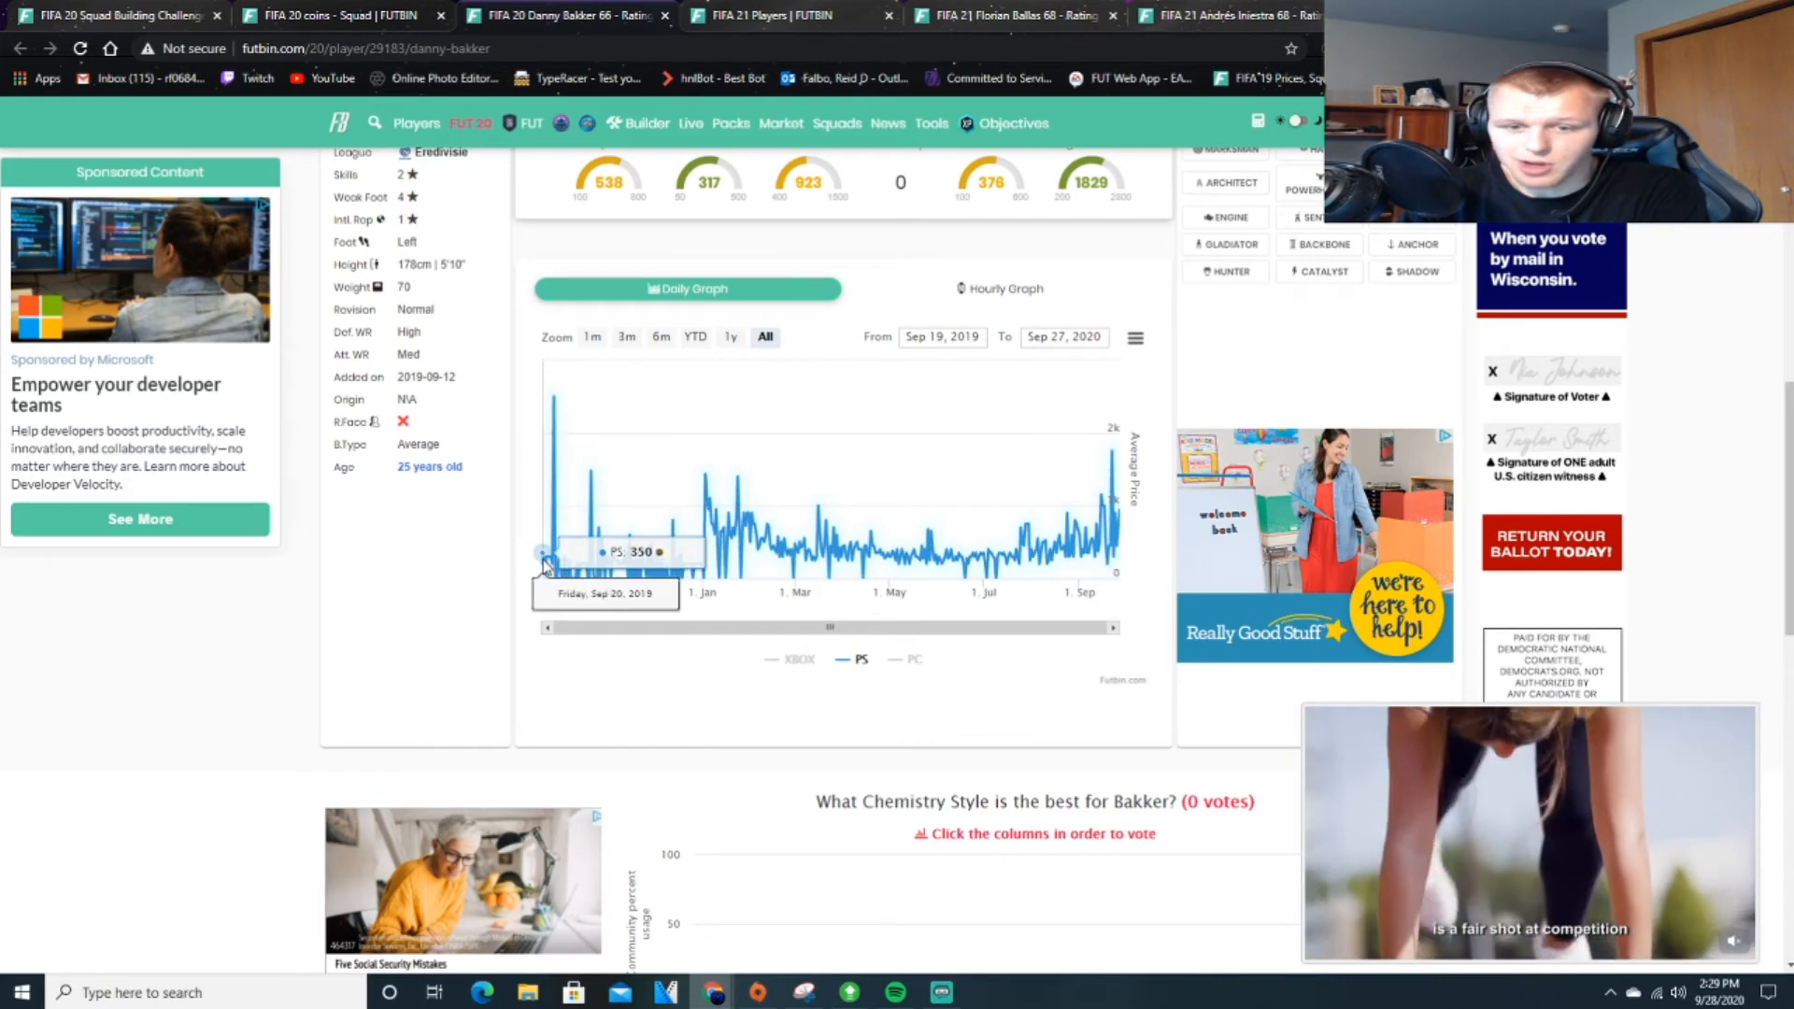
mouse_move(551, 463)
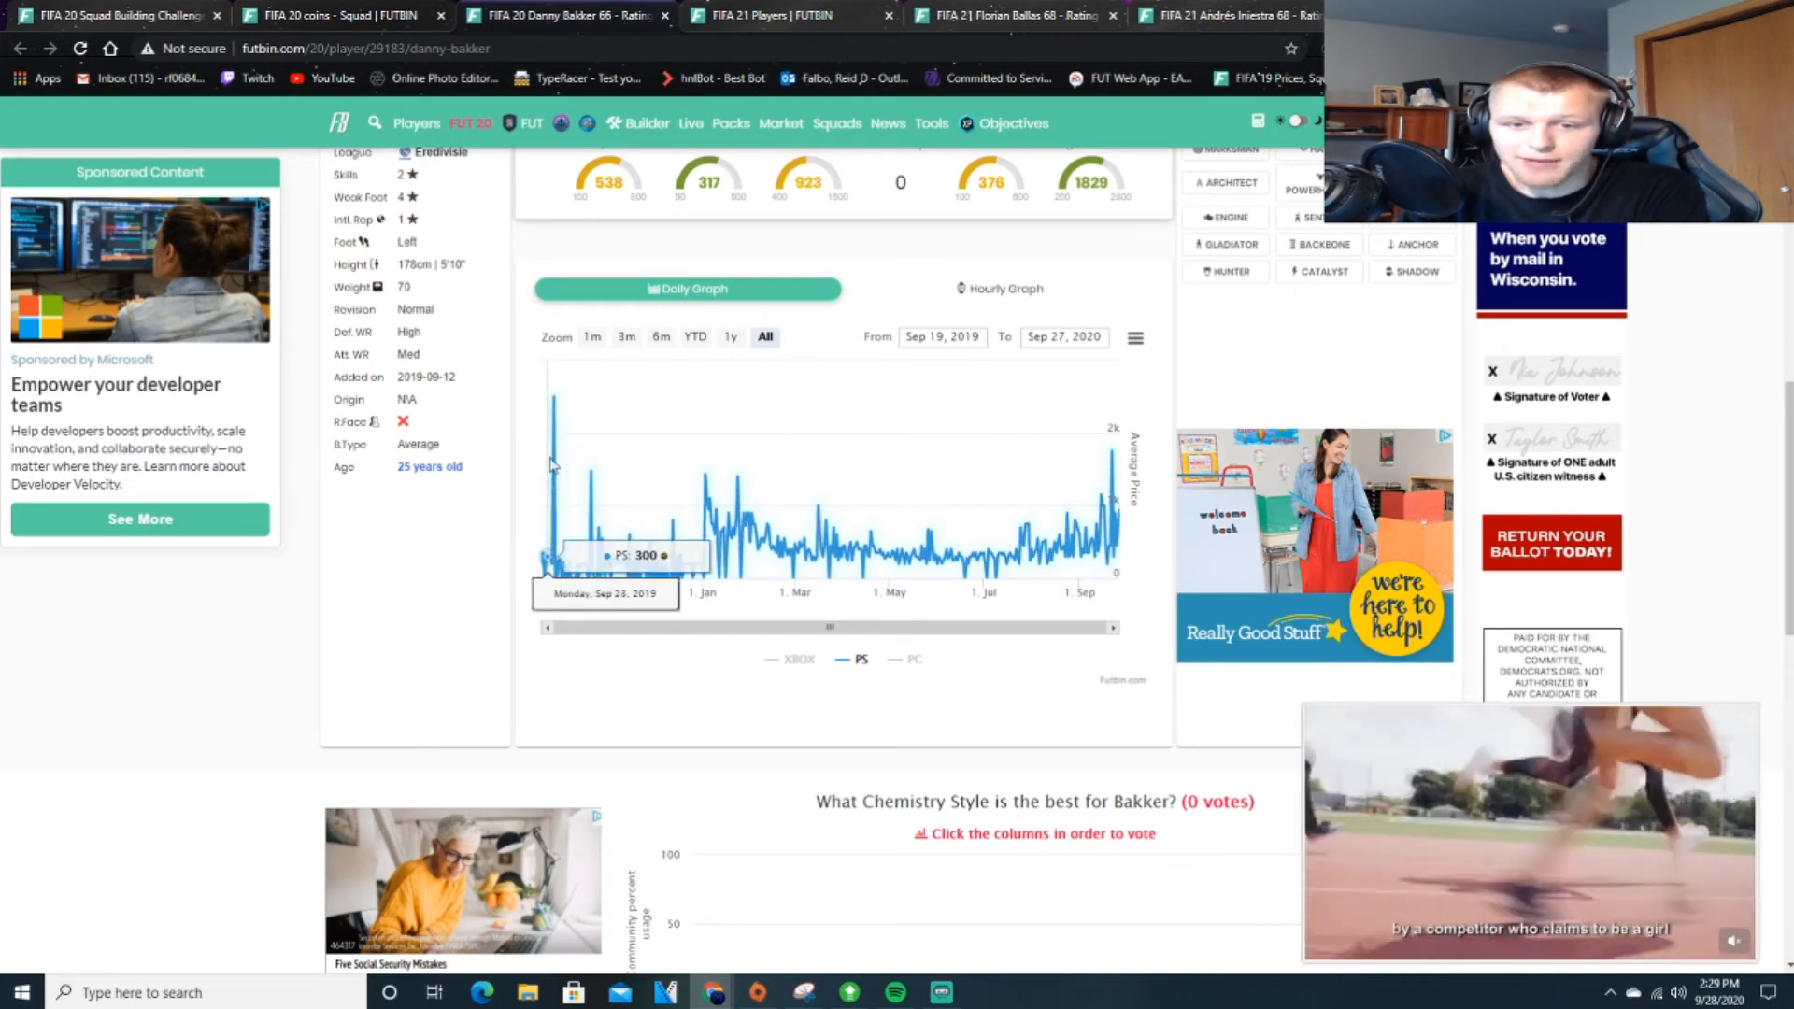
mouse_move(555, 403)
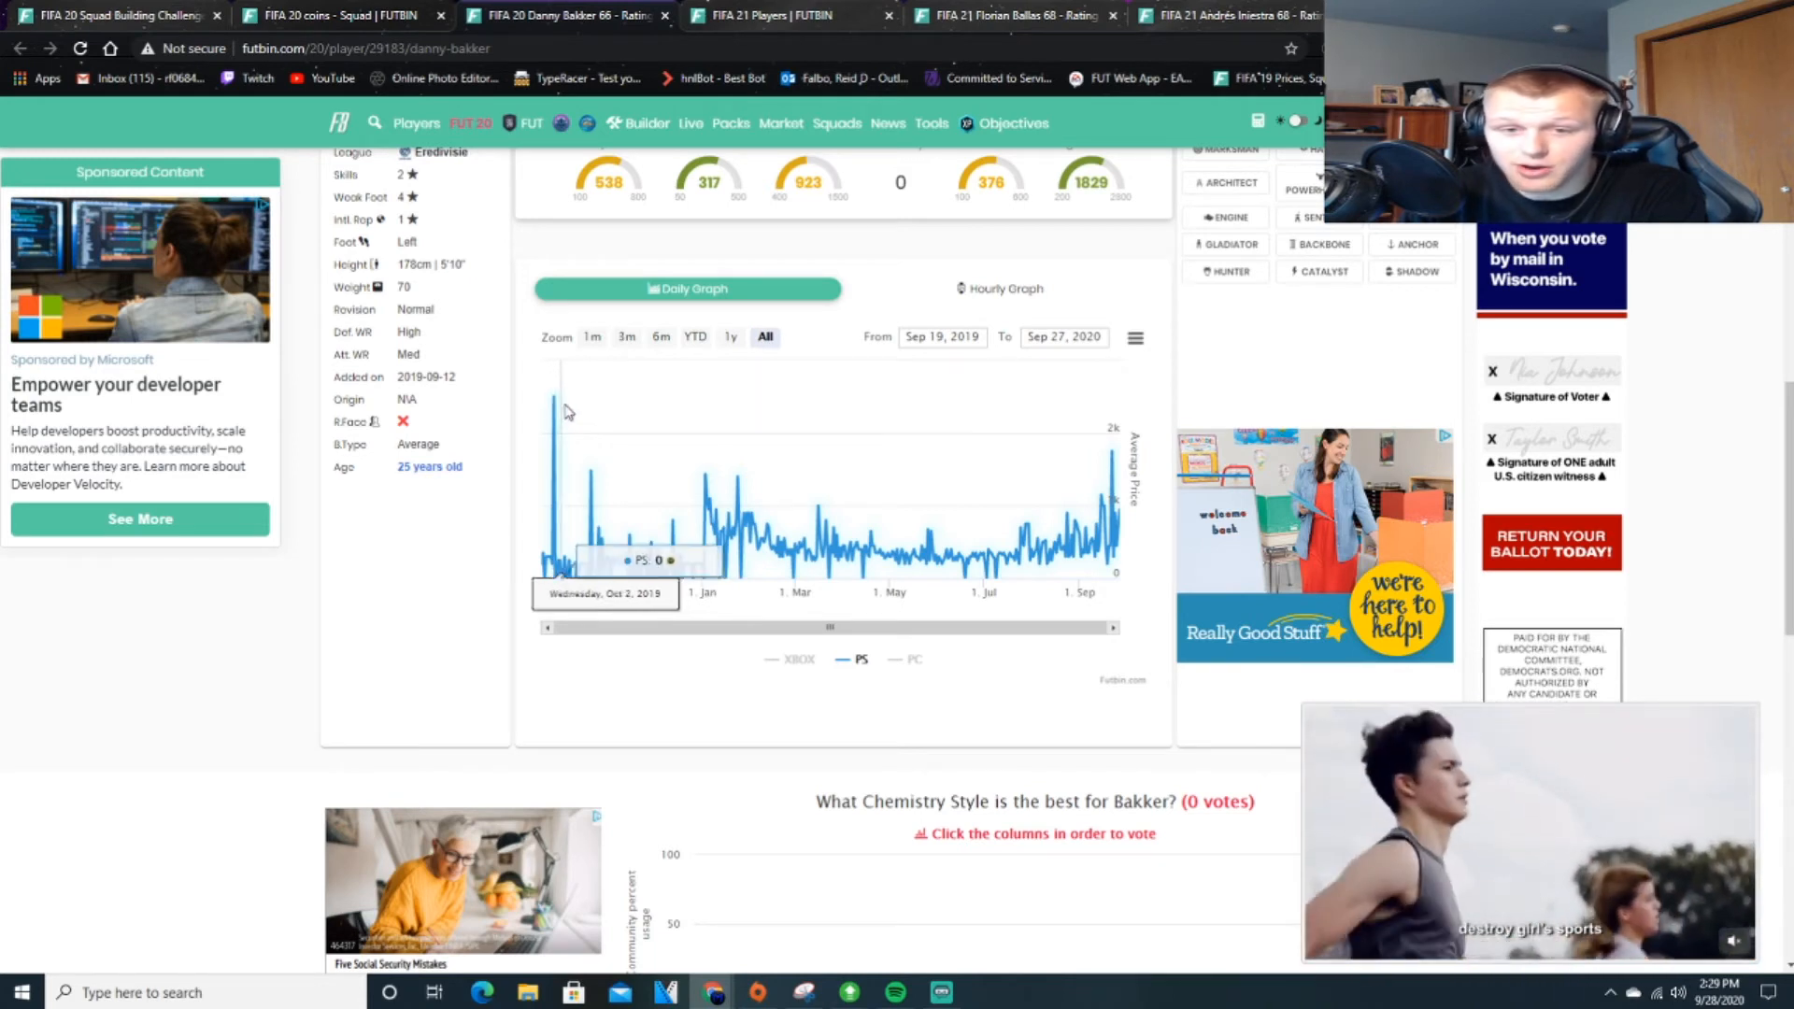
mouse_move(591, 480)
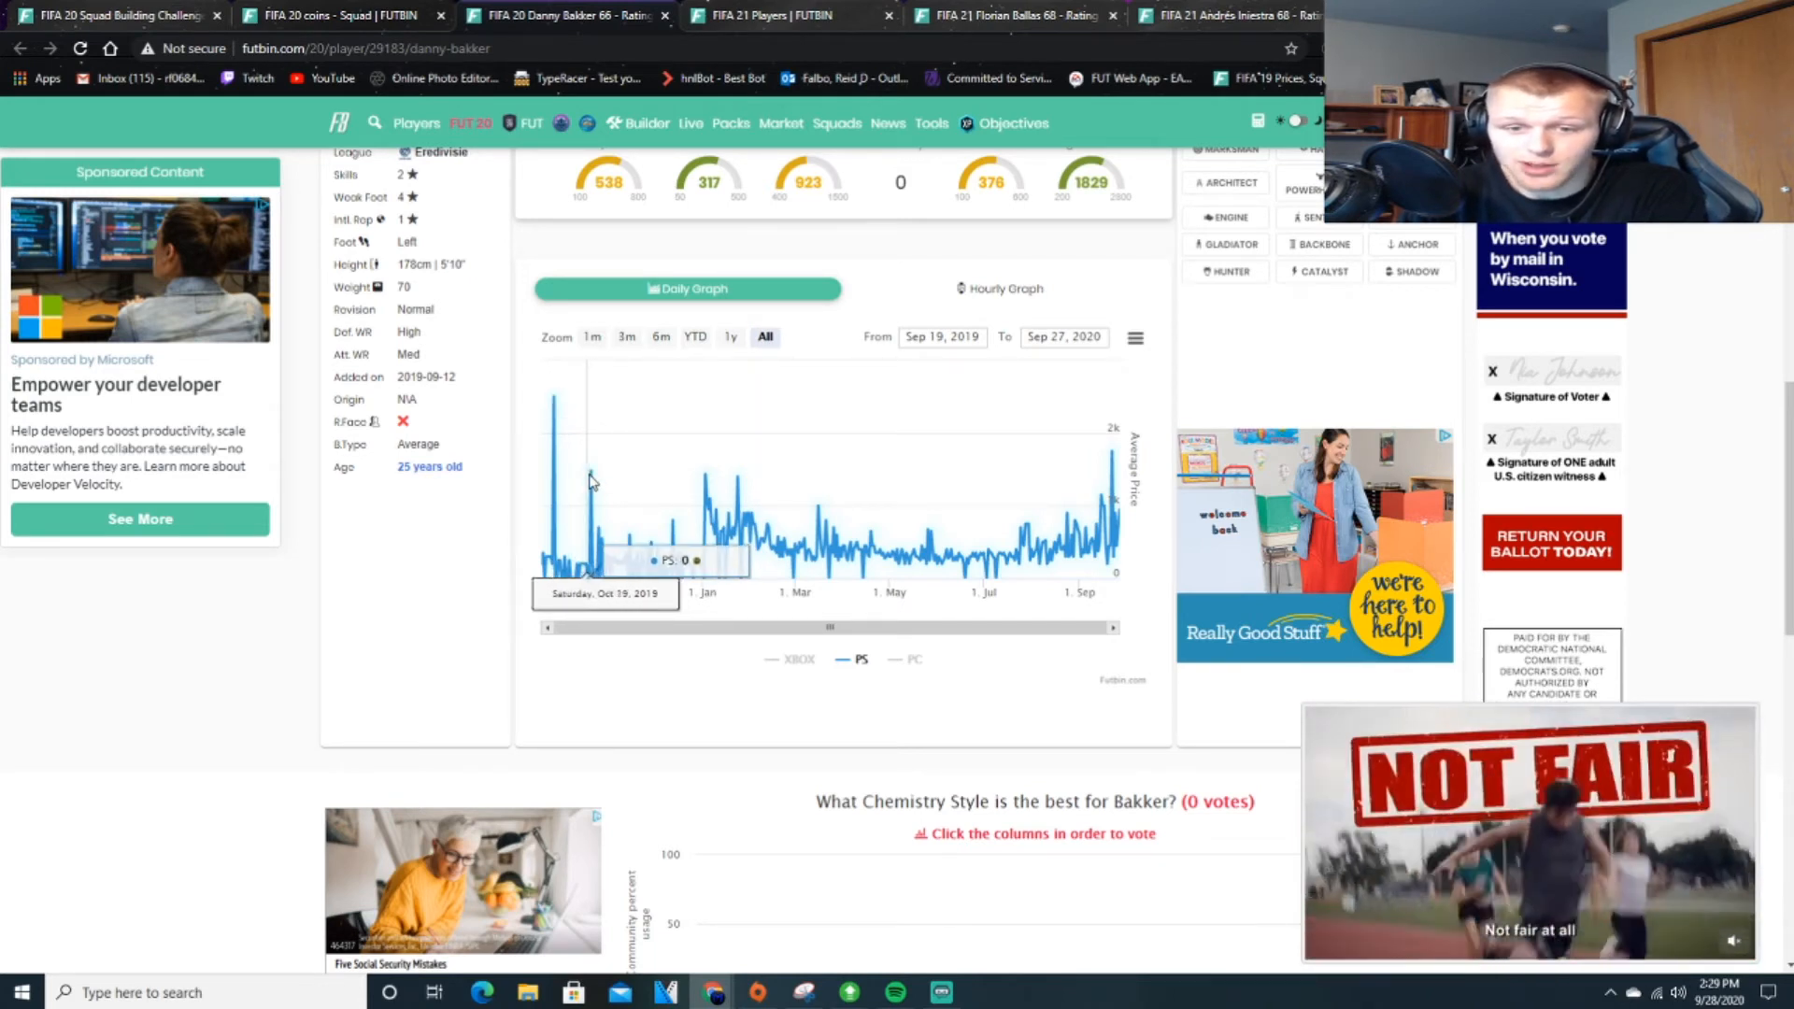
mouse_move(589, 475)
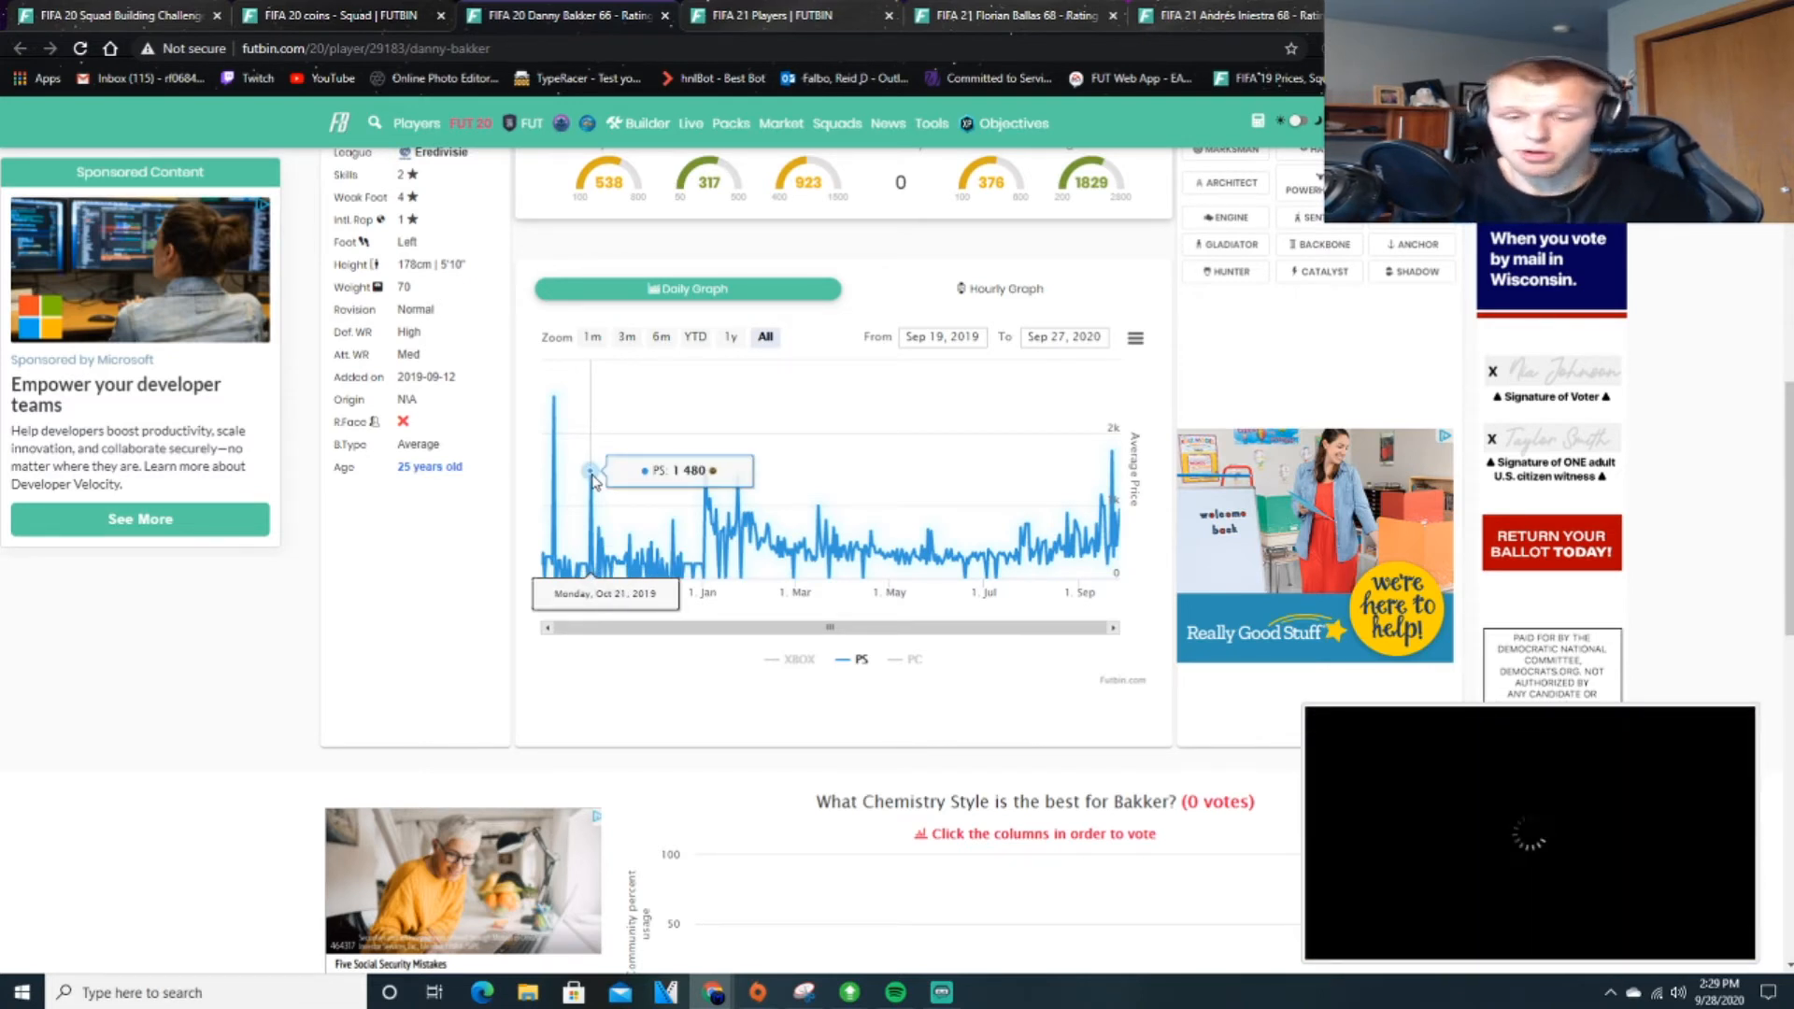
mouse_move(618, 538)
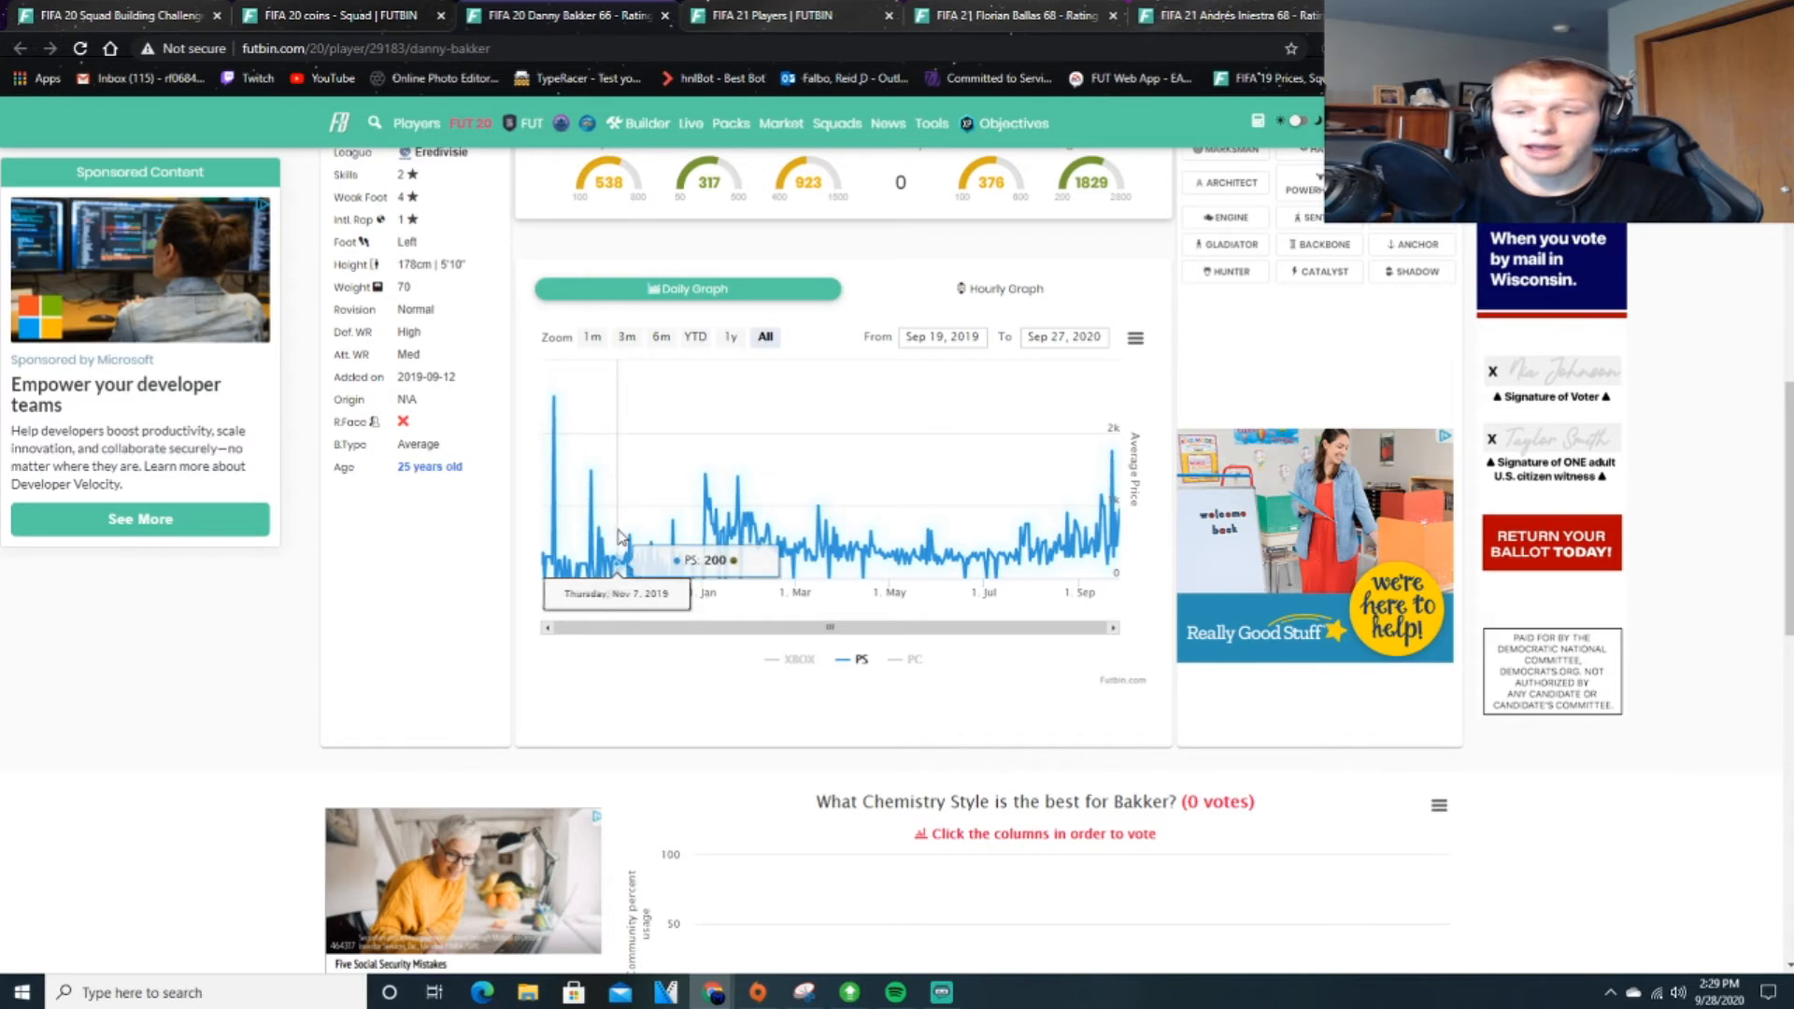
mouse_move(612, 535)
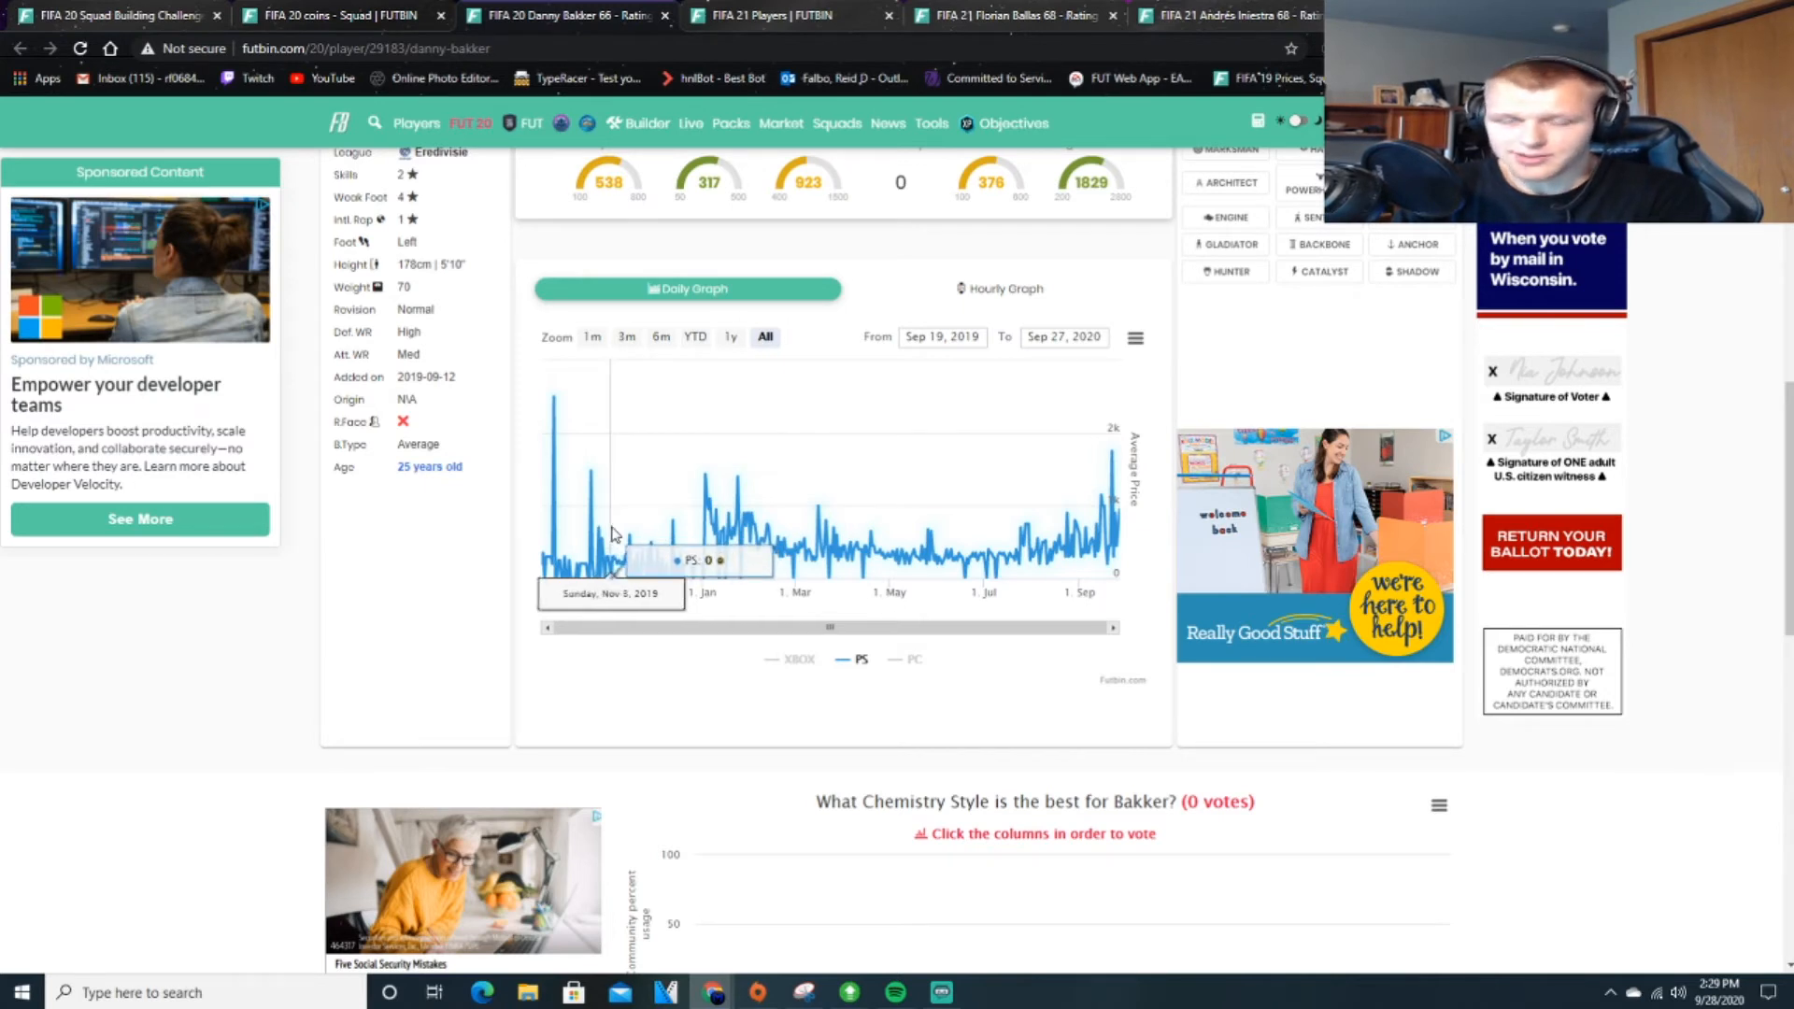
mouse_move(672, 518)
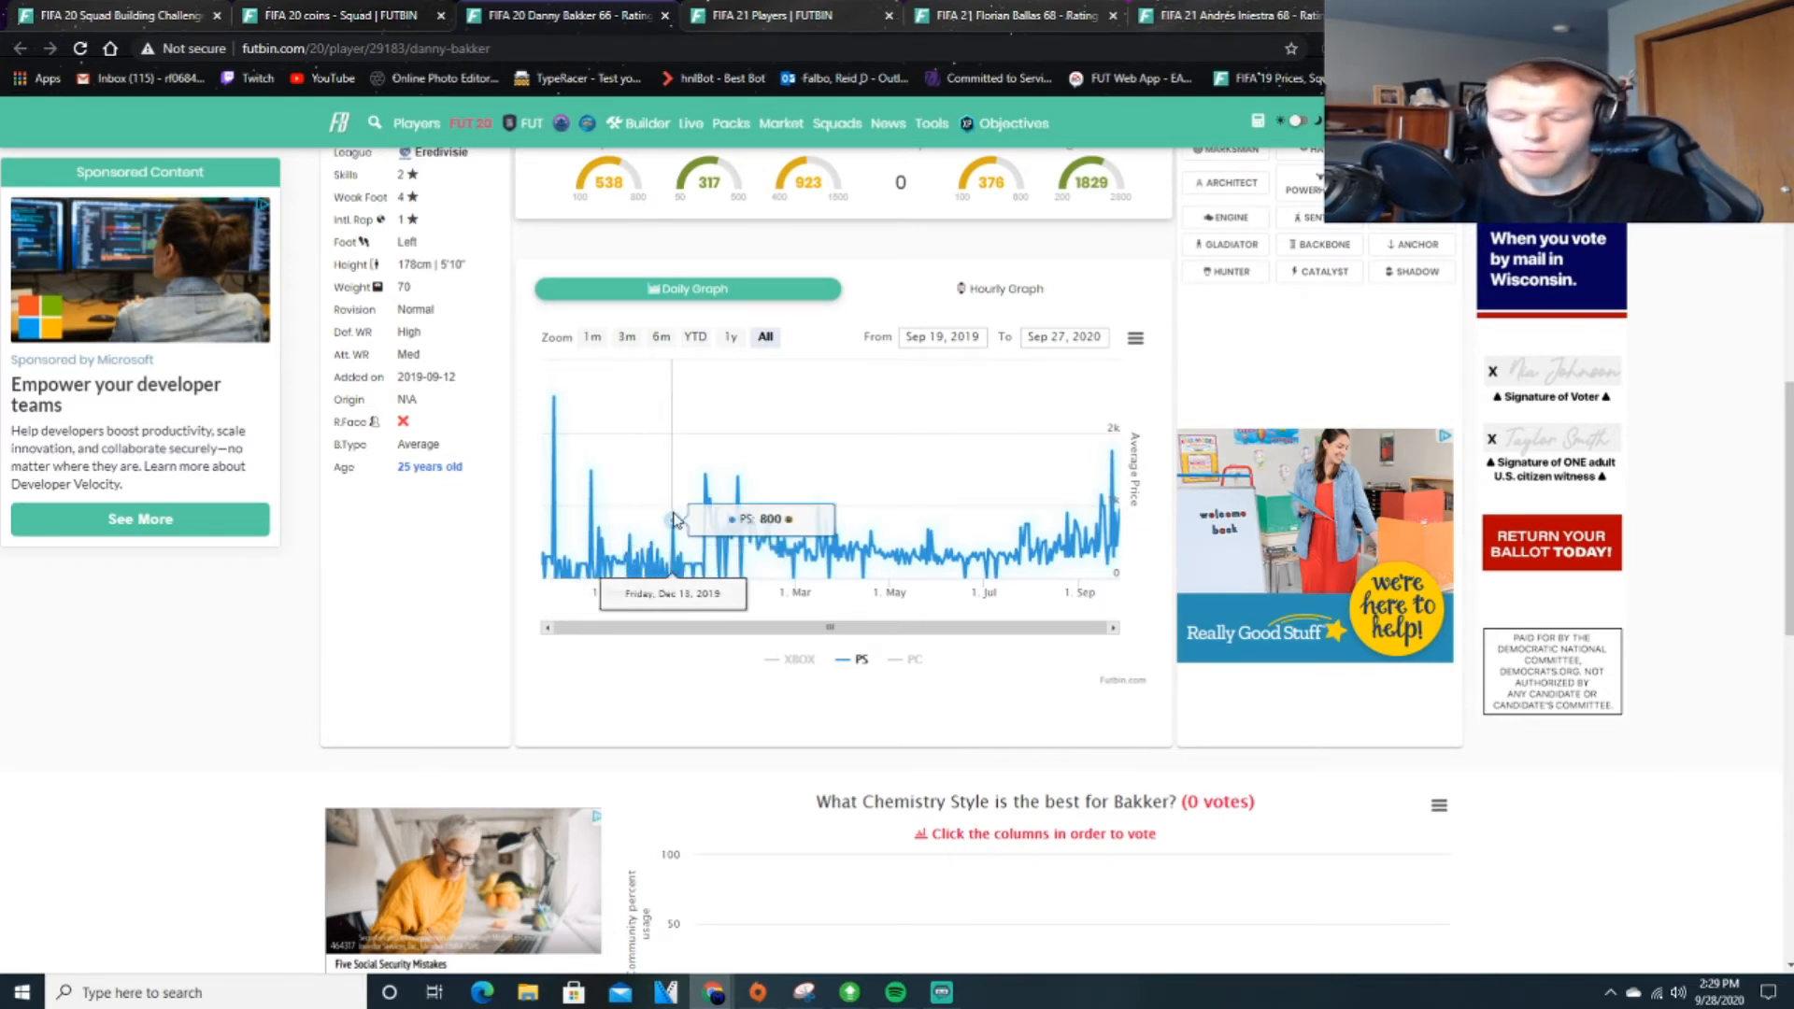
mouse_move(652, 521)
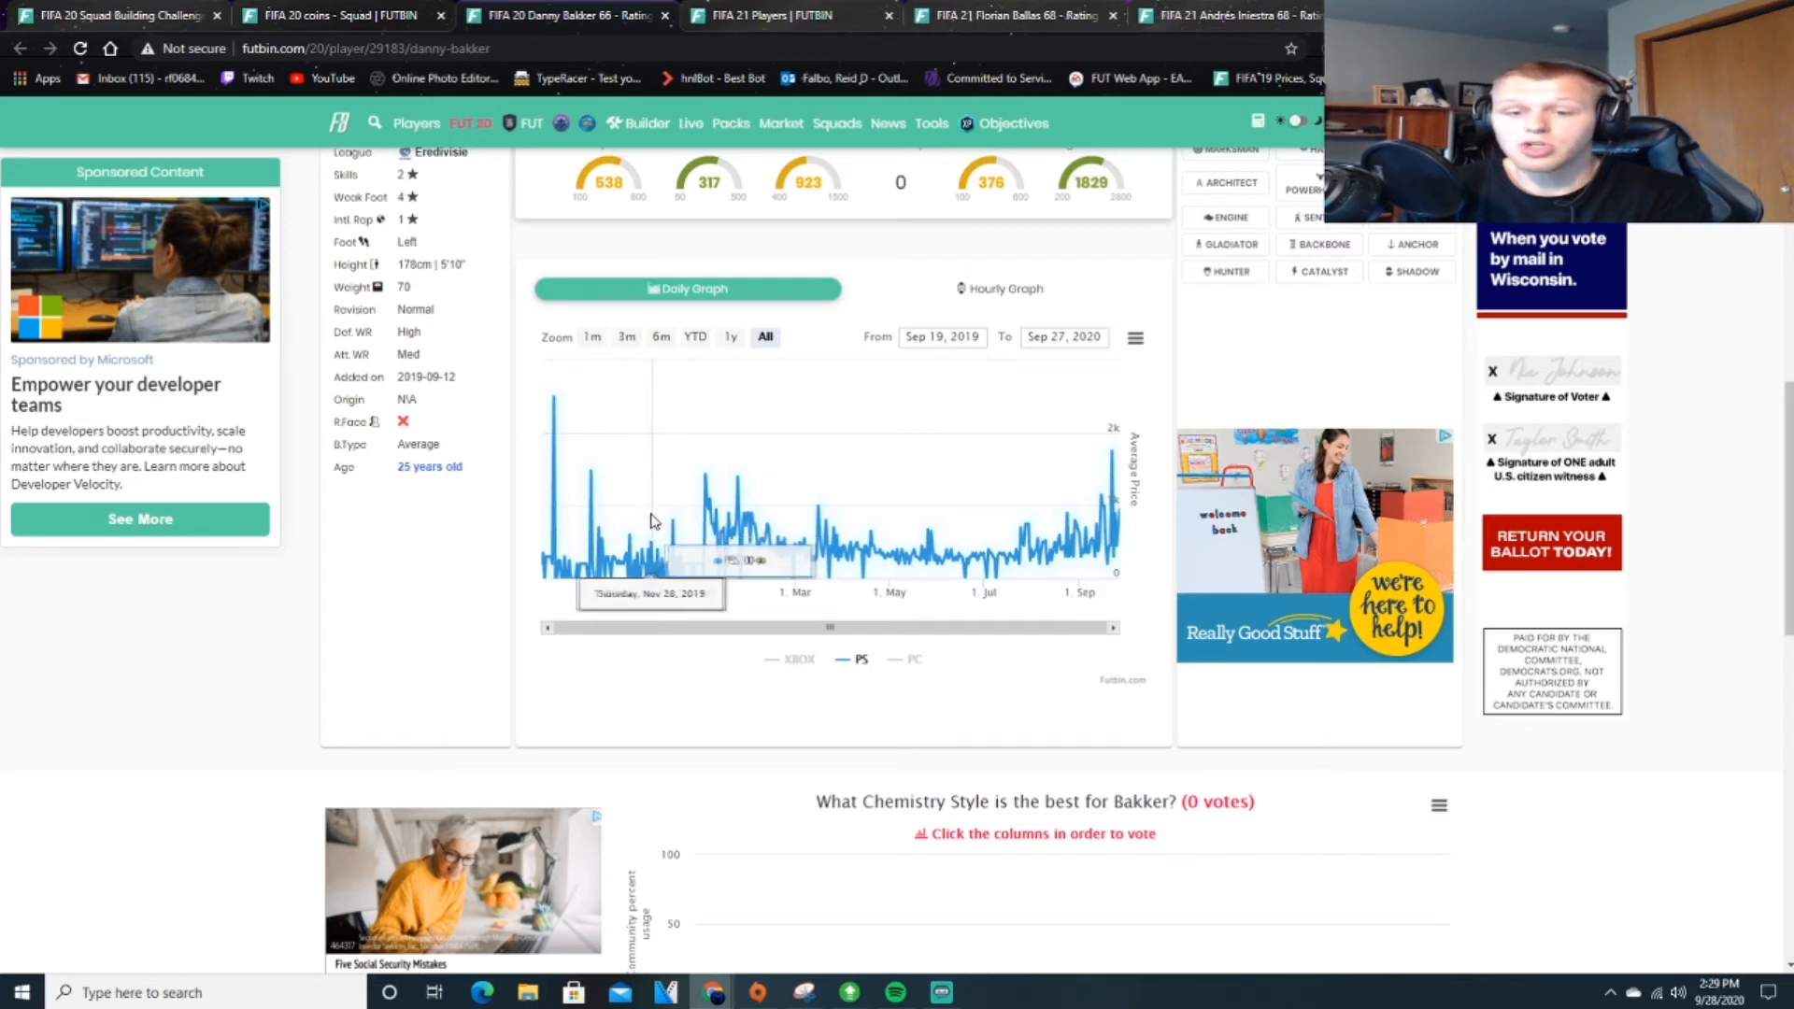
mouse_move(671, 521)
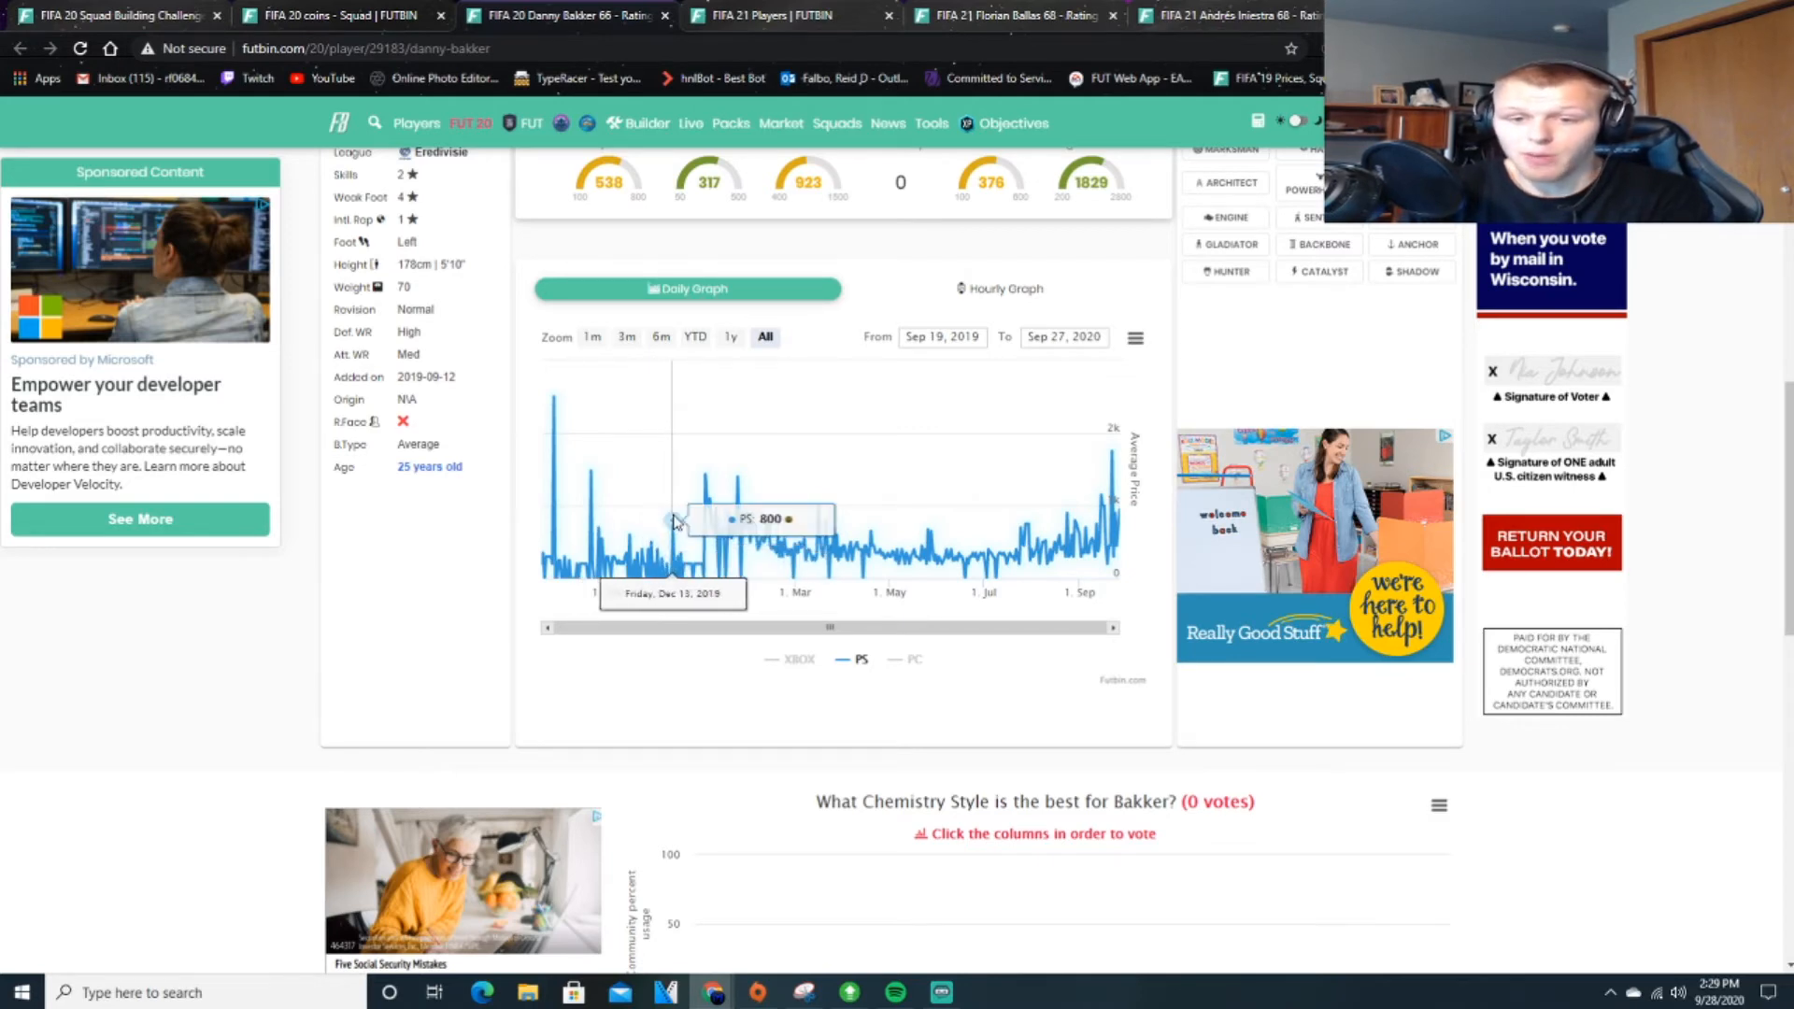
scroll(up, 3)
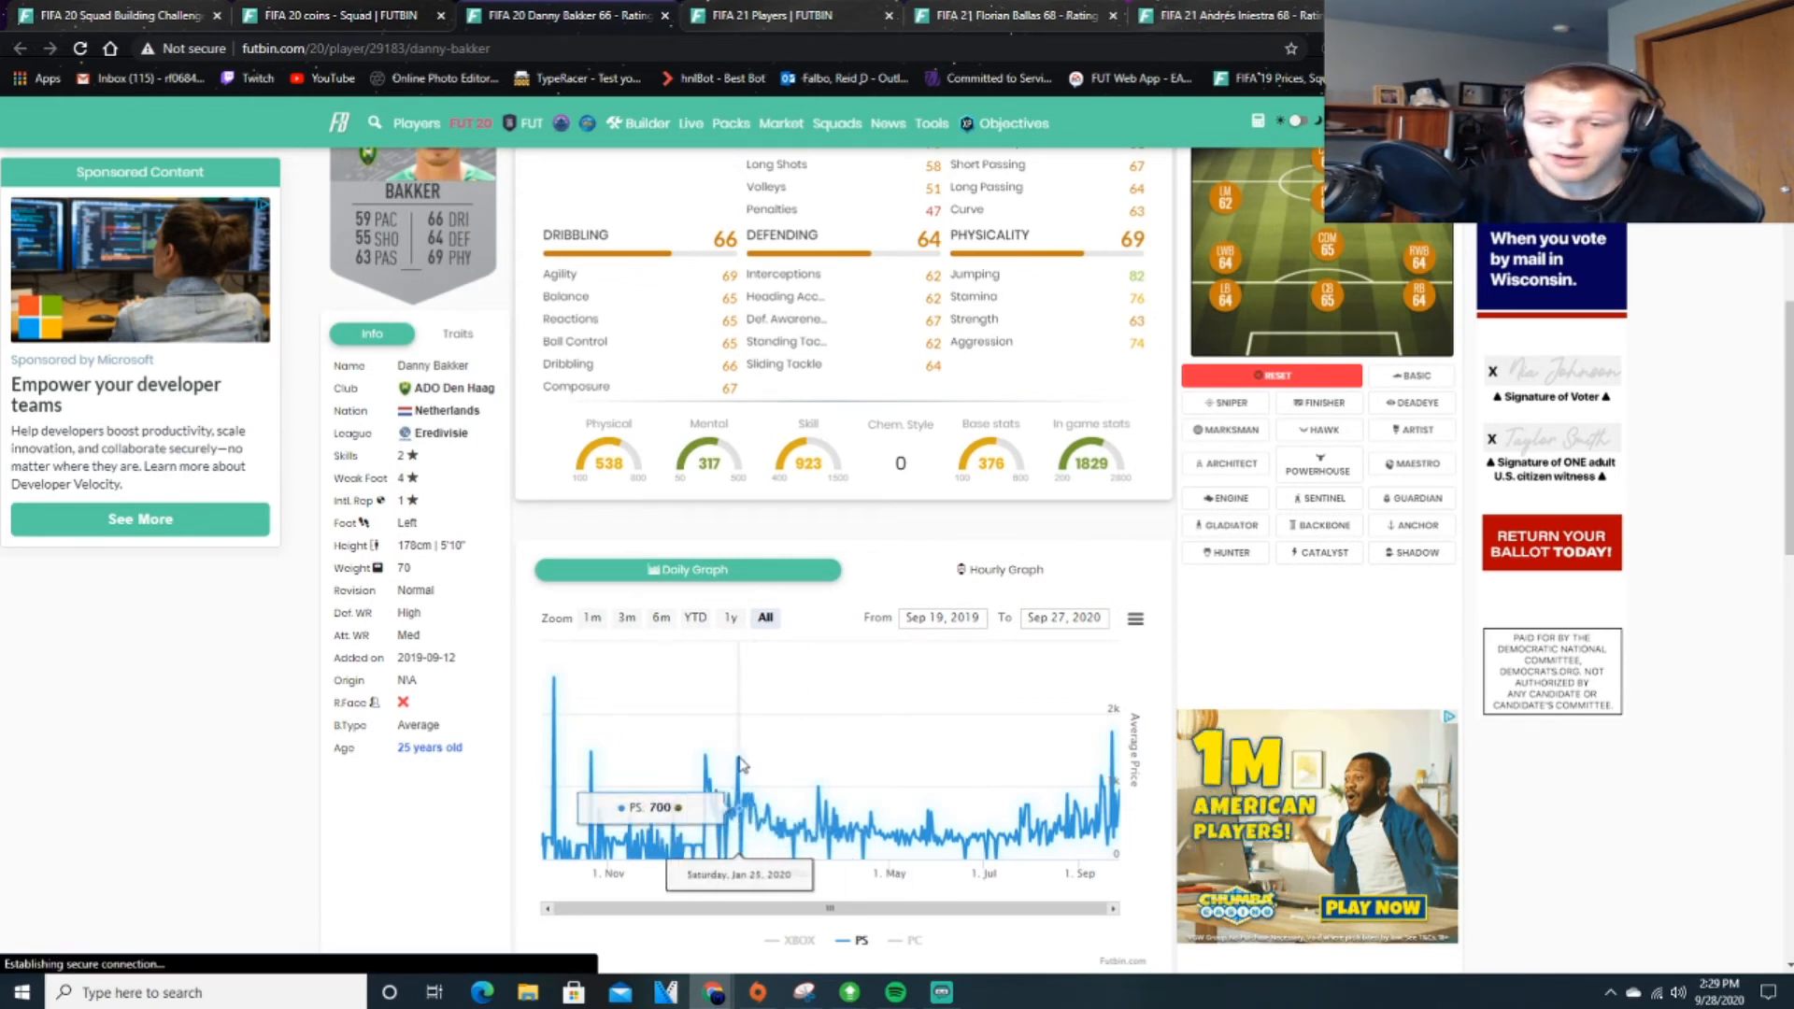
mouse_move(857, 821)
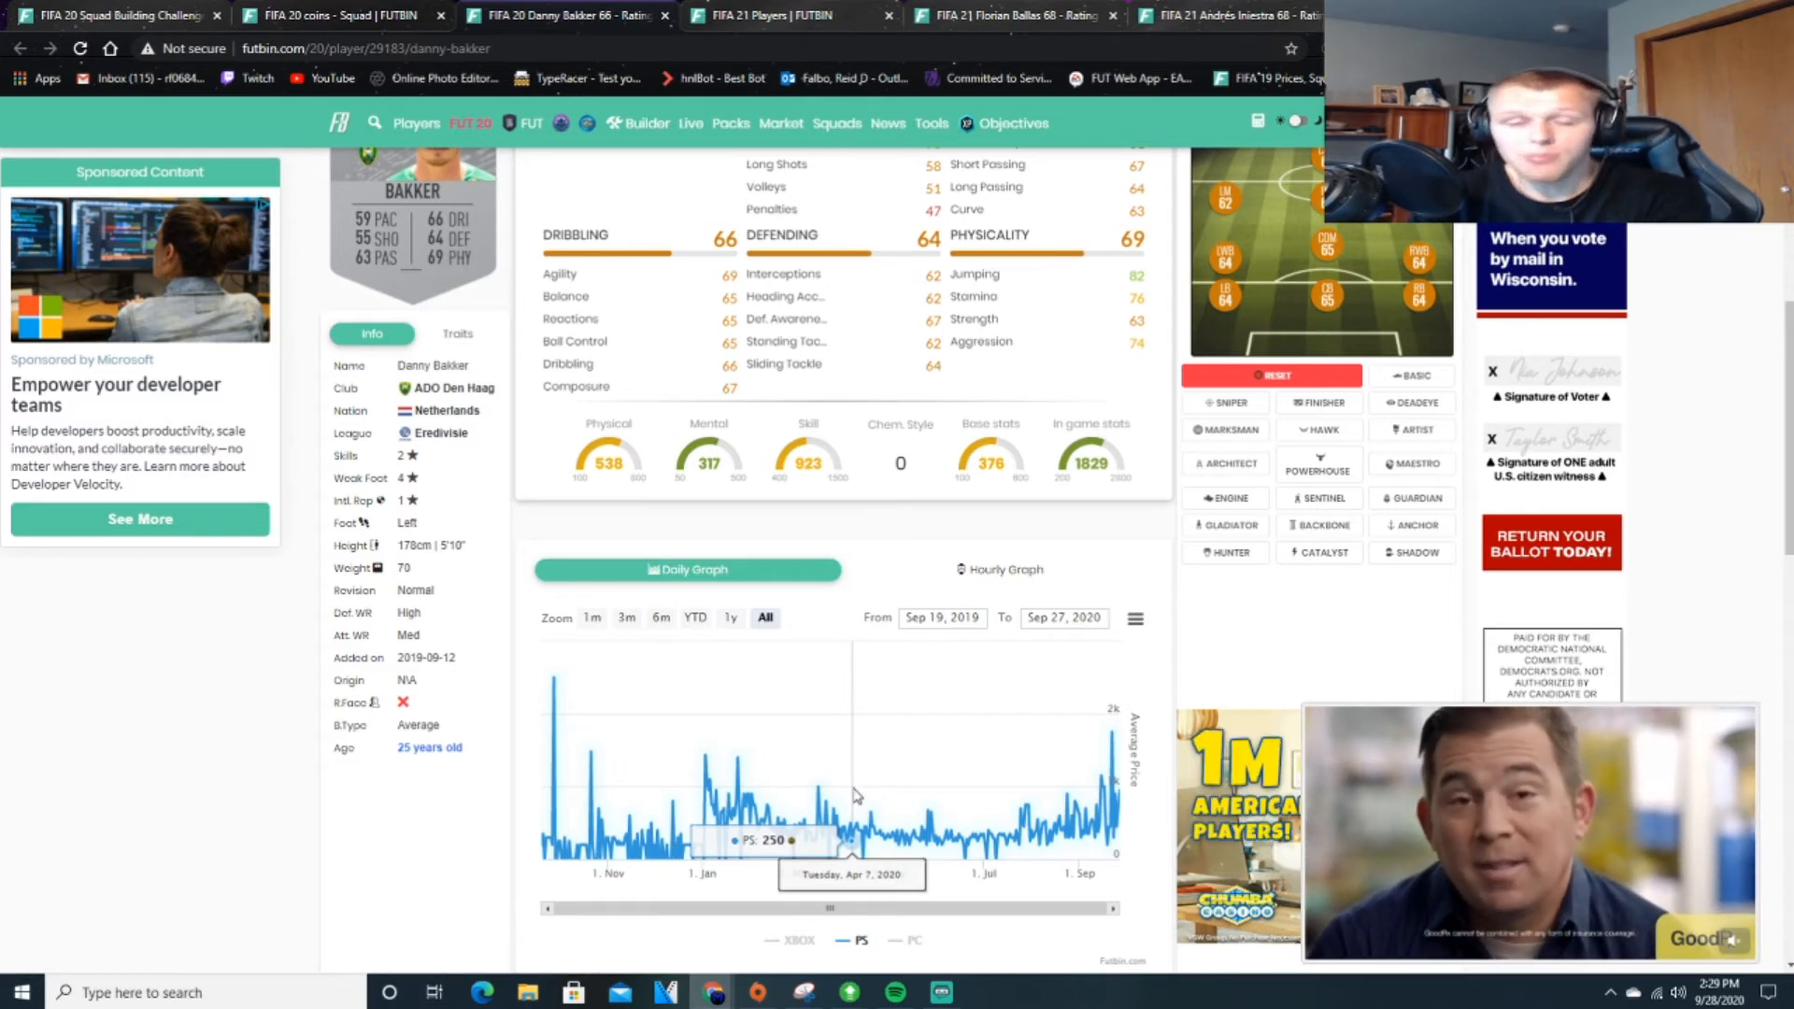
mouse_move(909, 790)
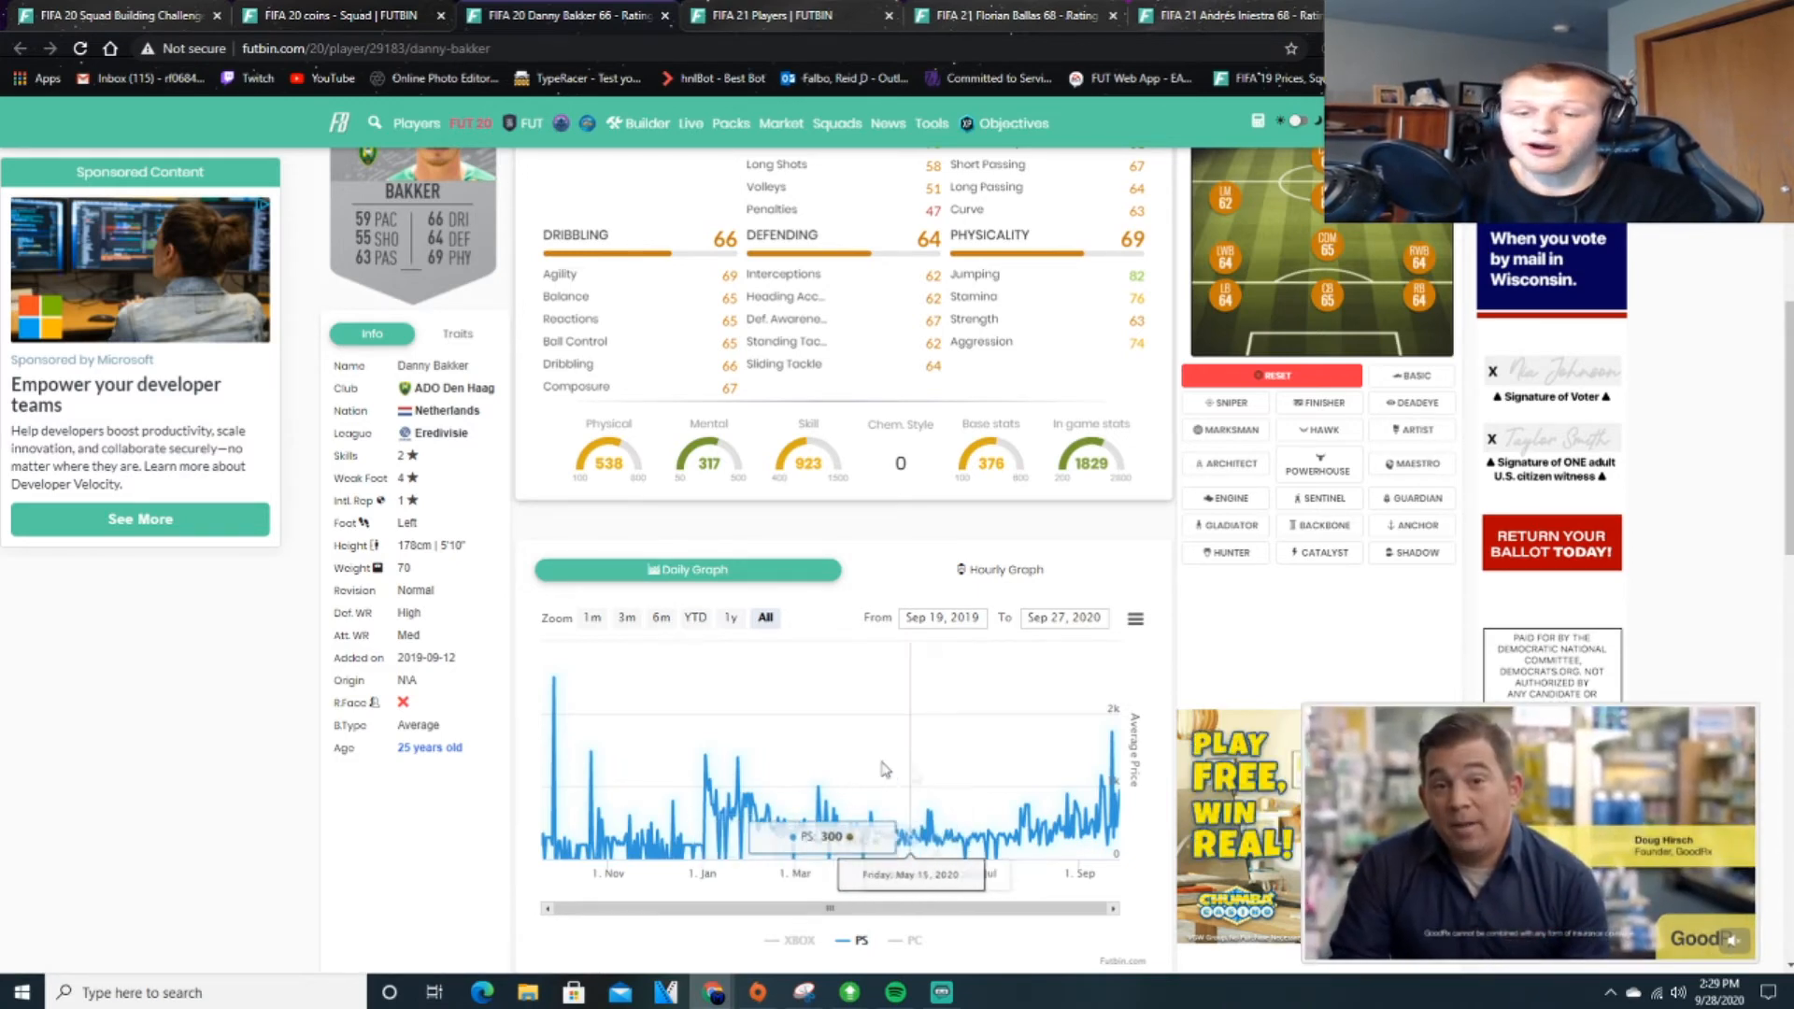
scroll(up, 3)
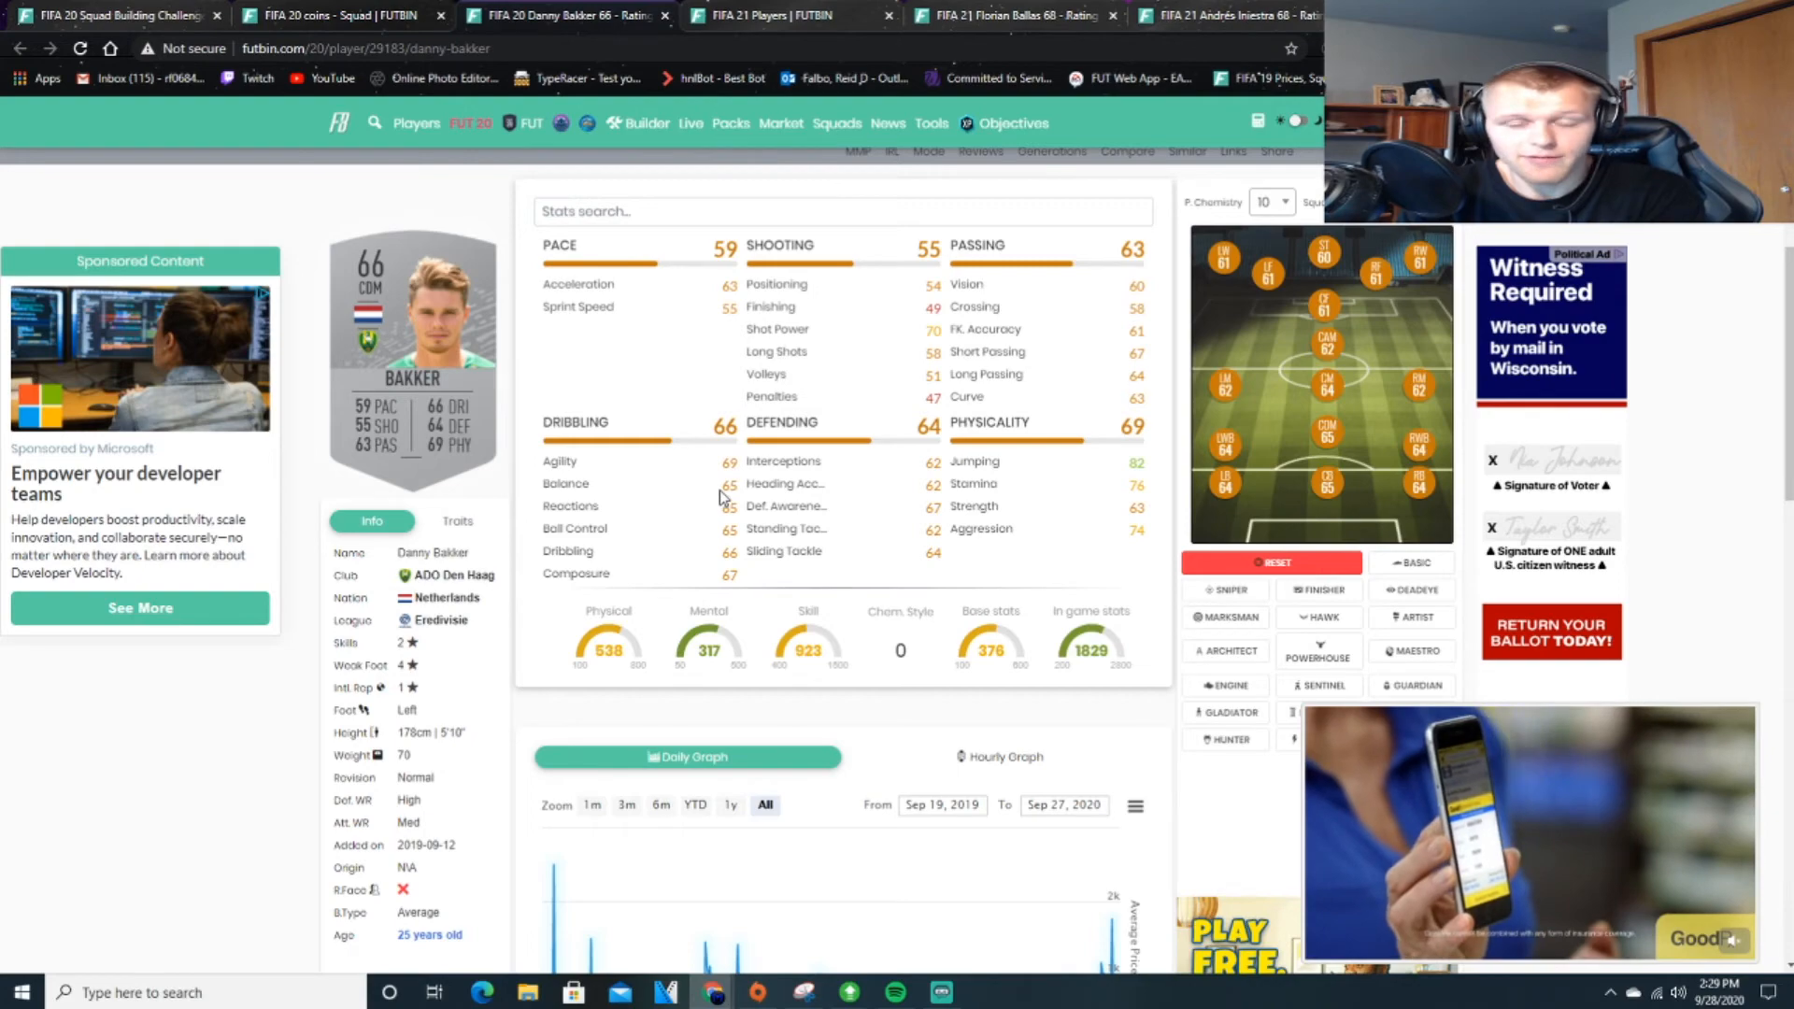
scroll(down, 3)
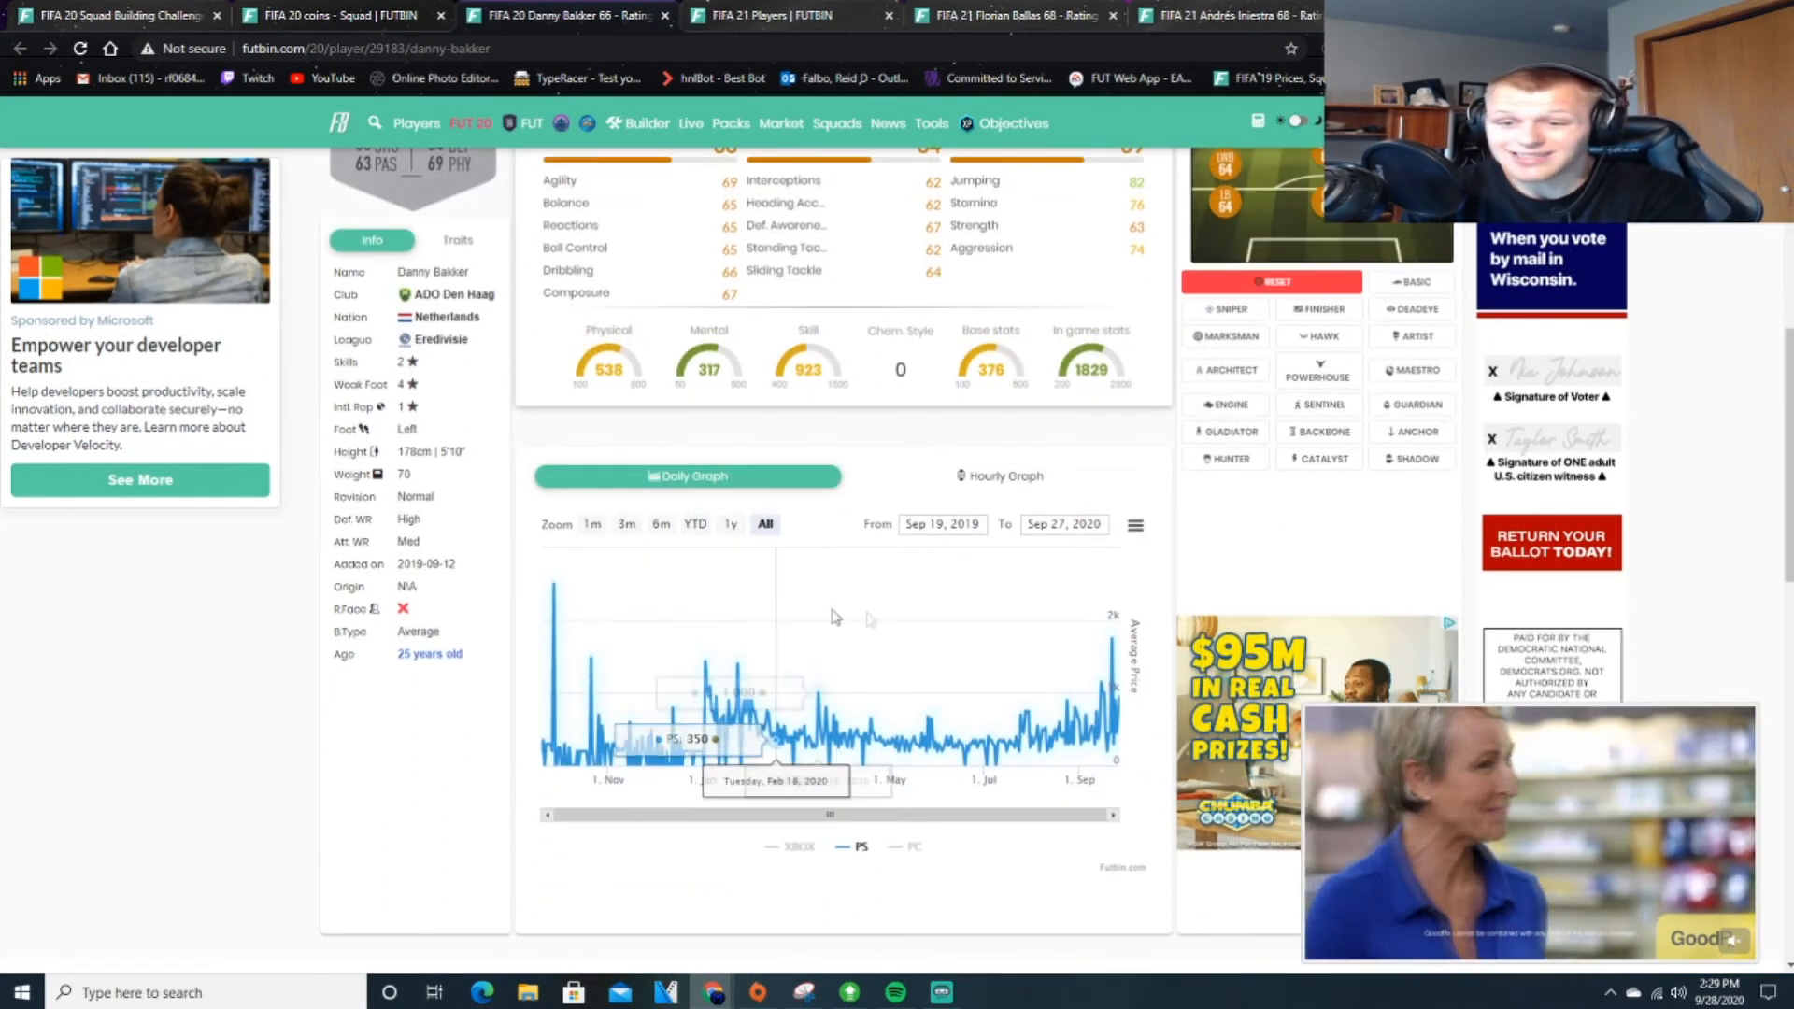
mouse_move(1099, 674)
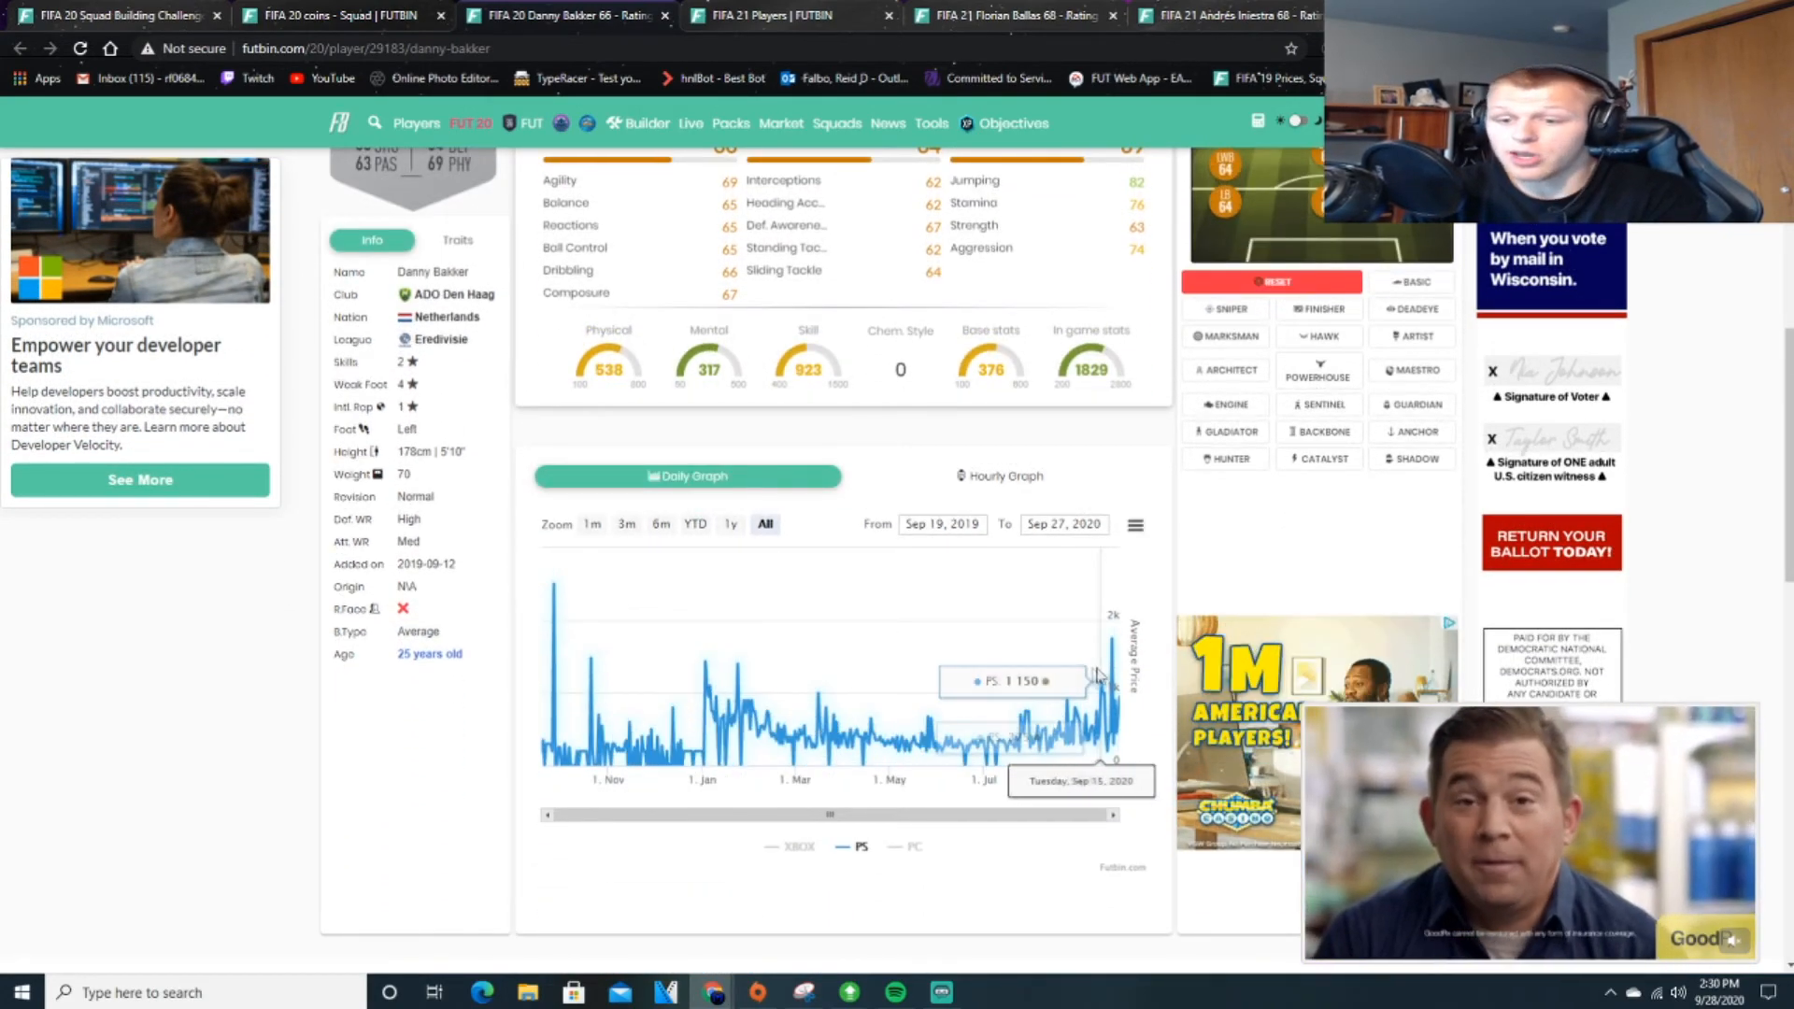
scroll(up, 3)
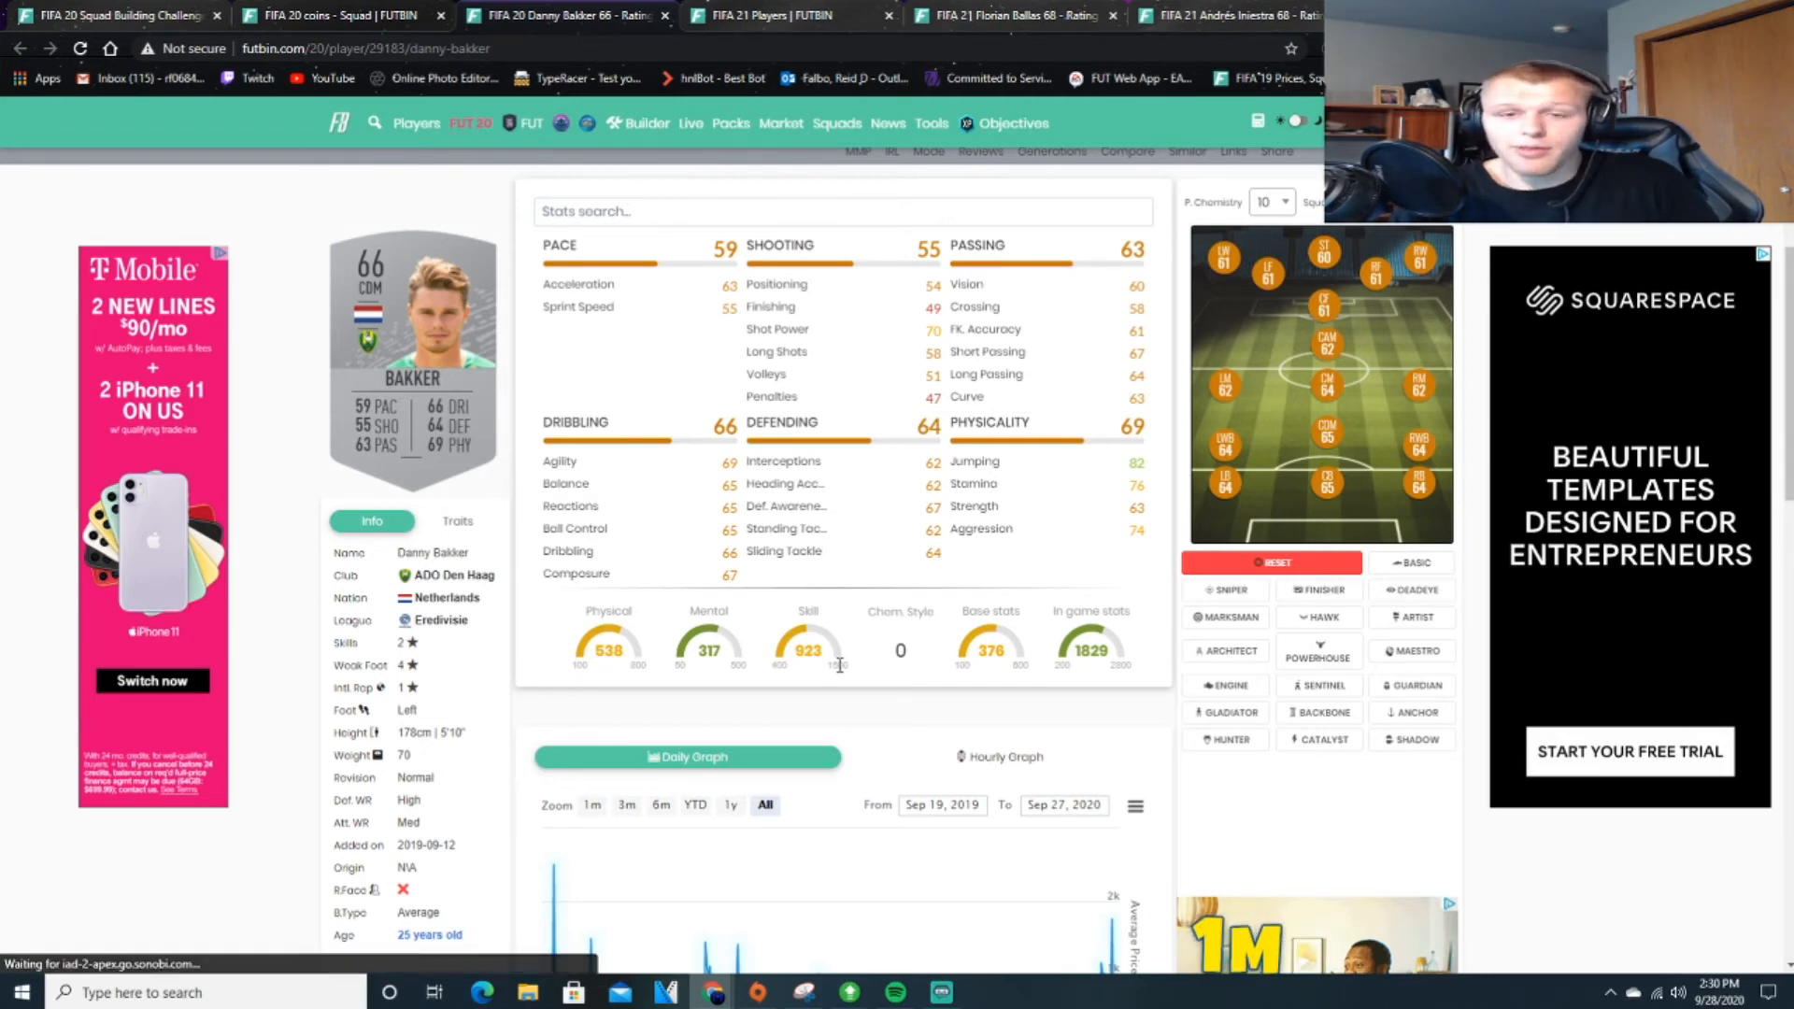
Show the FIFA 20 upgrade SBCs and preview the Gold Upgrade's two rare gold players reward.
click(337, 15)
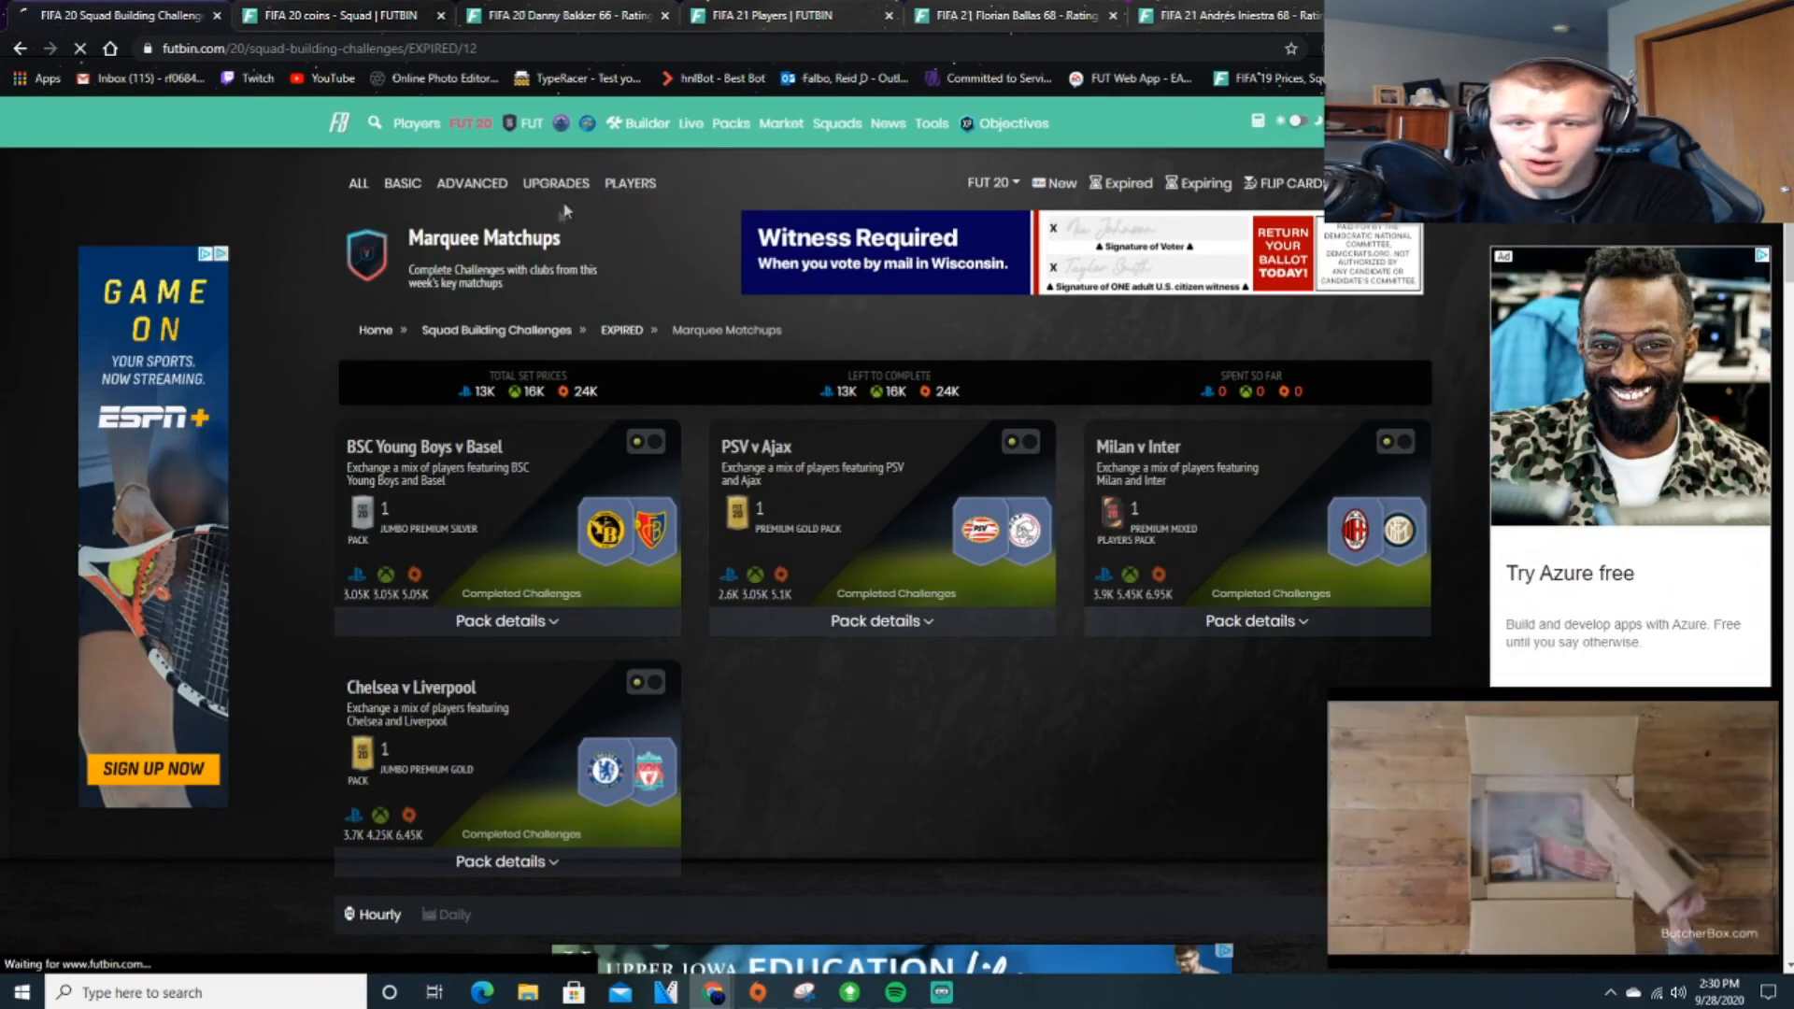
click(555, 182)
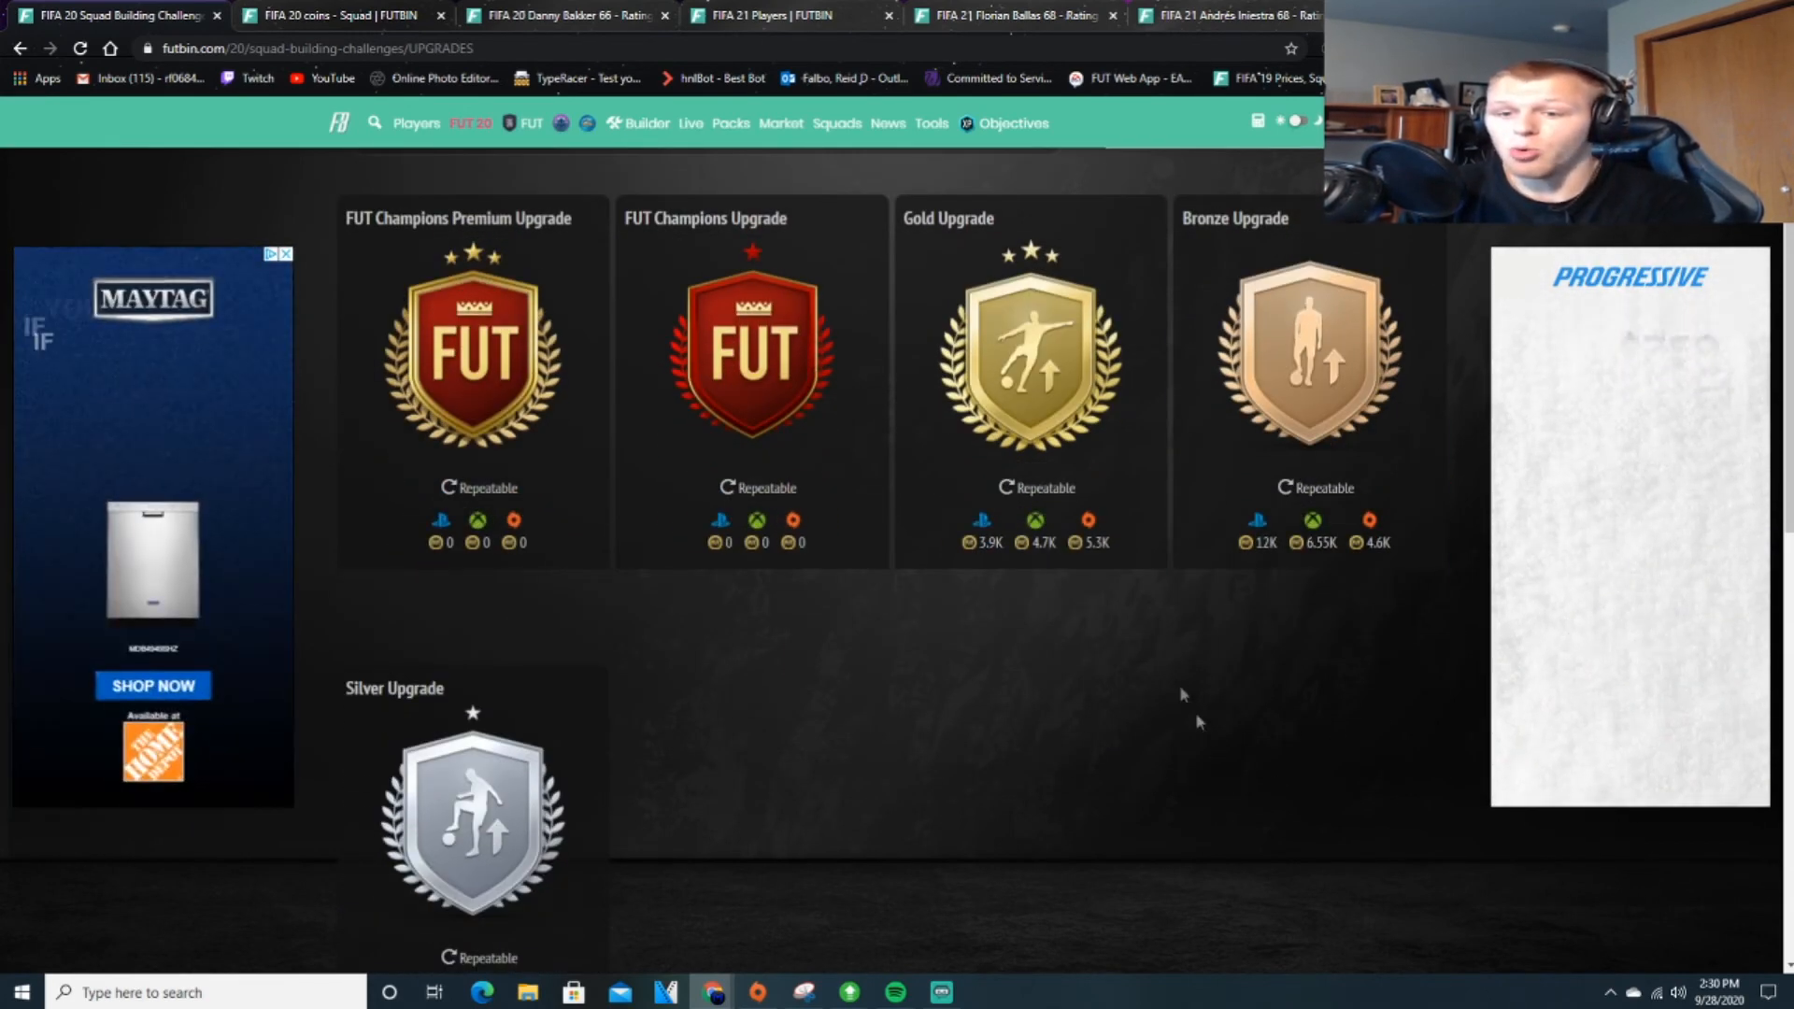
click(1027, 349)
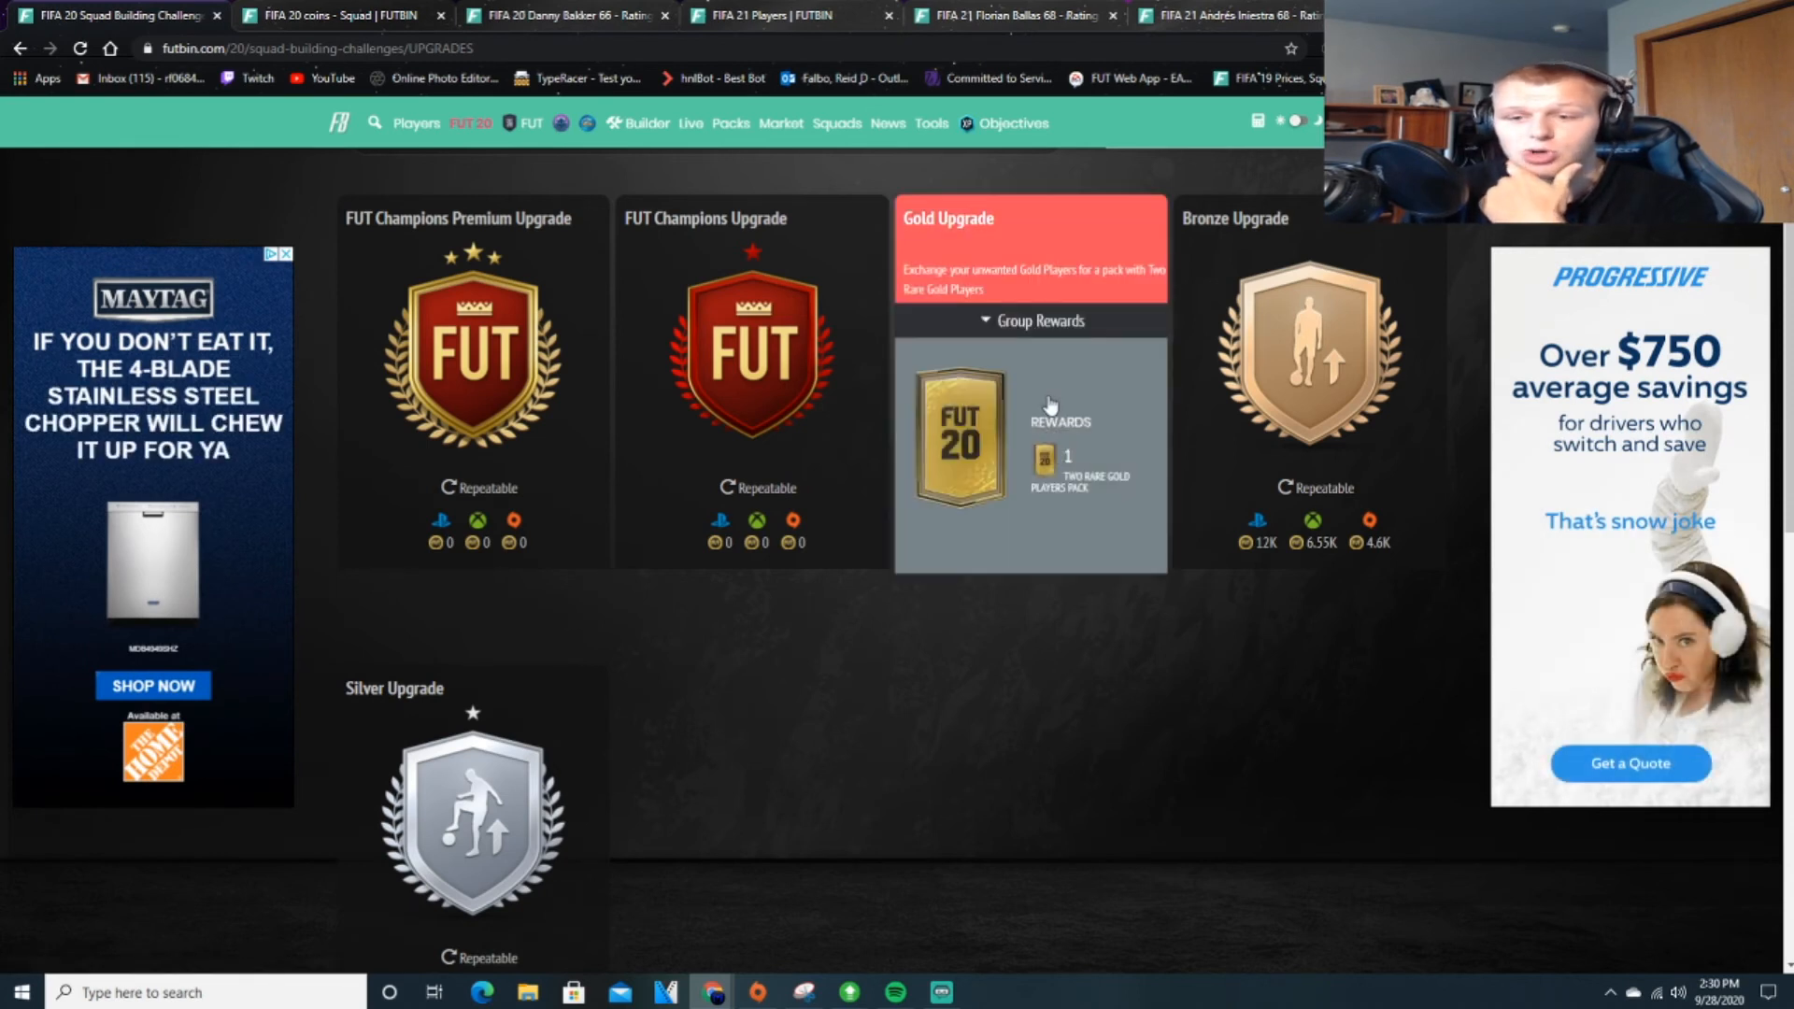
mouse_move(1053, 453)
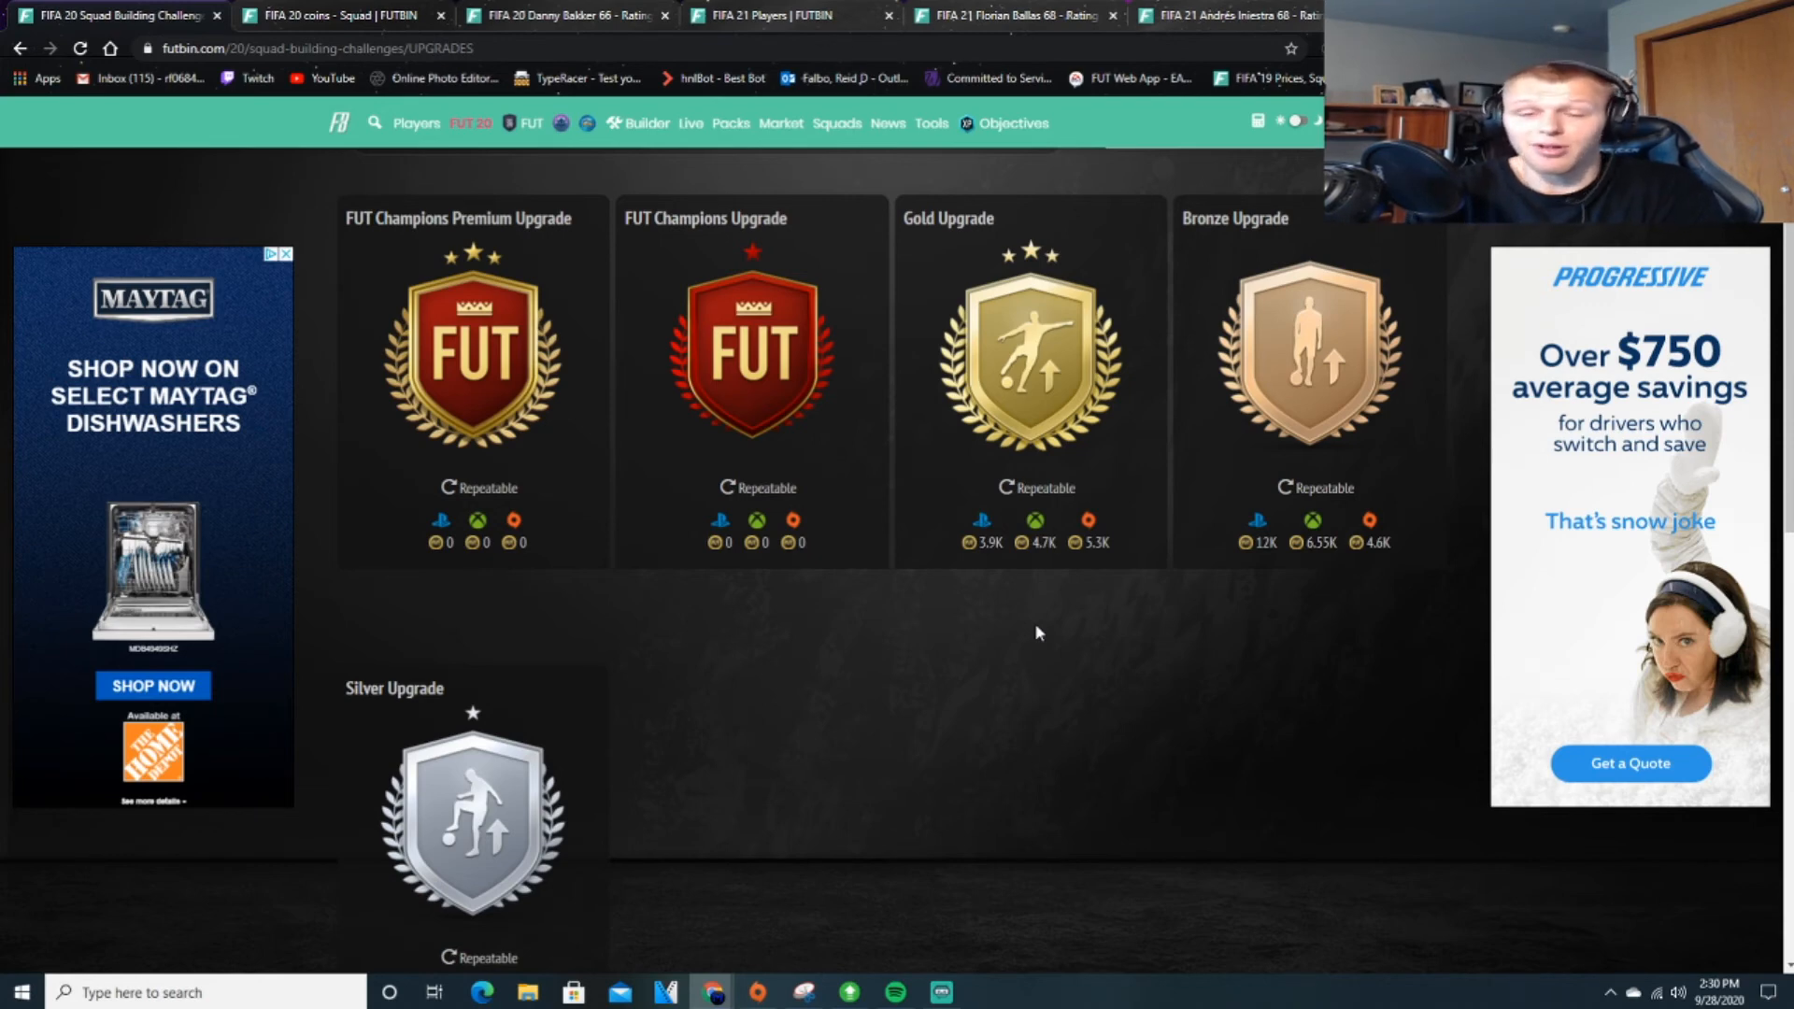
scroll(down, 3)
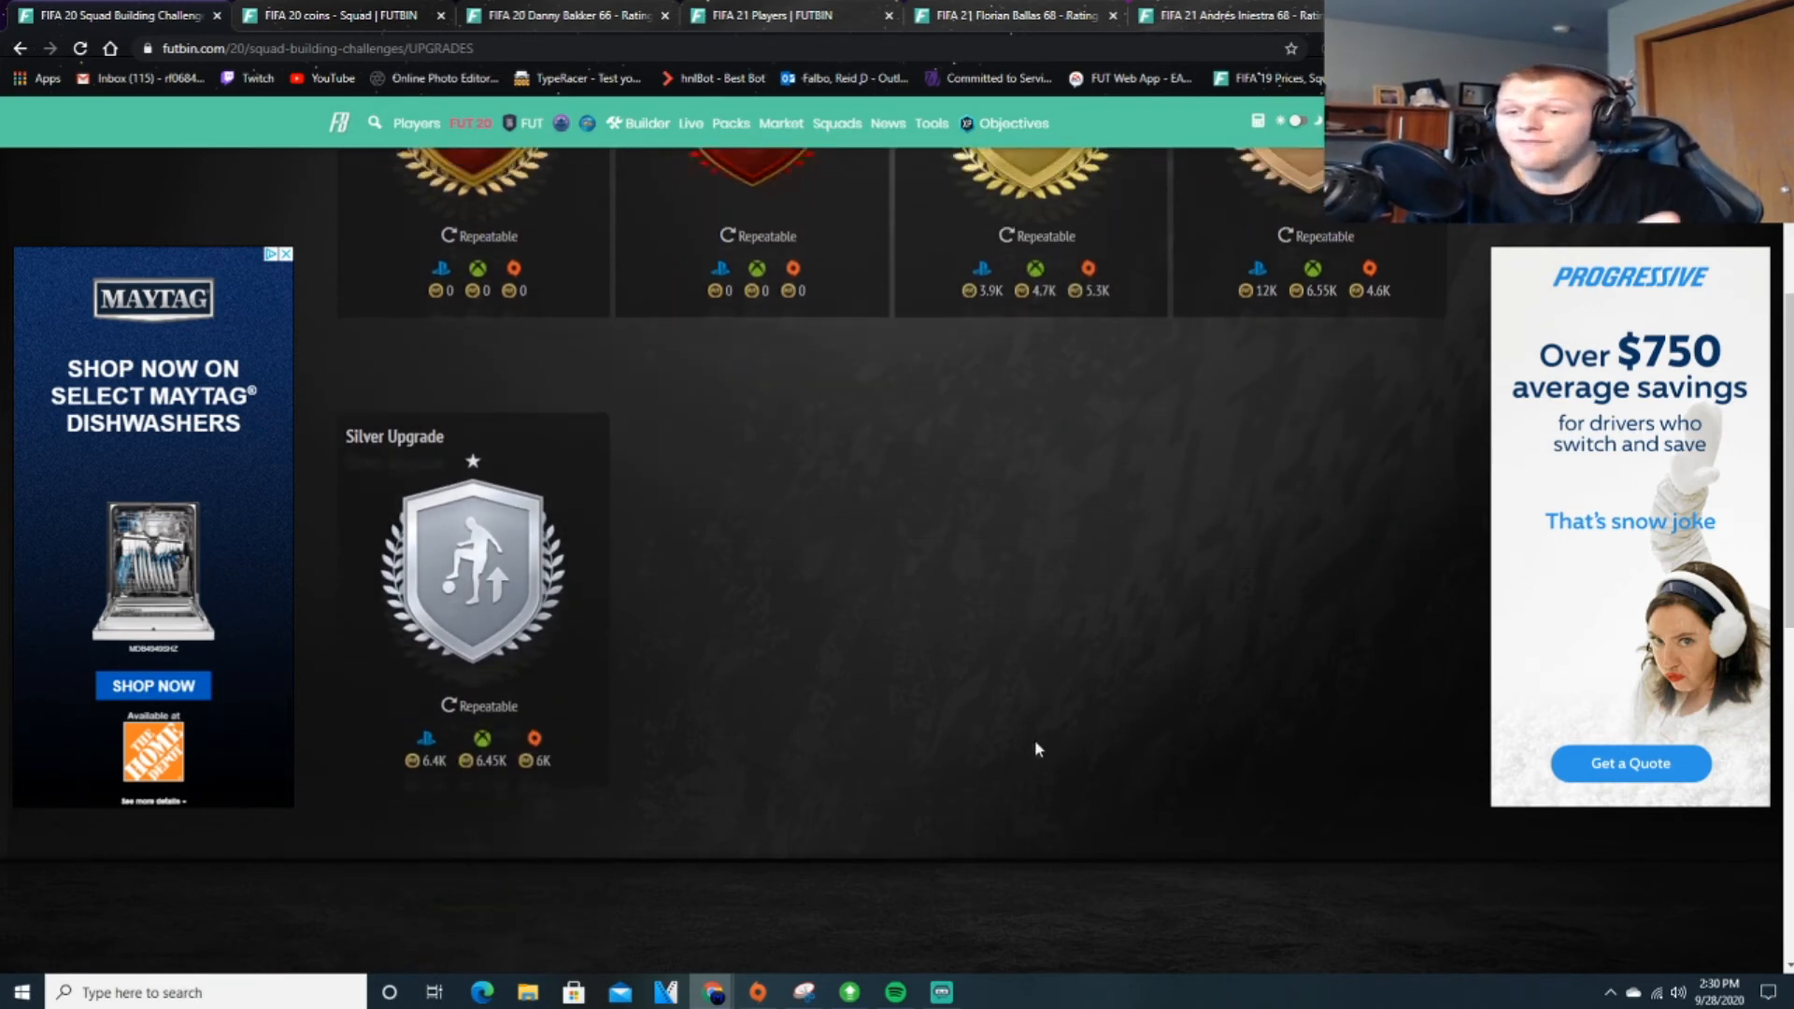
scroll(up, 3)
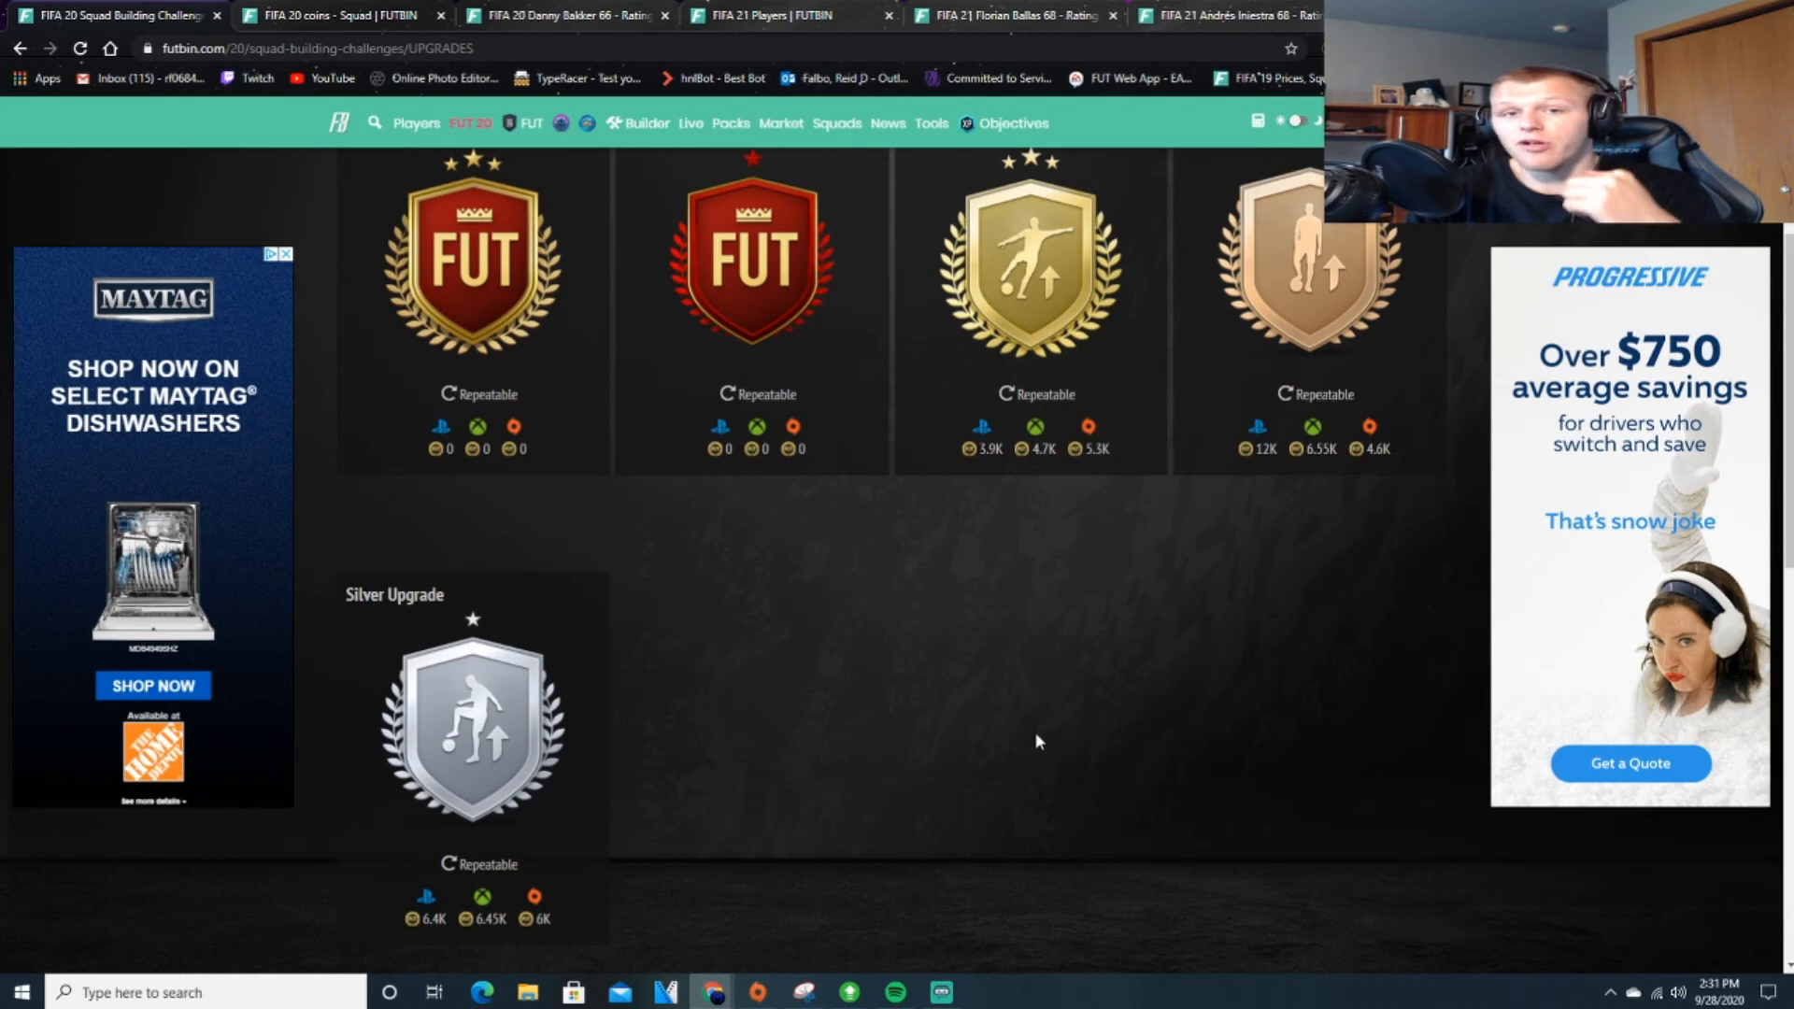
click(470, 715)
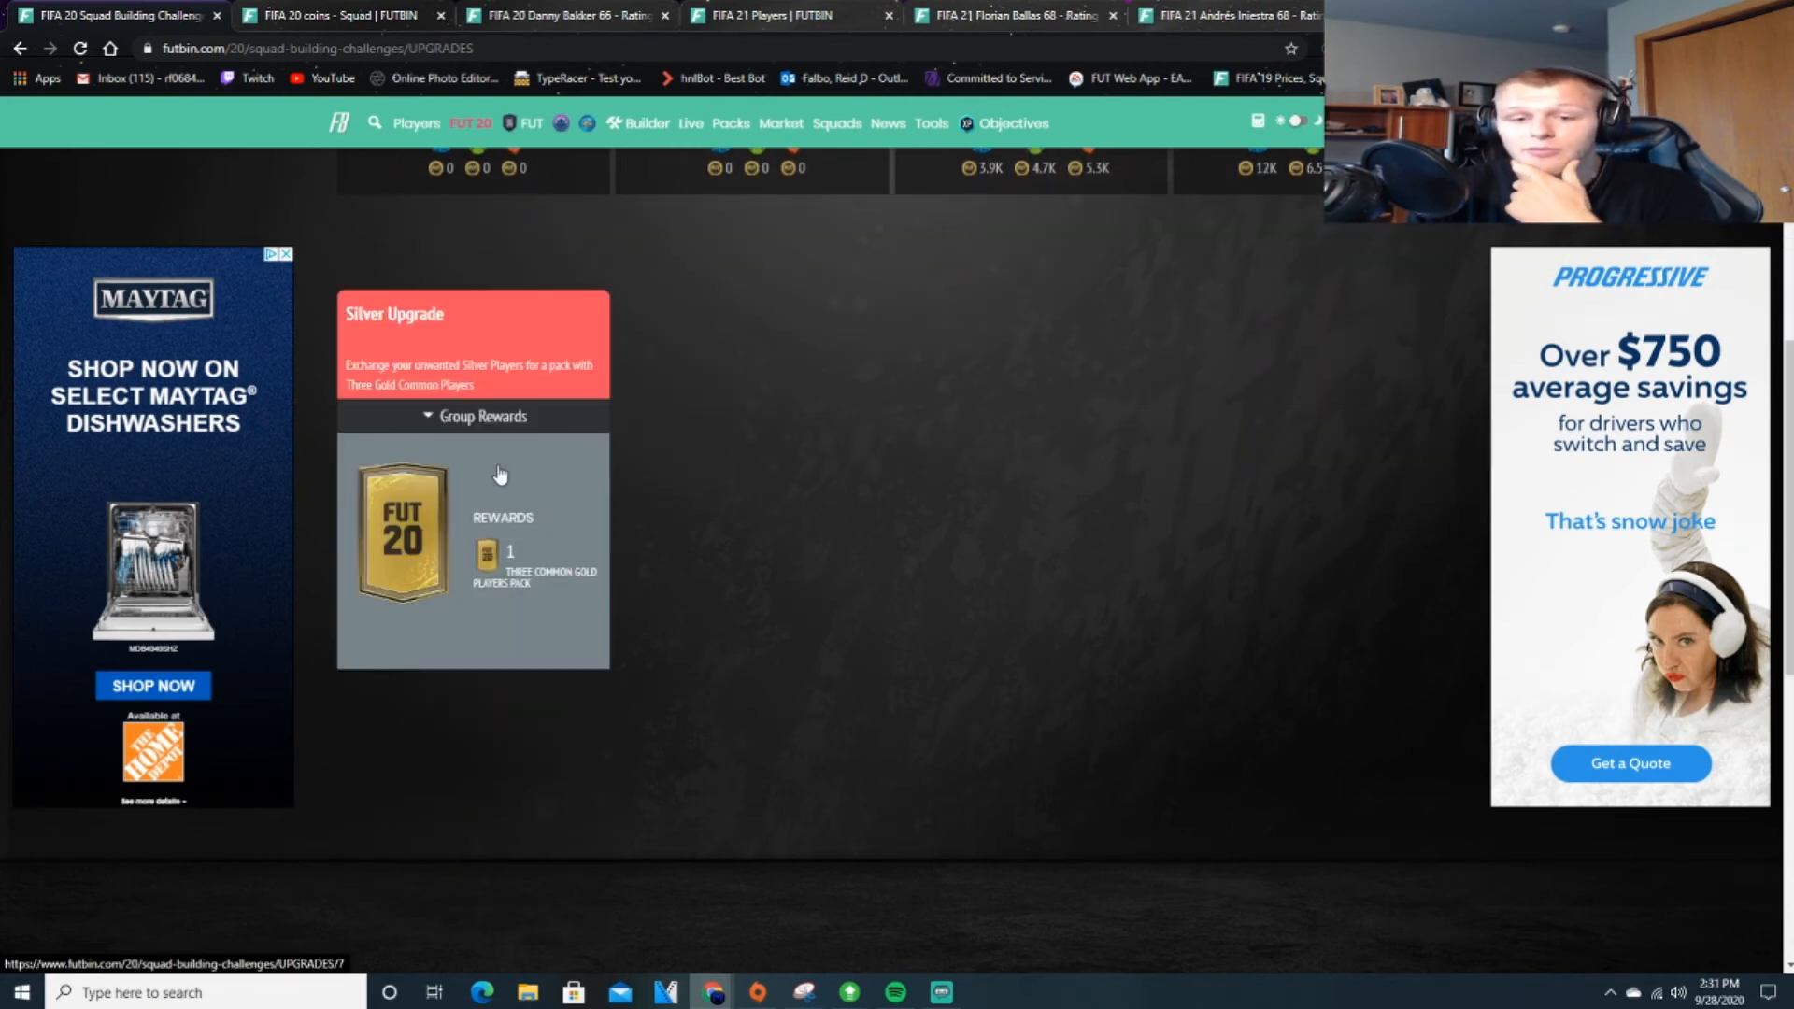
mouse_move(523, 498)
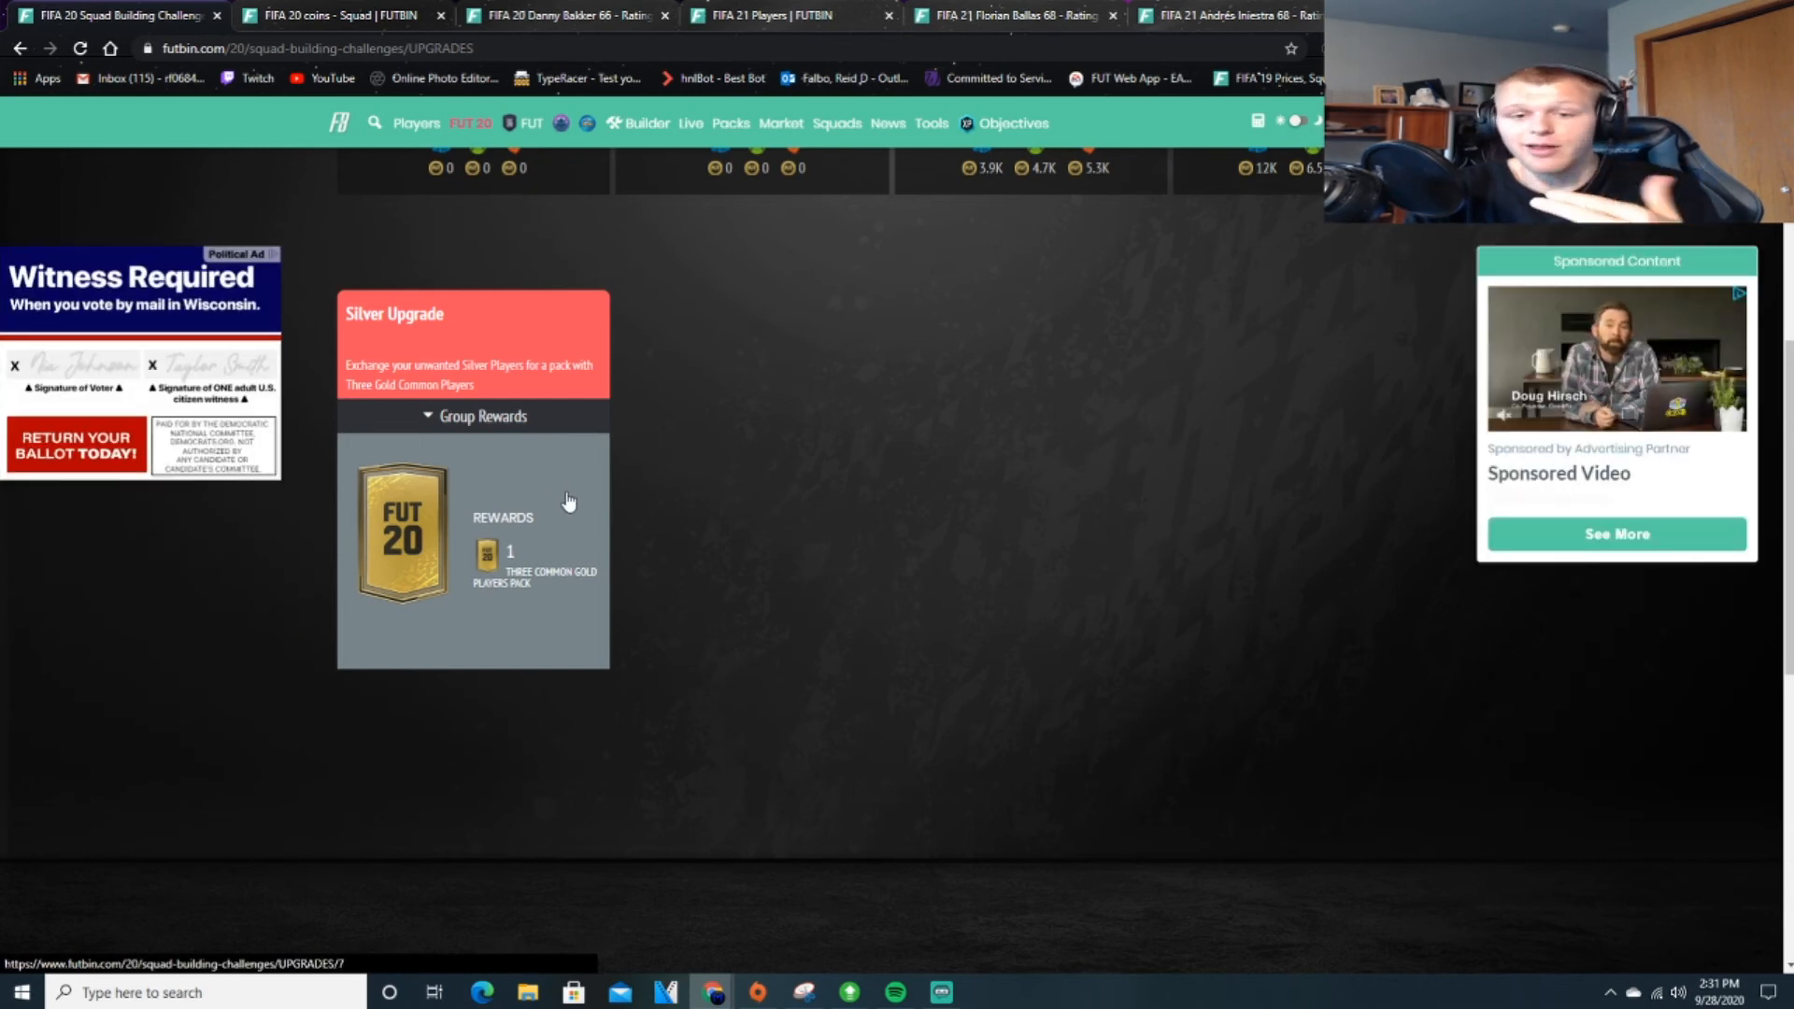
mouse_move(595, 527)
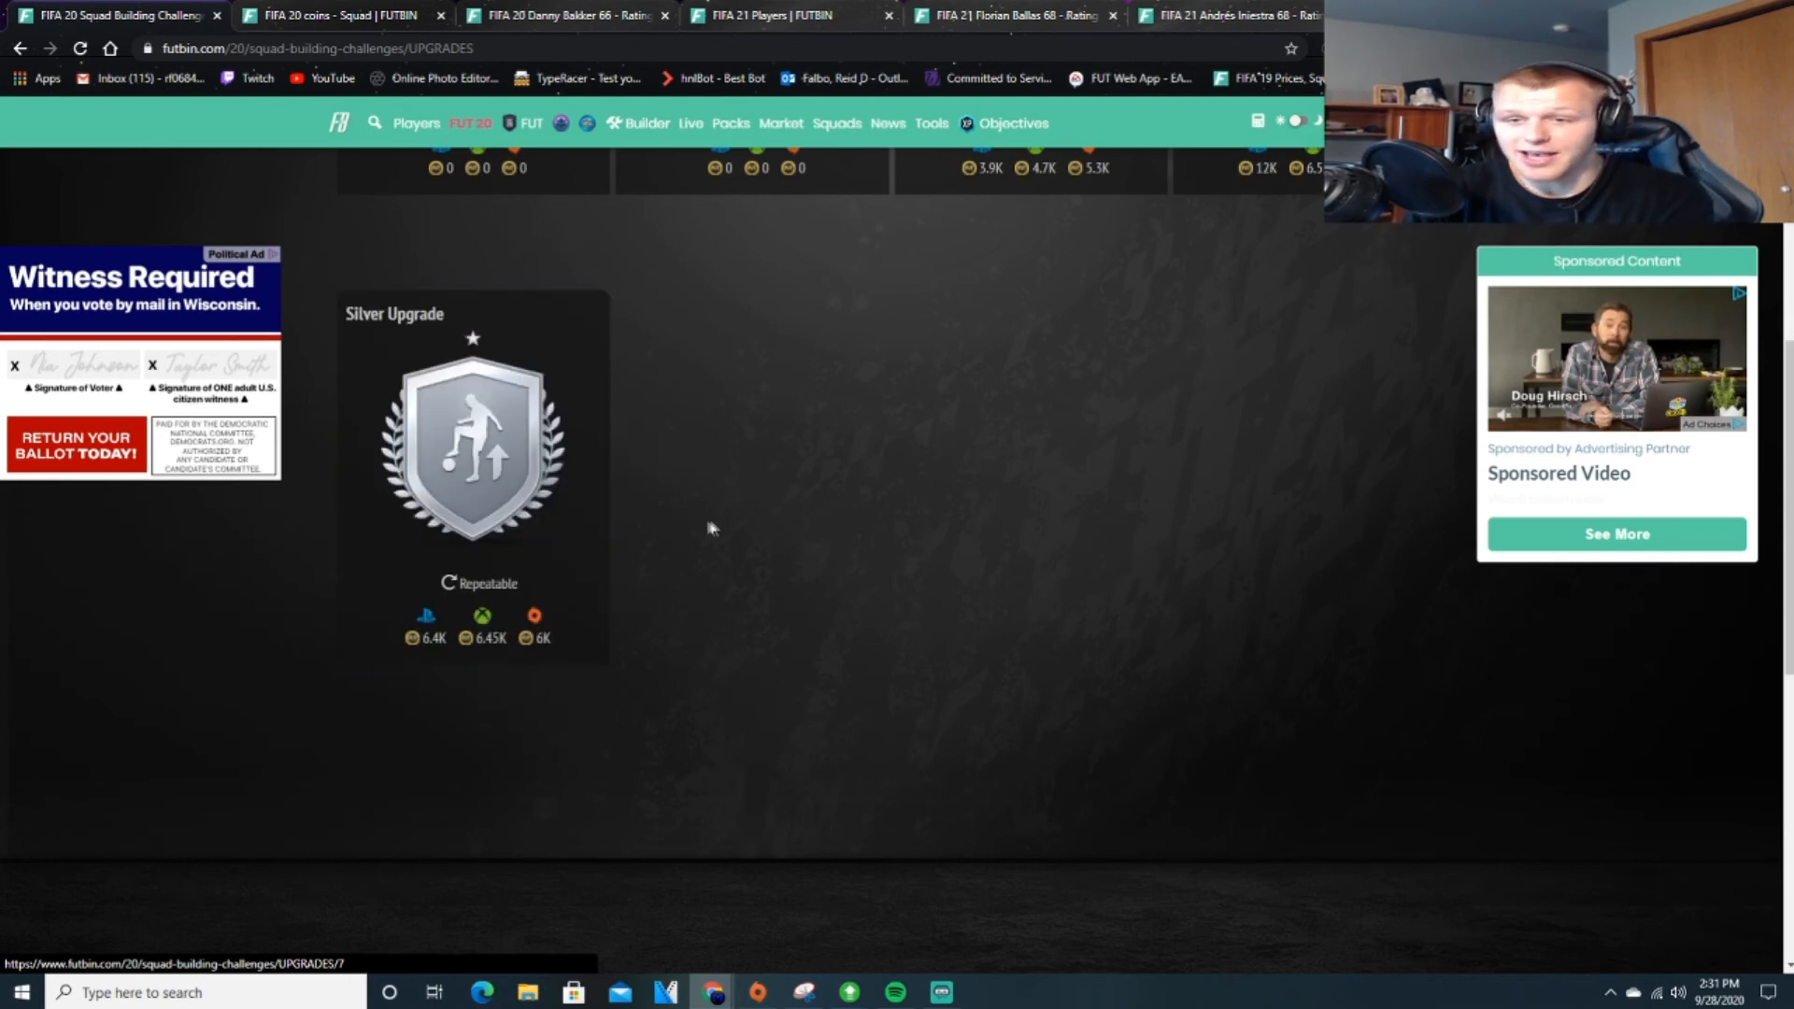
scroll(up, 3)
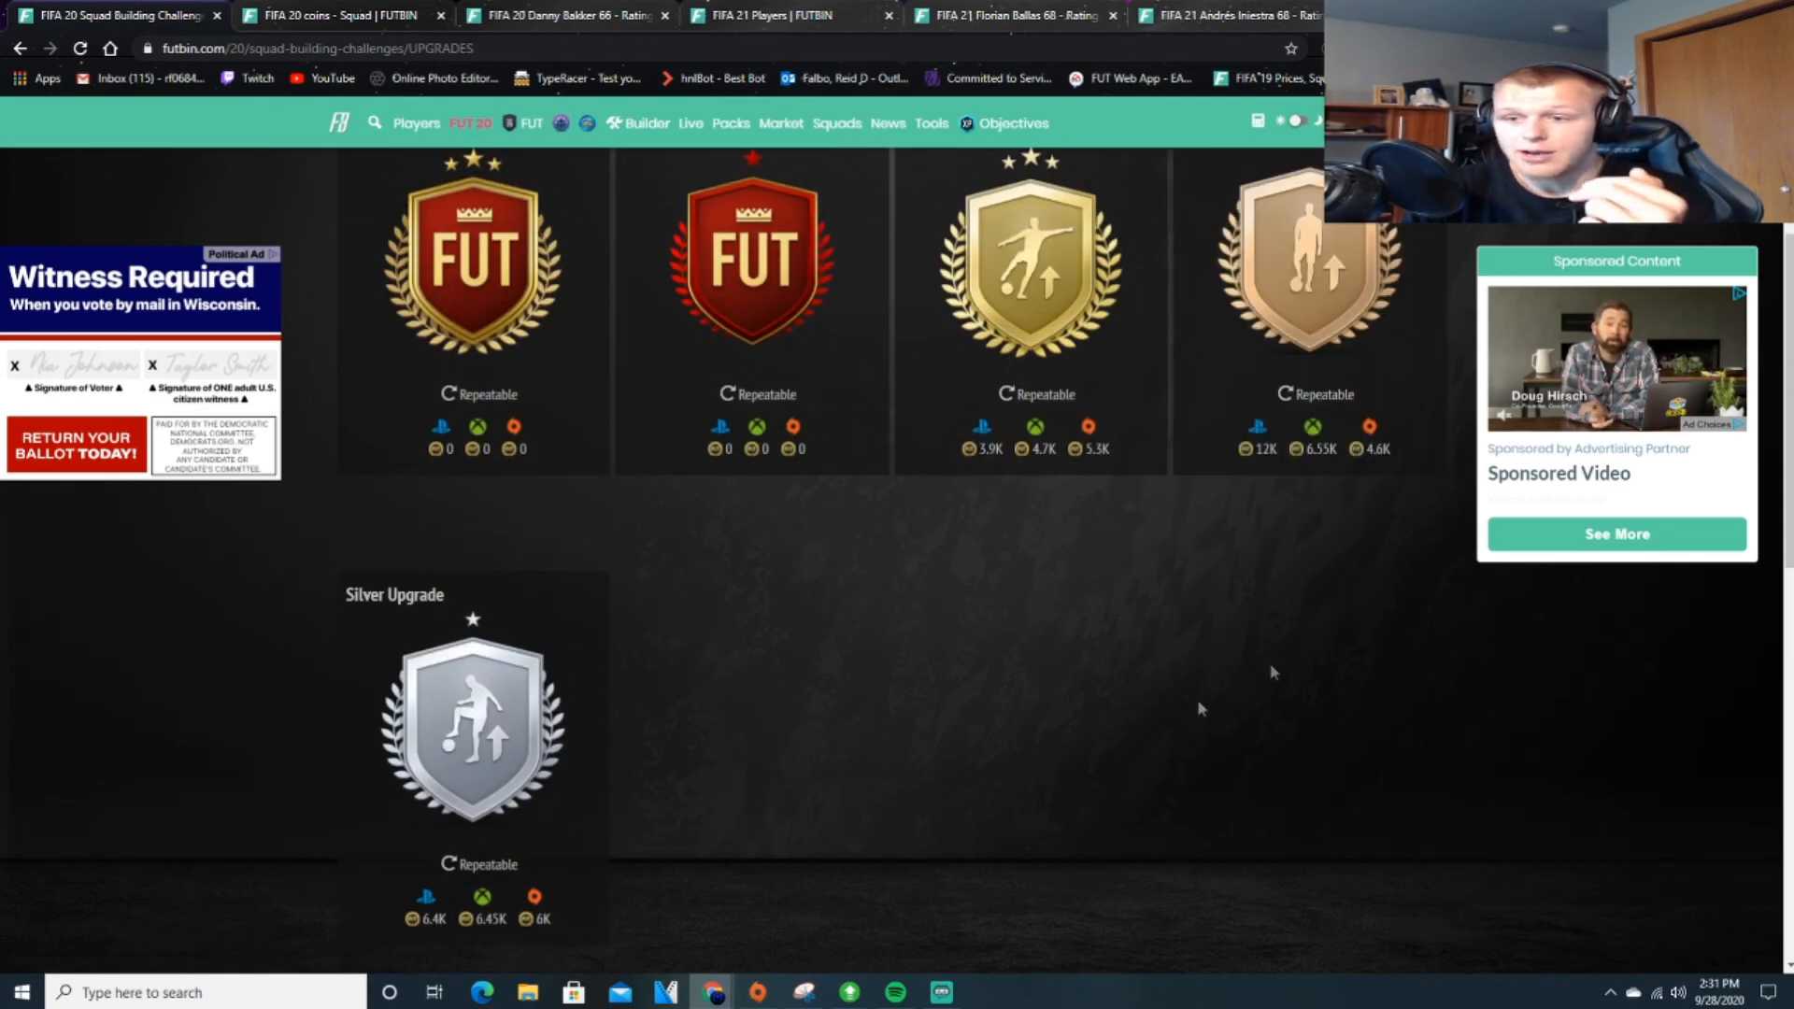
click(471, 733)
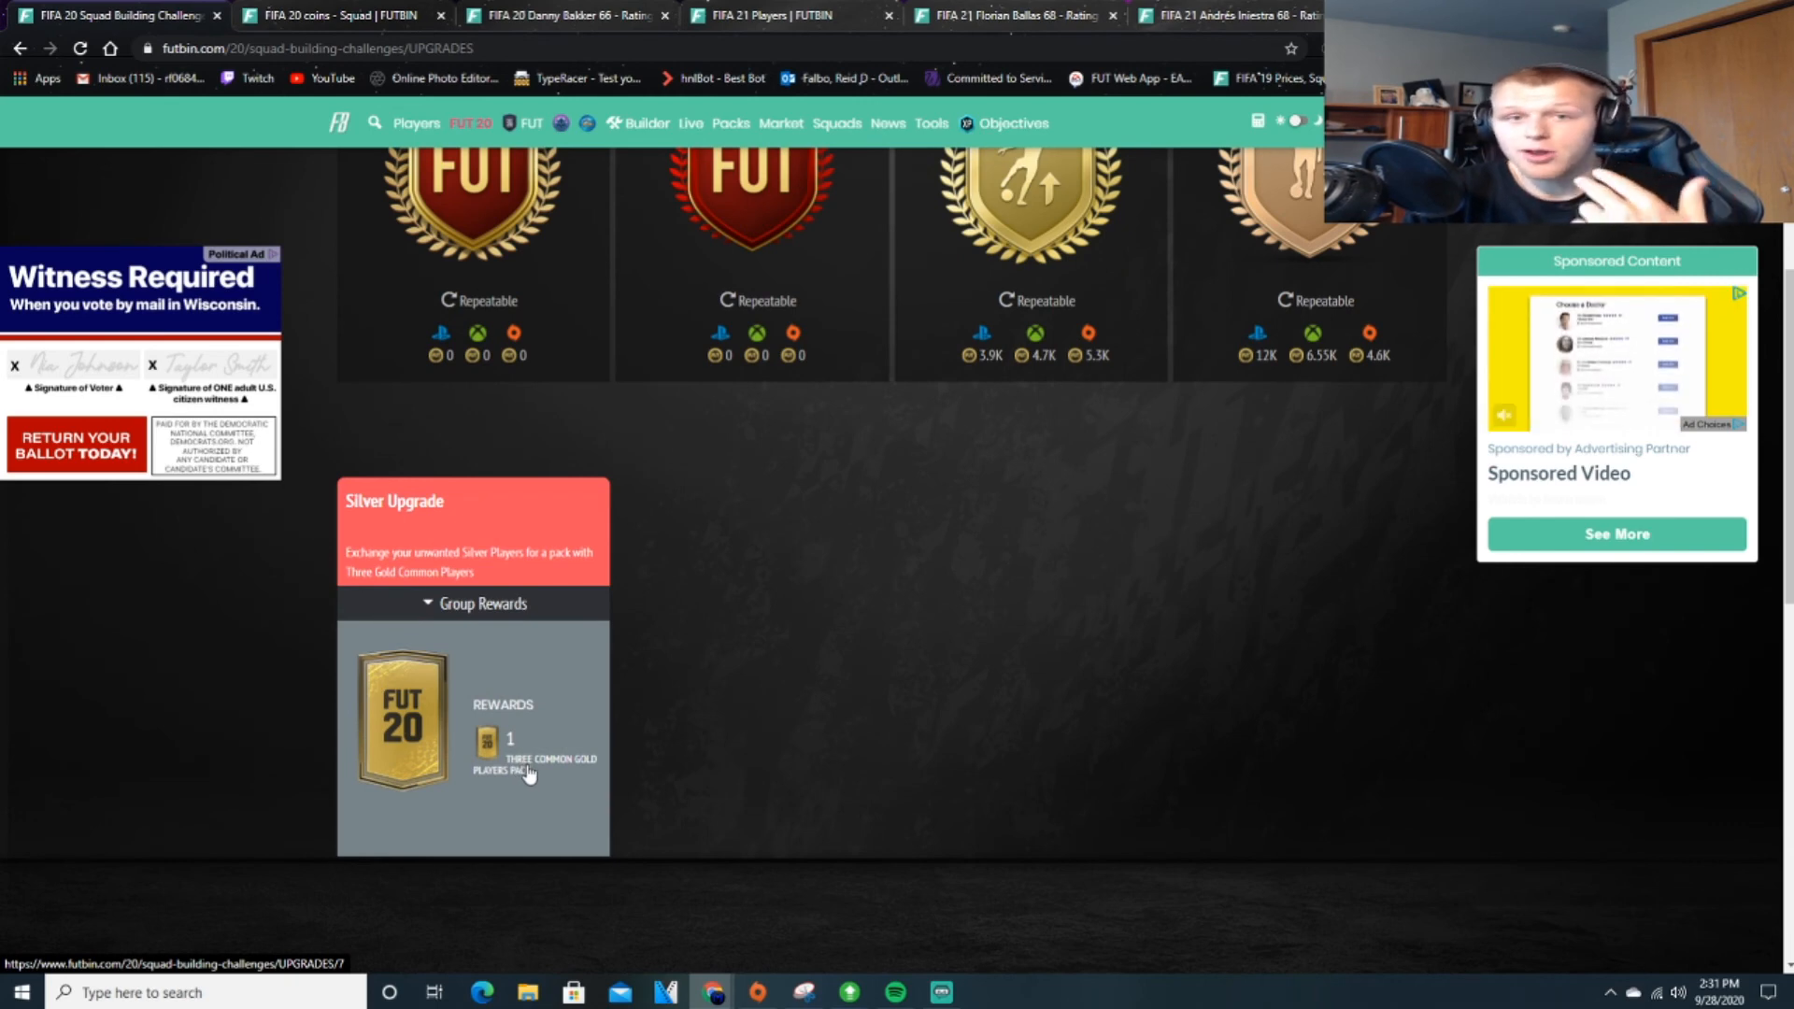
scroll(up, 3)
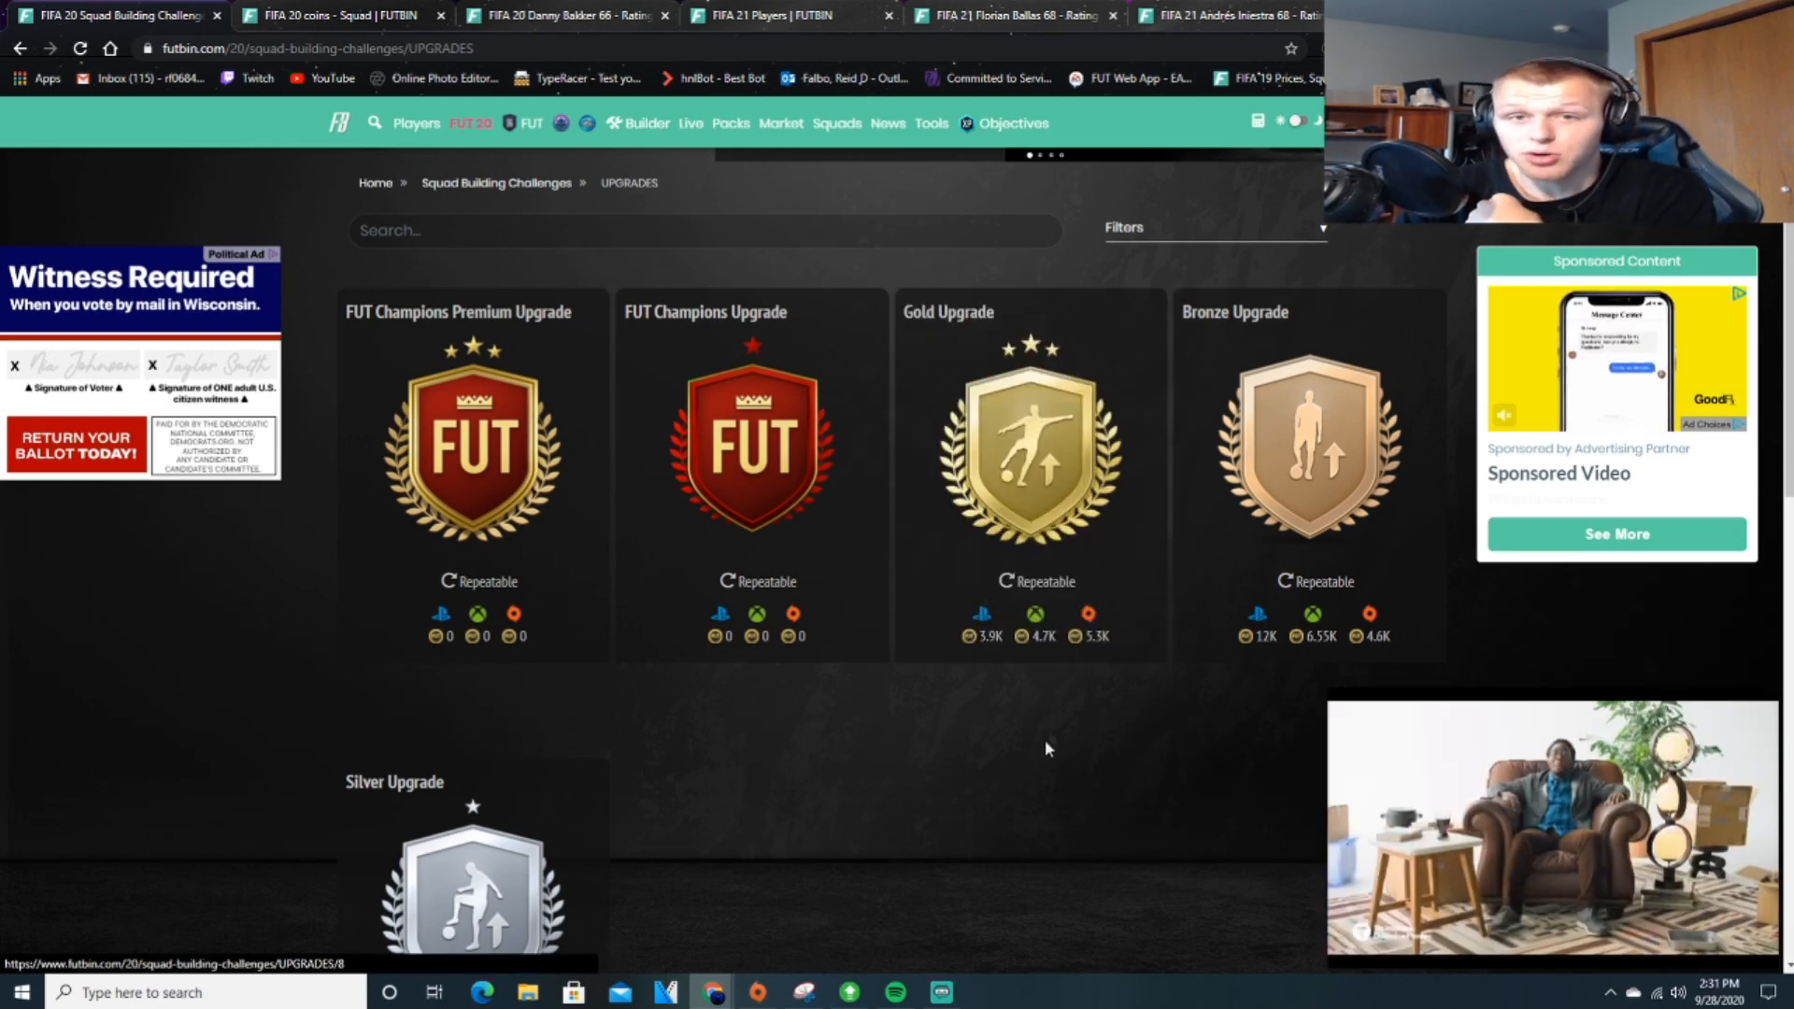
scroll(down, 3)
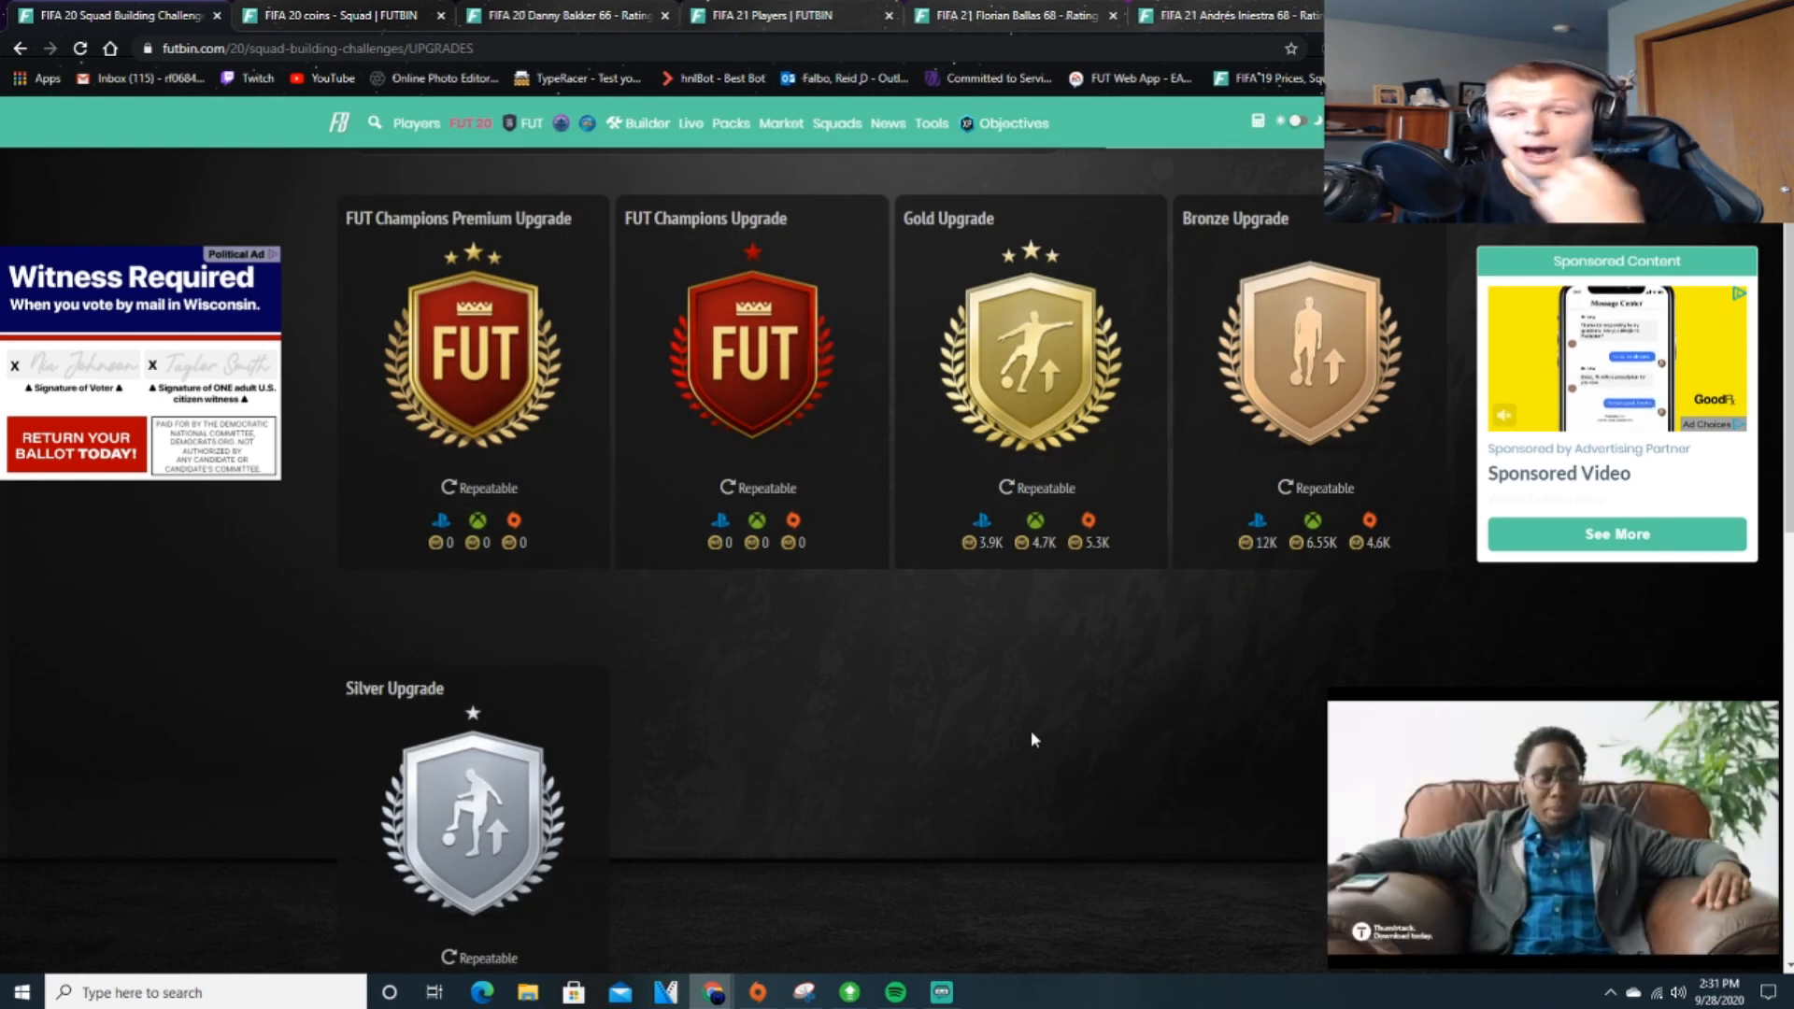